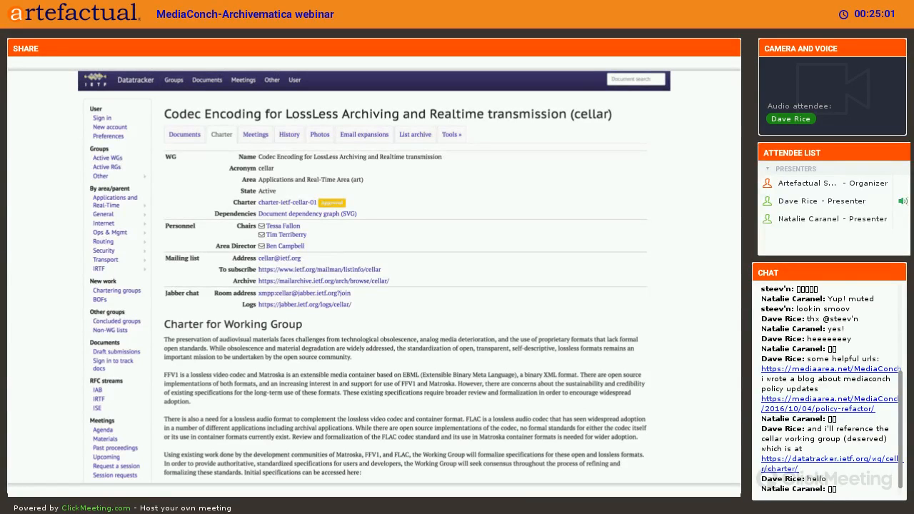
Step: Bring up the enlarged MediaConch window scrolled to the Checker tab's Results table
left_click(185, 134)
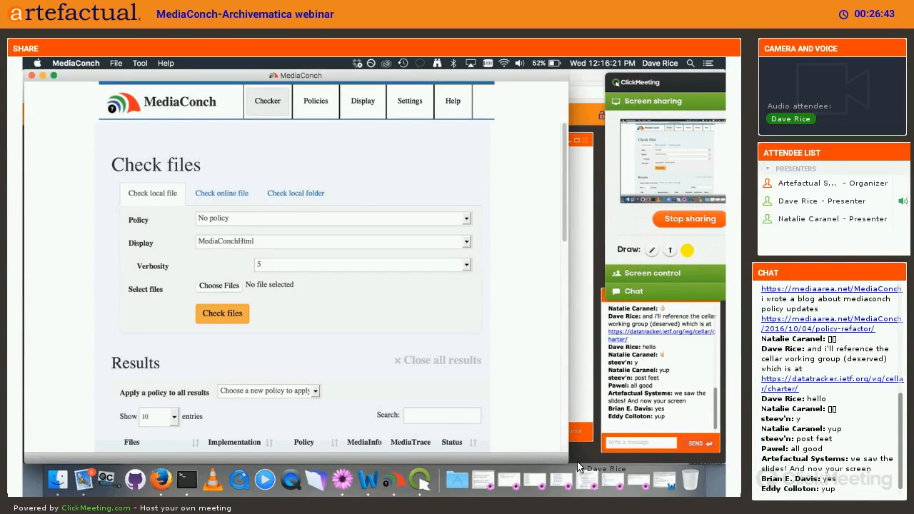
left_click(222, 314)
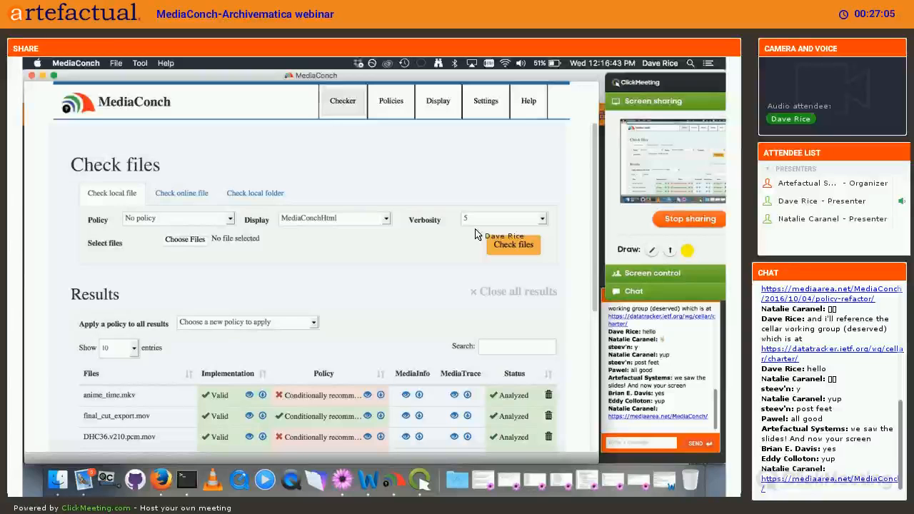
mouse_move(467, 322)
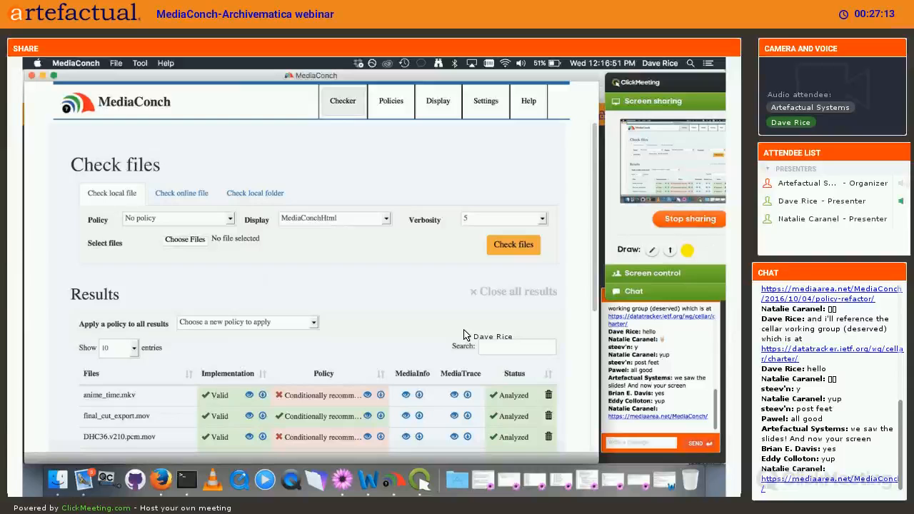
mouse_move(451, 261)
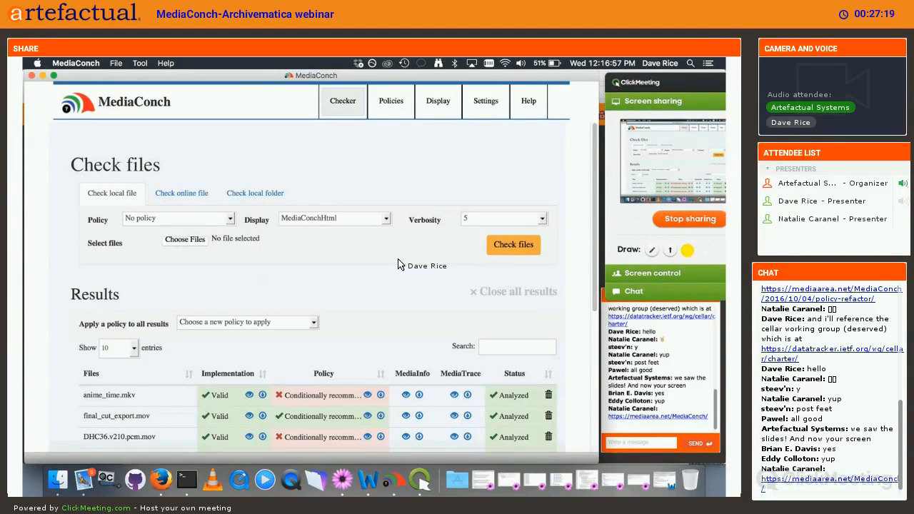
scroll("down", 3)
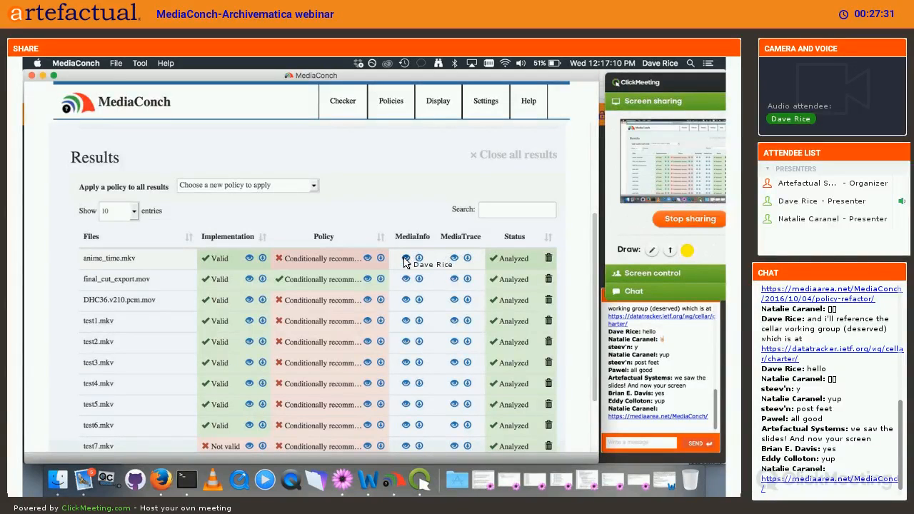
mouse_move(84, 300)
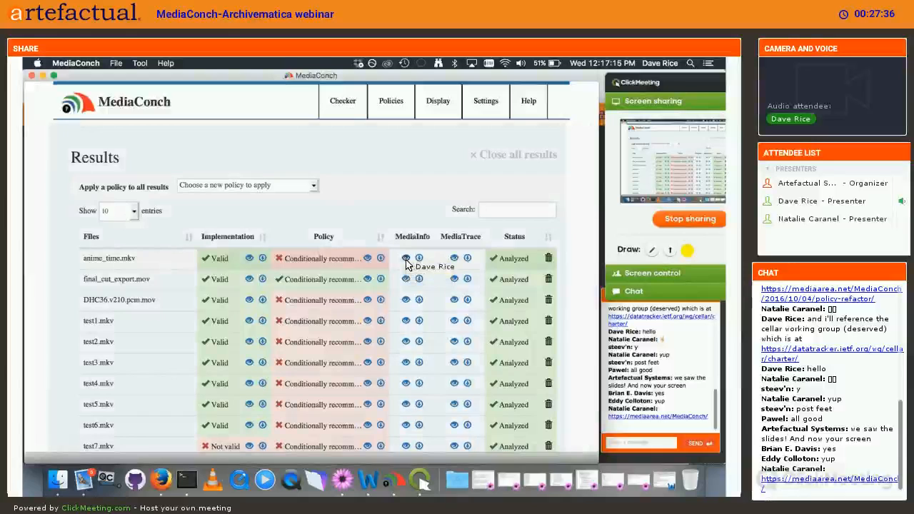
left_click(405, 258)
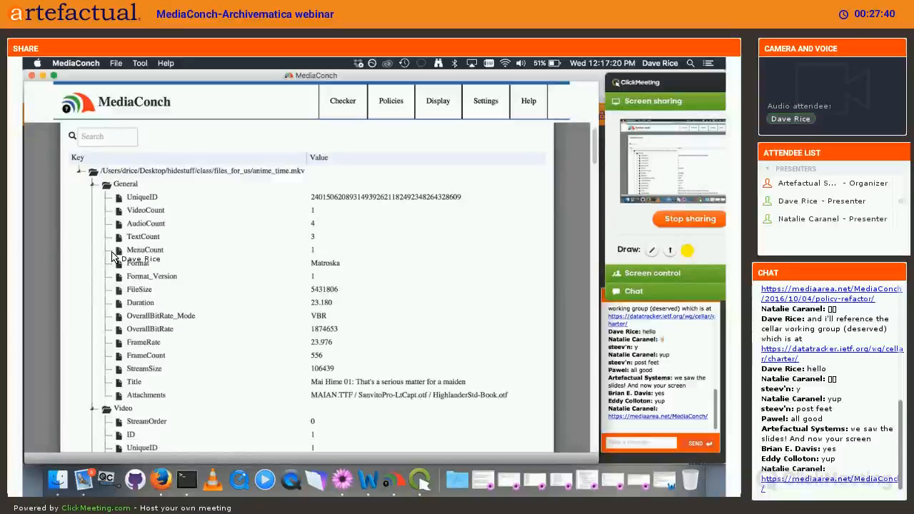
scroll("down", 3)
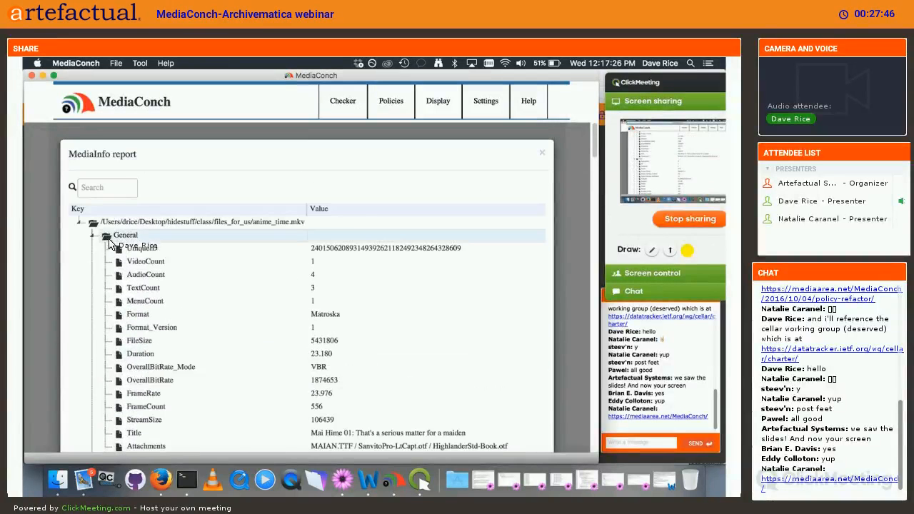
left_click(105, 247)
type("fram")
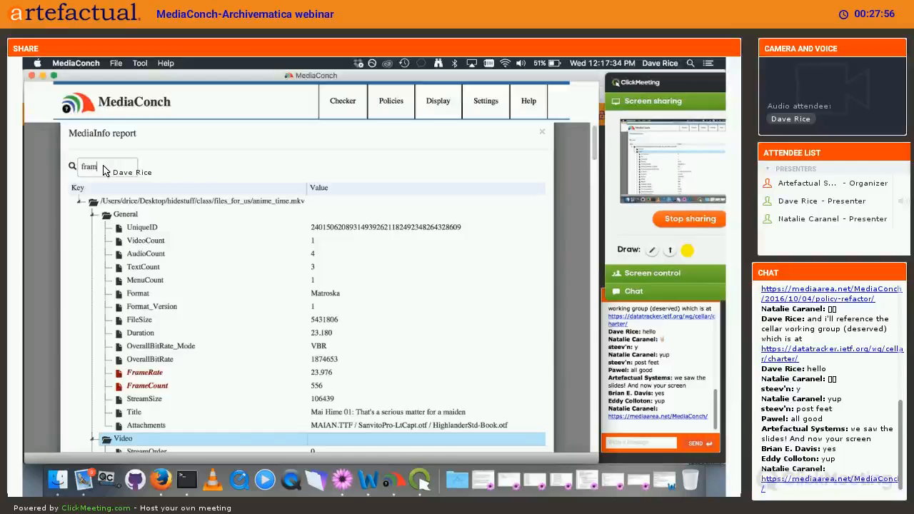
type("rate")
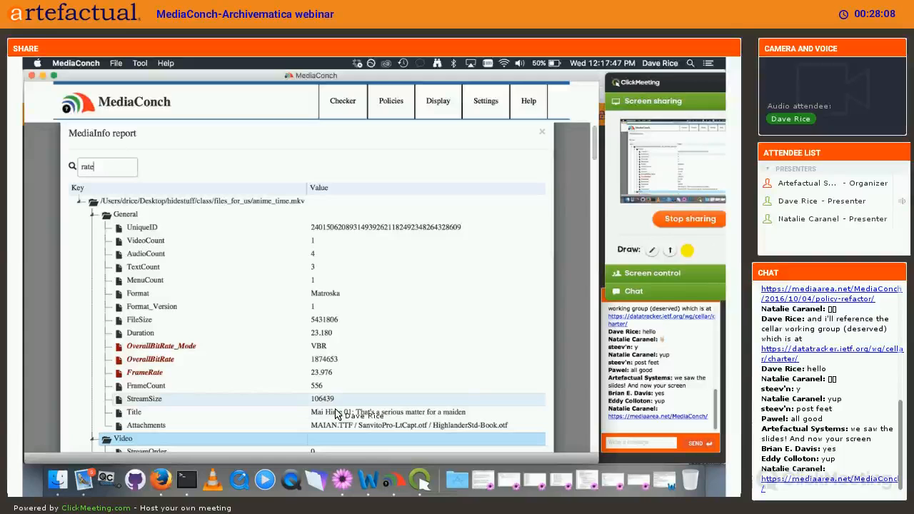
mouse_move(148, 298)
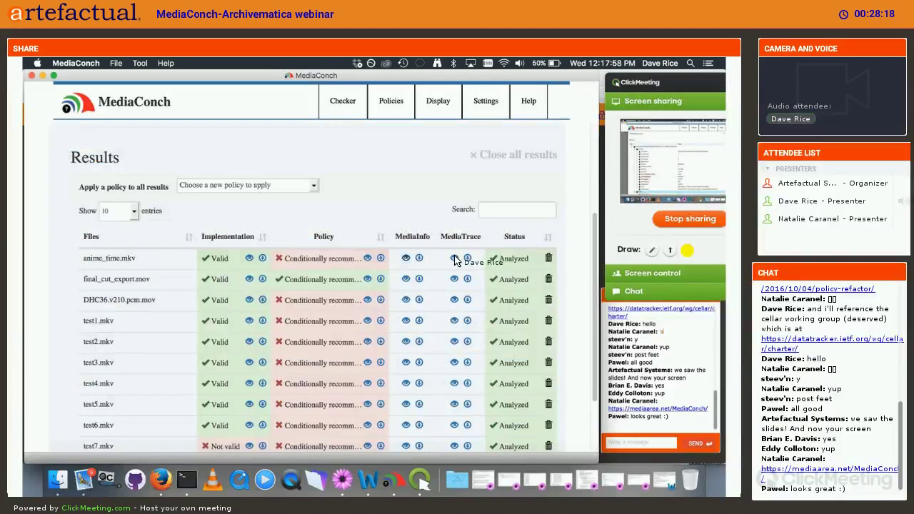
mouse_move(453, 258)
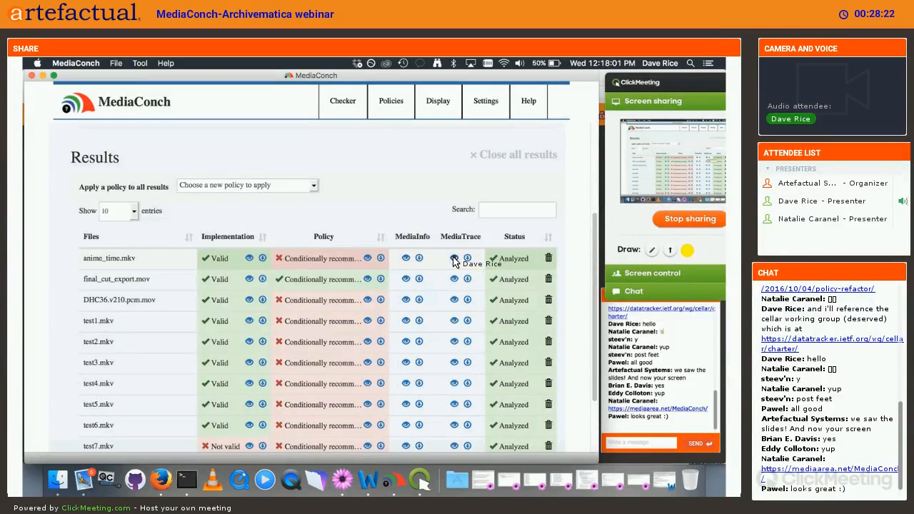
Step: View anime_time.mkv's MediaTrace tree with the EBML header and Tracks/TrackEntry nodes expanded
left_click(453, 258)
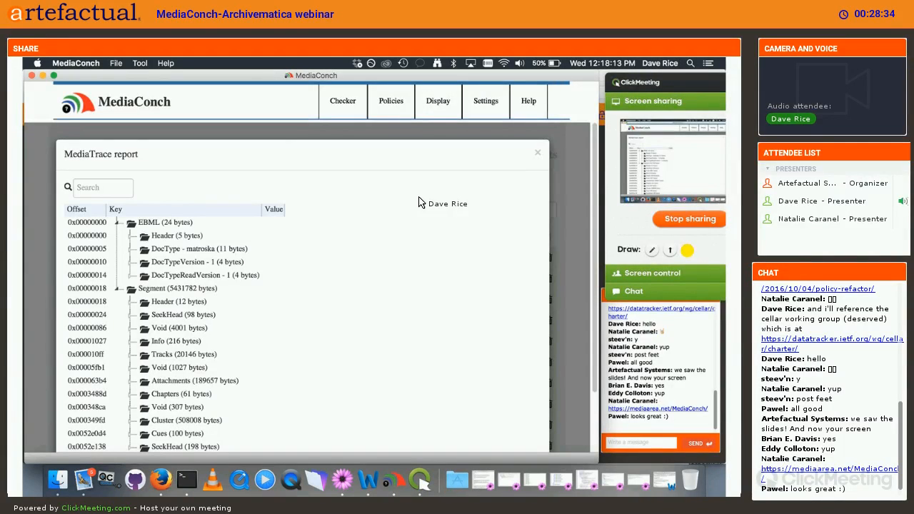
mouse_move(318, 205)
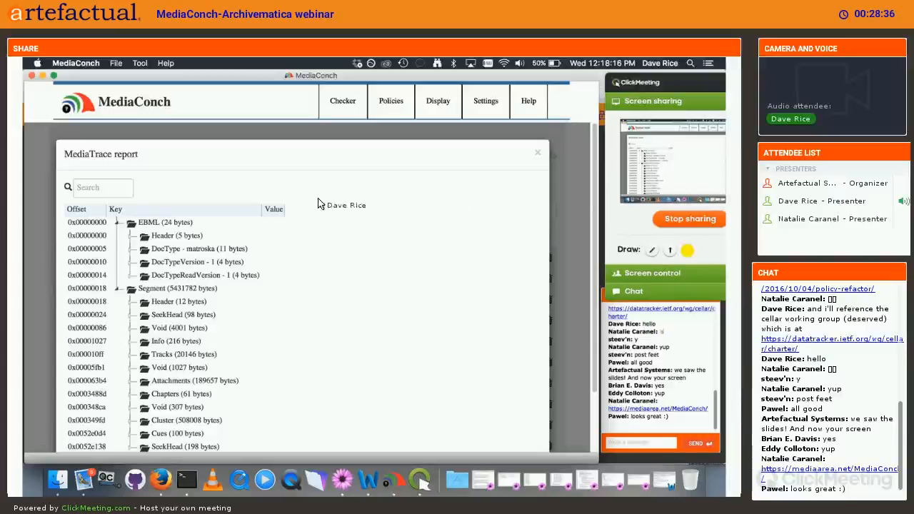
mouse_move(78, 225)
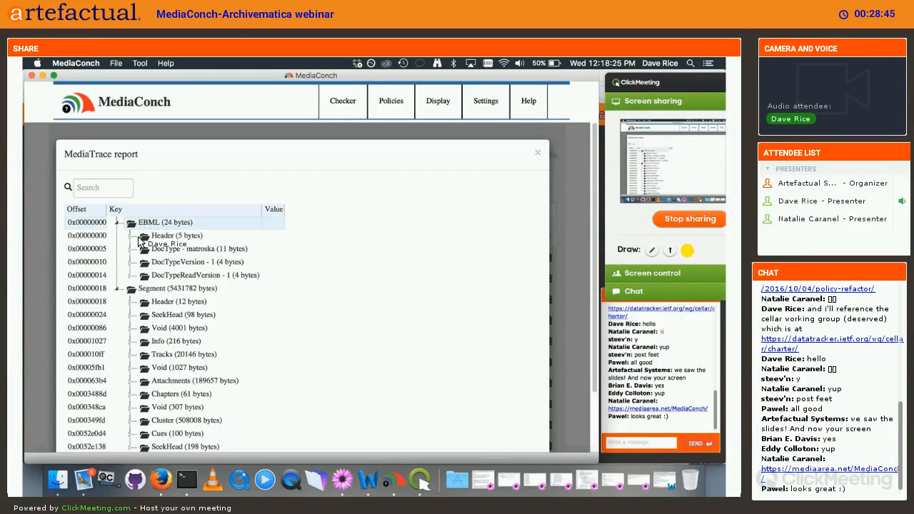
left_click(140, 248)
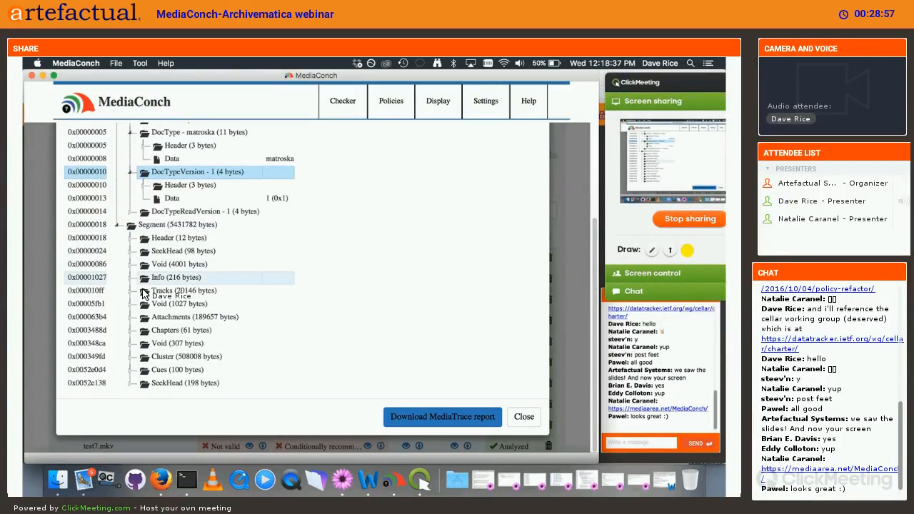
left_click(143, 290)
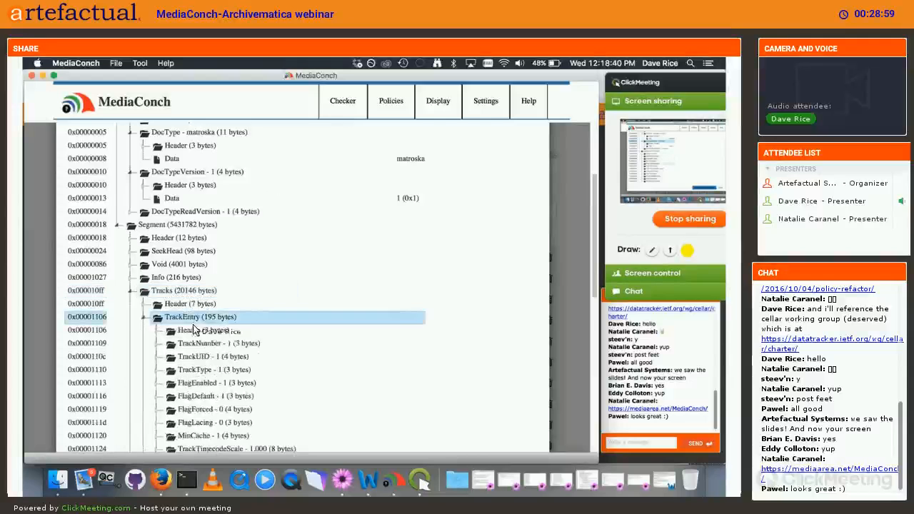
scroll("down", 3)
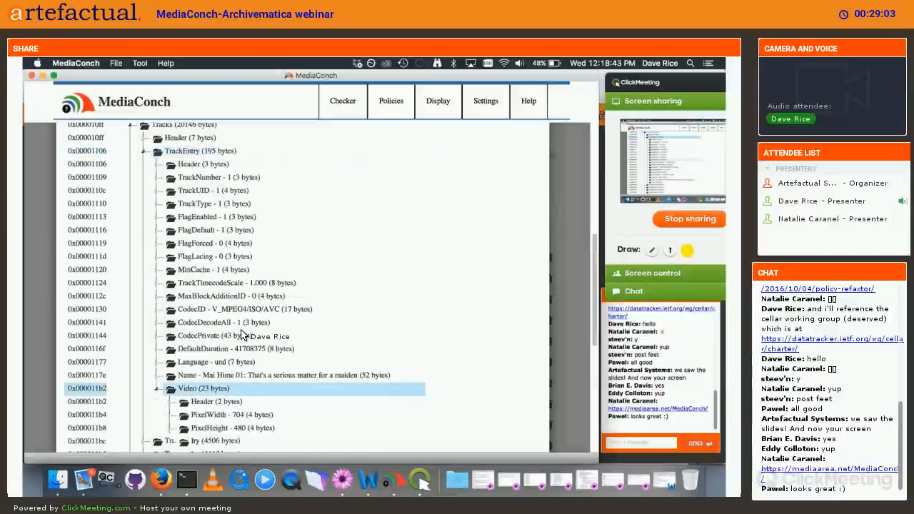
scroll("down", 3)
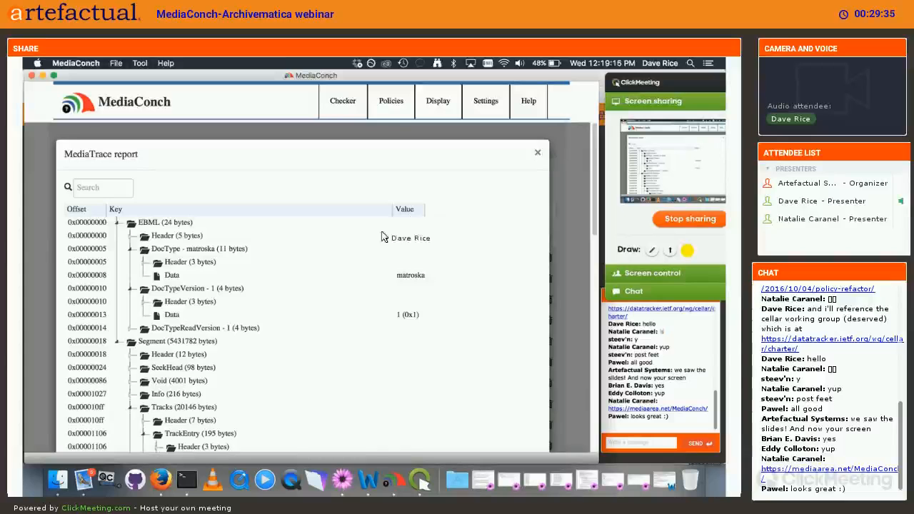
Step: Close MediaTrace and view docTypeReadVersion_greaterthan_docTypeVersion.mkv's implementation report from the last results page
left_click(537, 152)
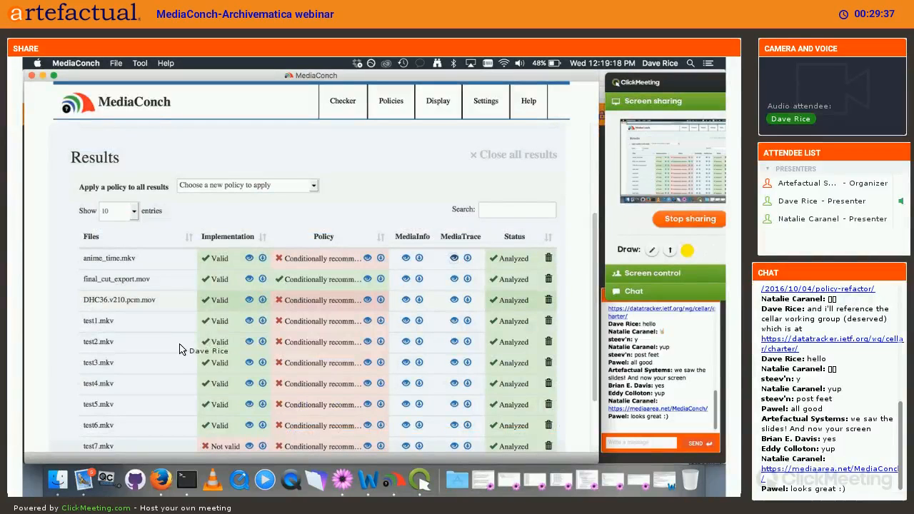
scroll("down", 3)
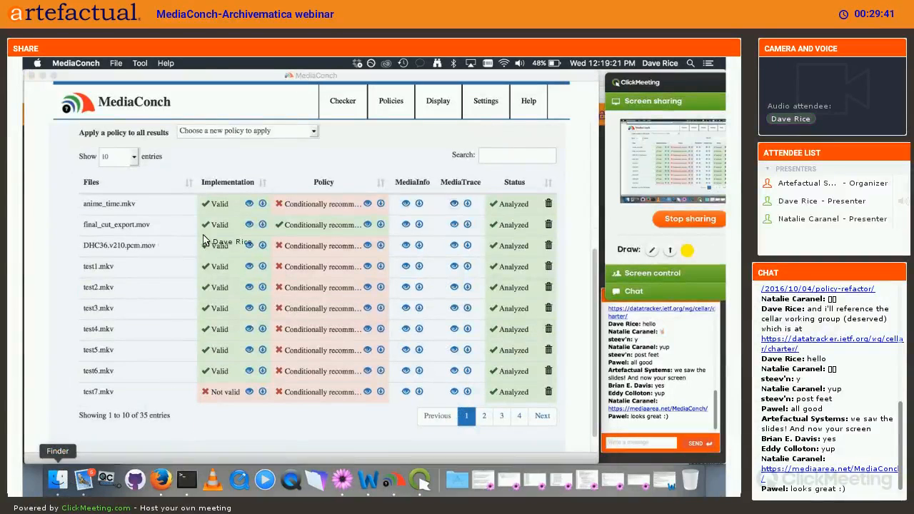
left_click(57, 479)
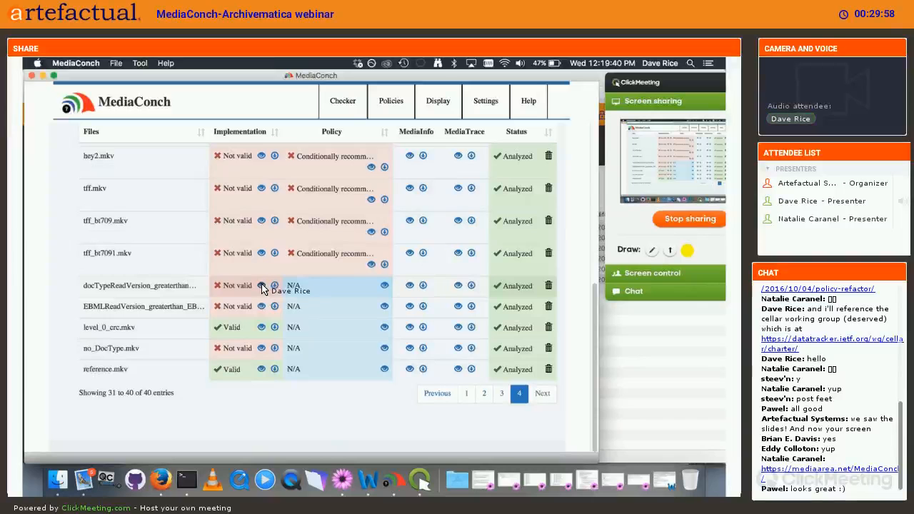
left_click(259, 285)
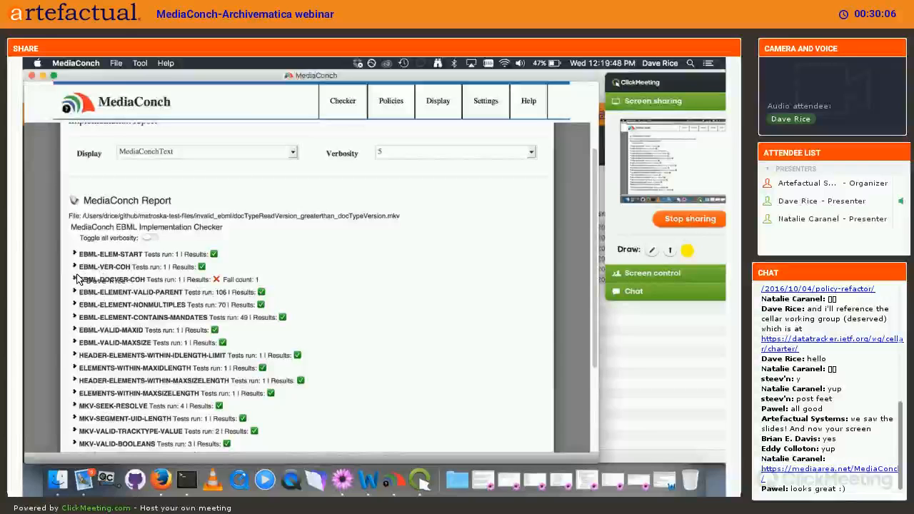
Step: Show the docTypeReadVersion report as MediaConchTextUnicode, then close it
left_click(72, 279)
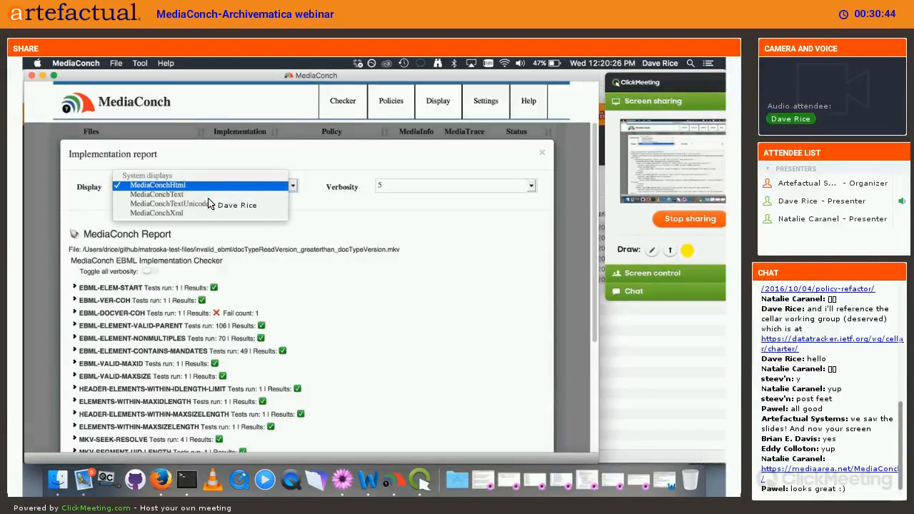
left_click(175, 204)
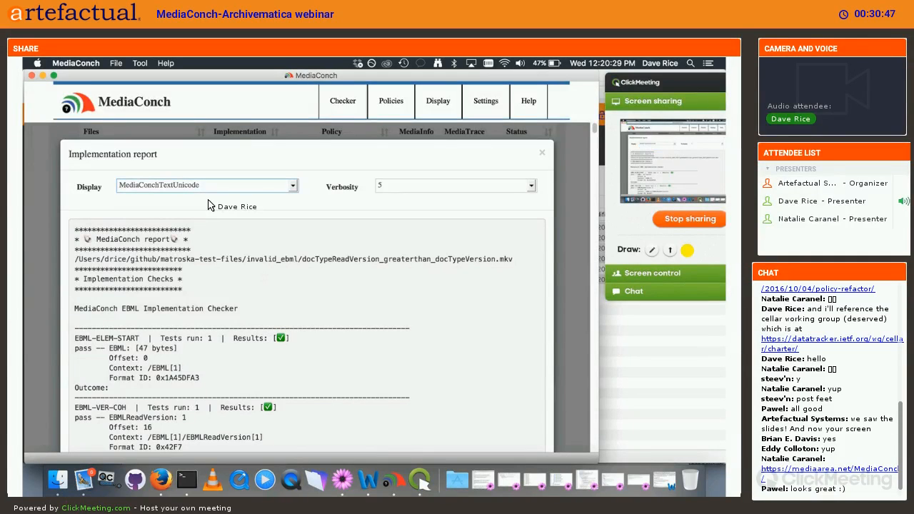
mouse_move(530, 160)
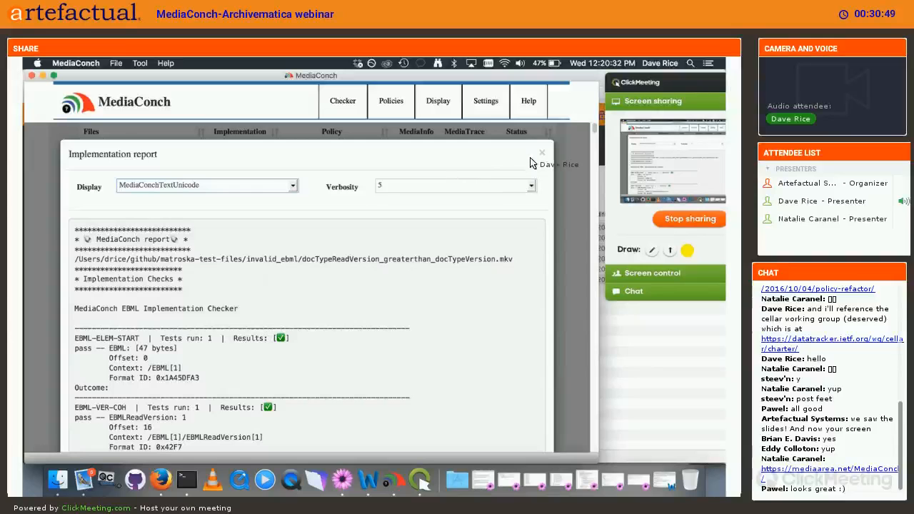
mouse_move(427, 199)
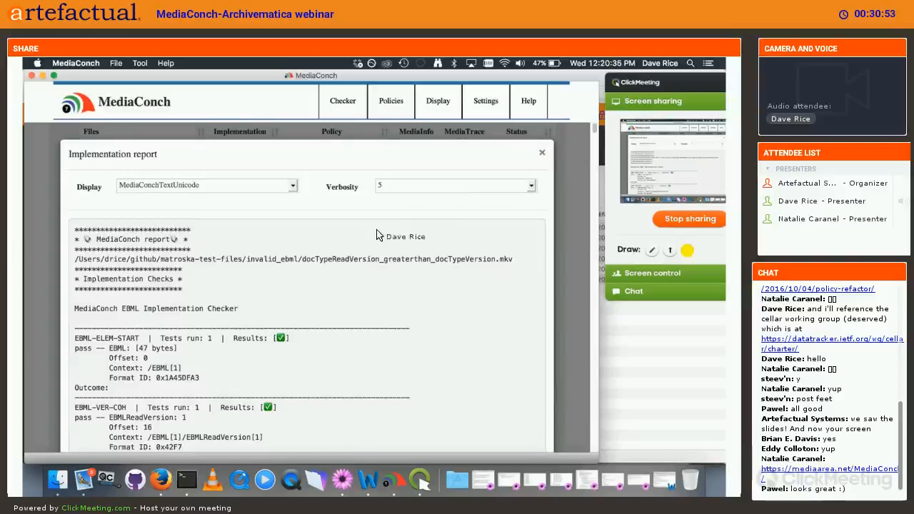
left_click(542, 152)
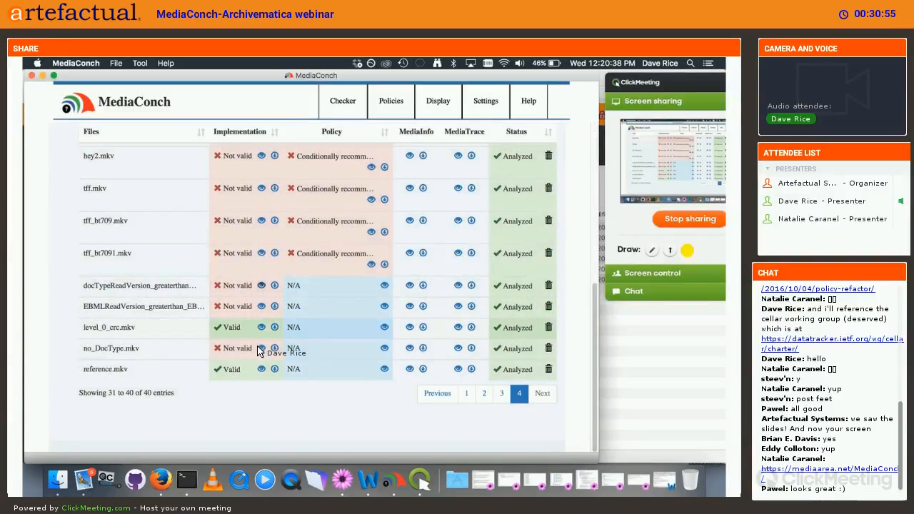
Step: Inspect no_DocType.mkv's failing EBML-ELEMENT-CONTAINS-MANDATES check, then close the report
left_click(264, 347)
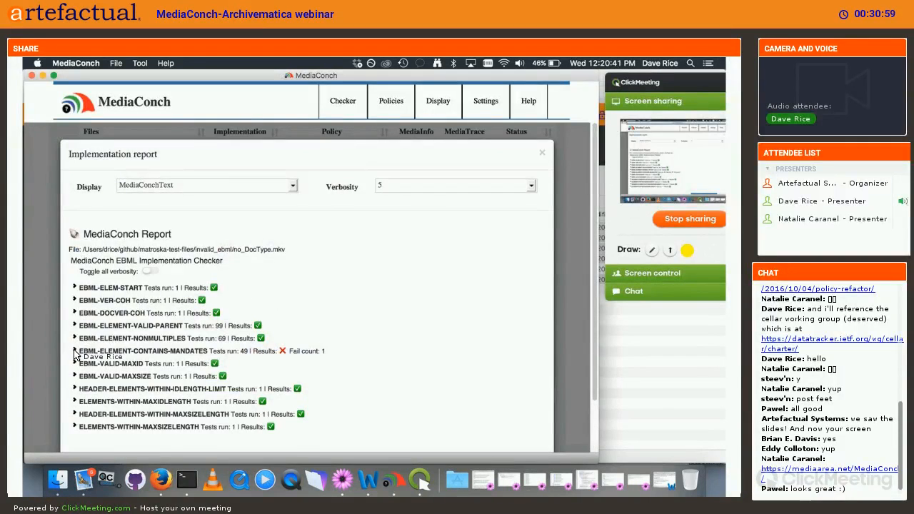
left_click(75, 351)
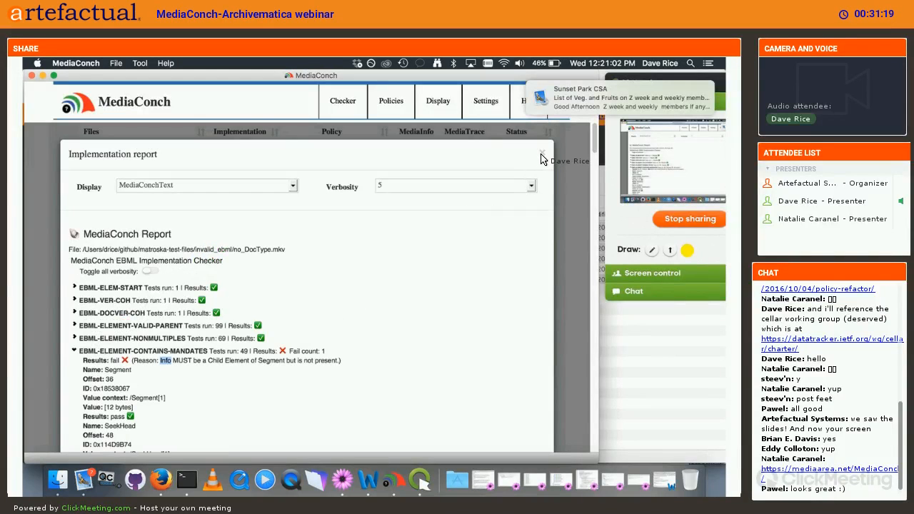
left_click(540, 154)
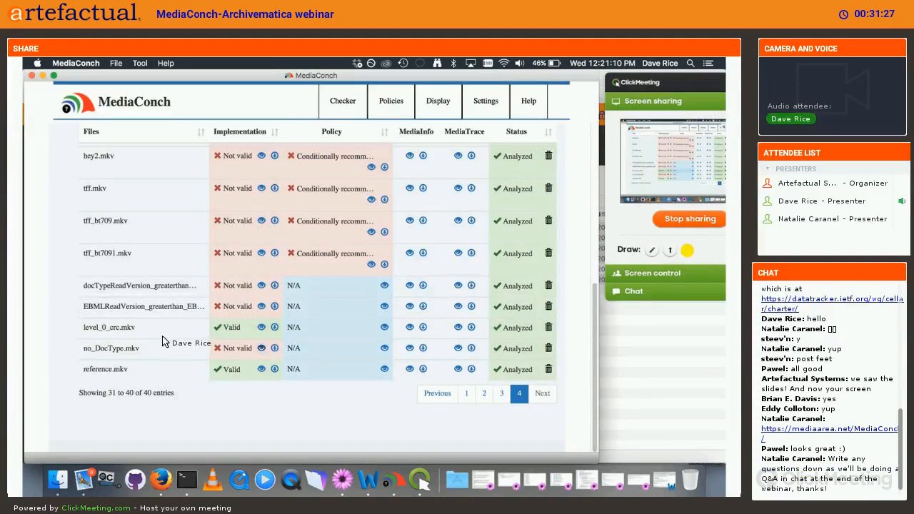
mouse_move(157, 343)
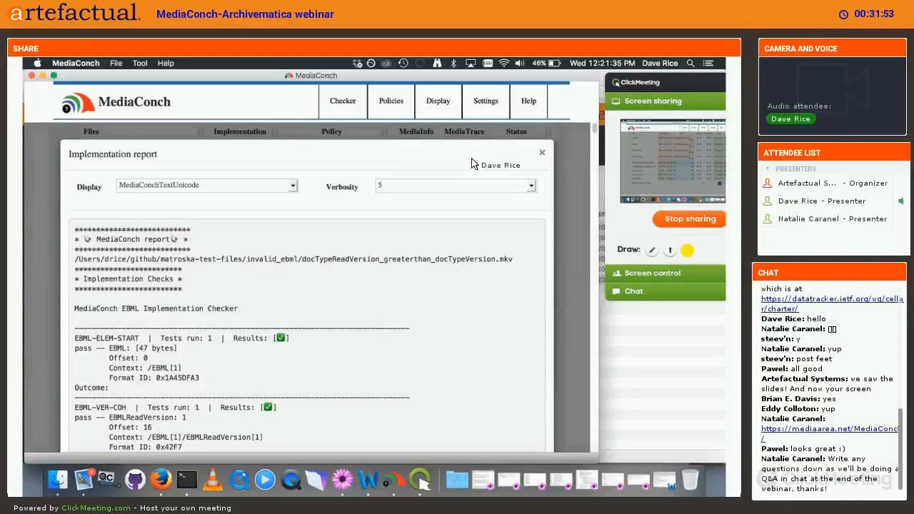
mouse_move(478, 275)
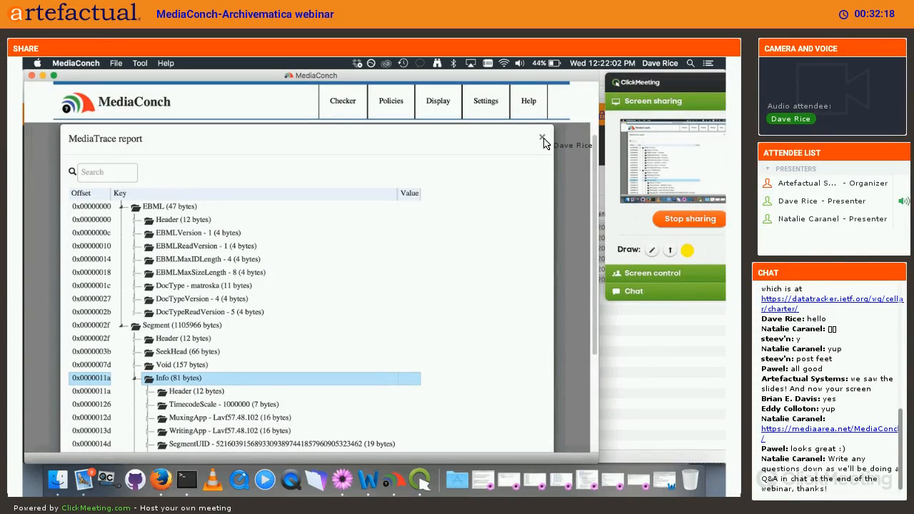
left_click(541, 137)
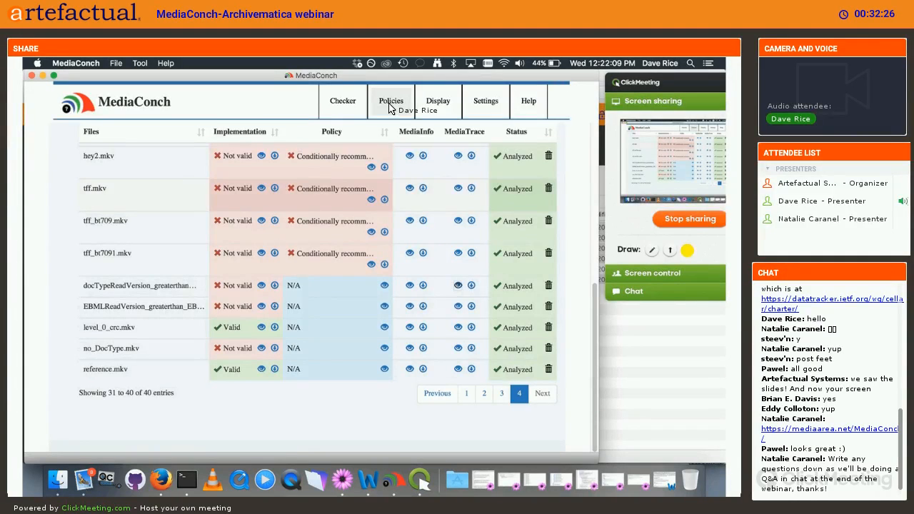
Step: Expand Memorial Video files Recommendations under System policies in the Policies editor
left_click(390, 100)
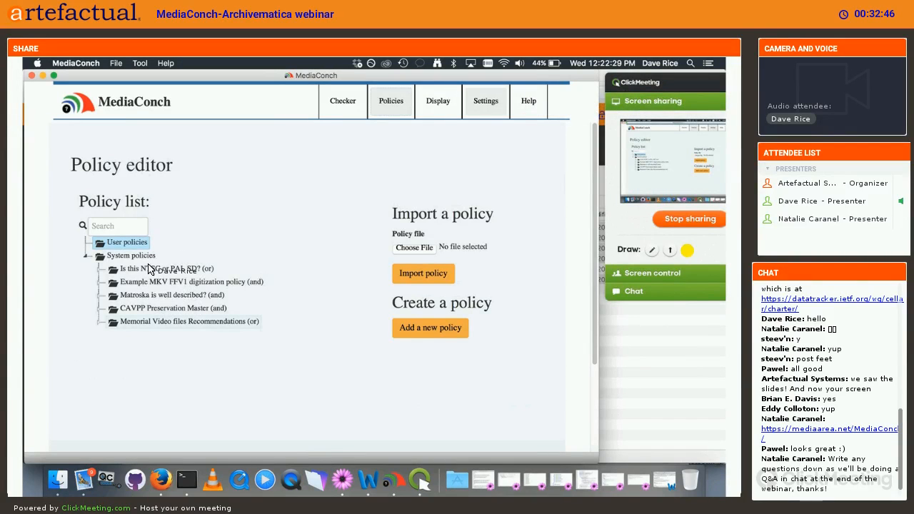
mouse_move(152, 322)
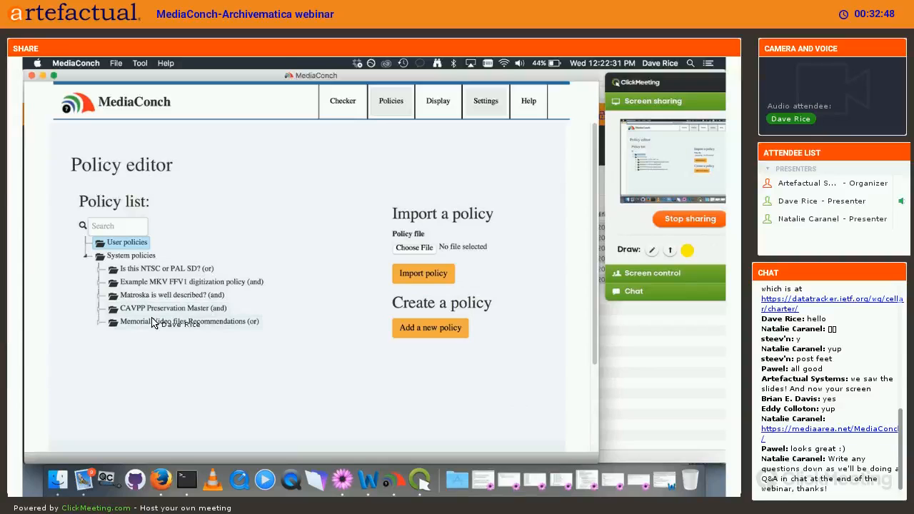
left_click(186, 321)
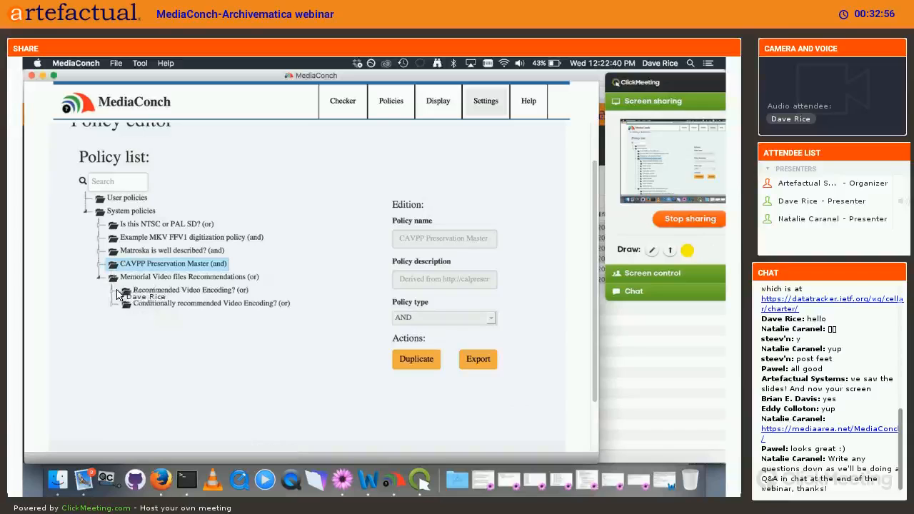
Step: Expand Recommended and Conditionally recommended Video Encoding? groups and view each node's details
left_click(126, 290)
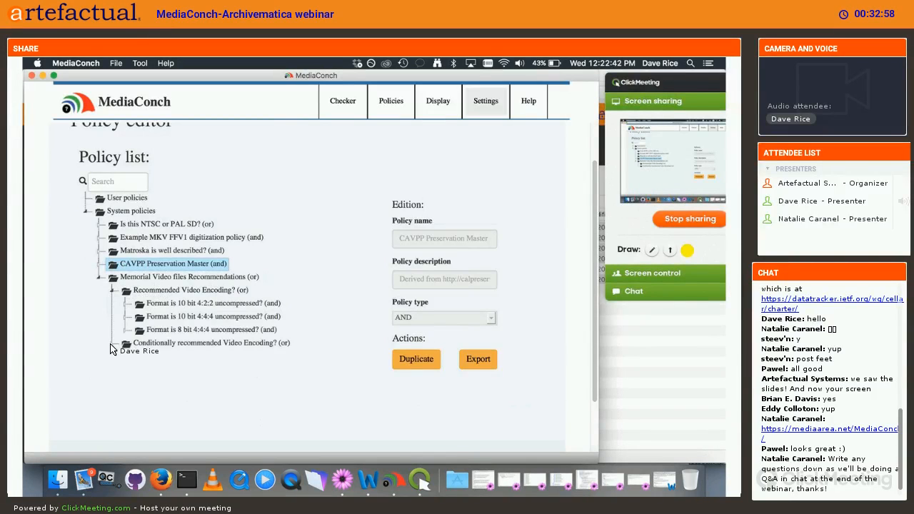
left_click(126, 343)
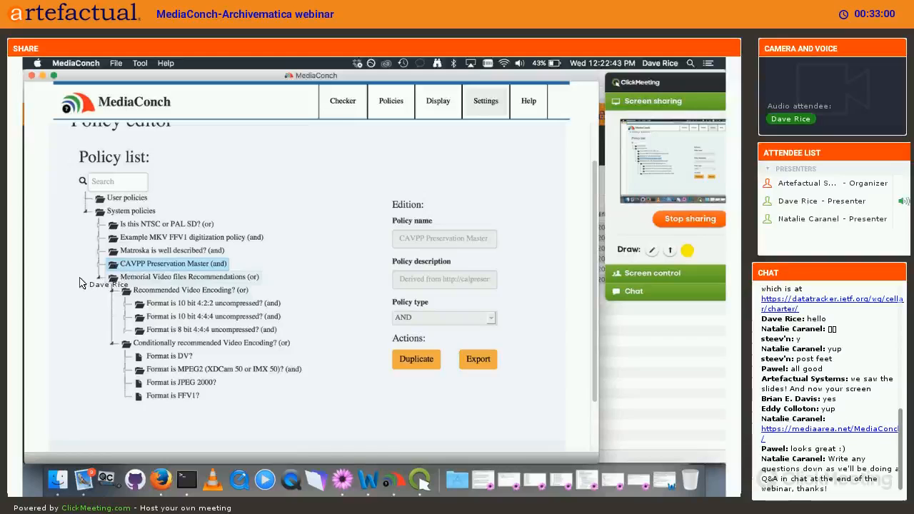
left_click(189, 277)
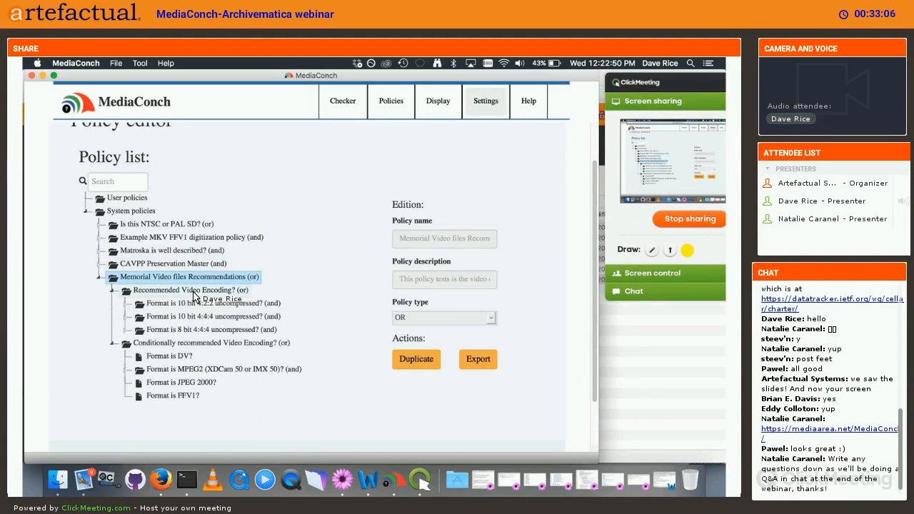
left_click(186, 289)
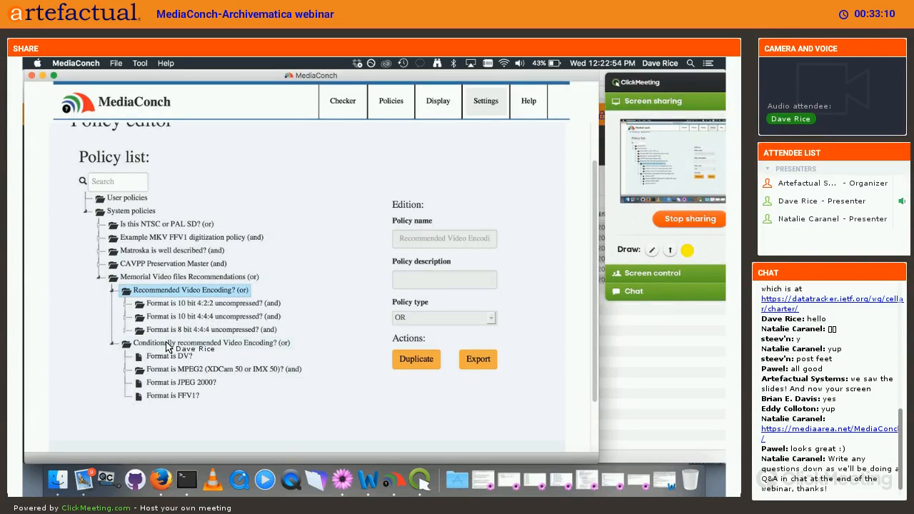
mouse_move(184, 291)
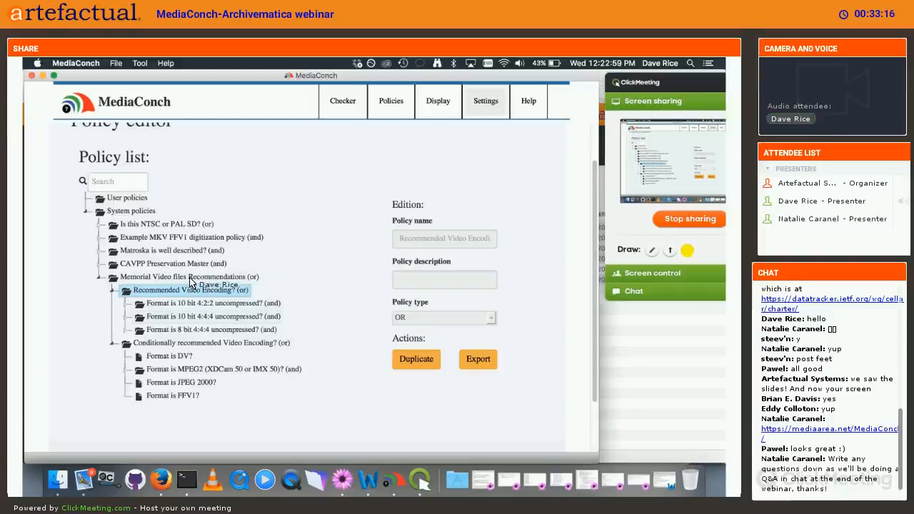
left_click(186, 277)
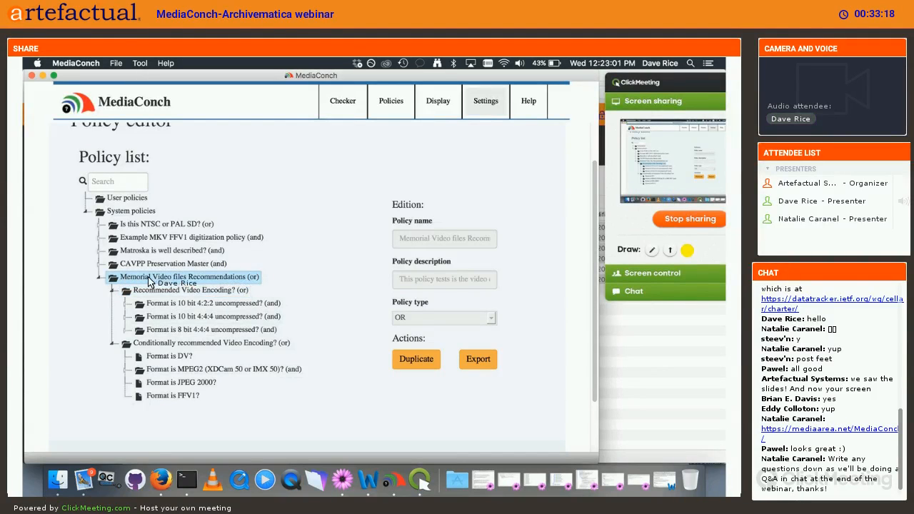
mouse_move(414, 323)
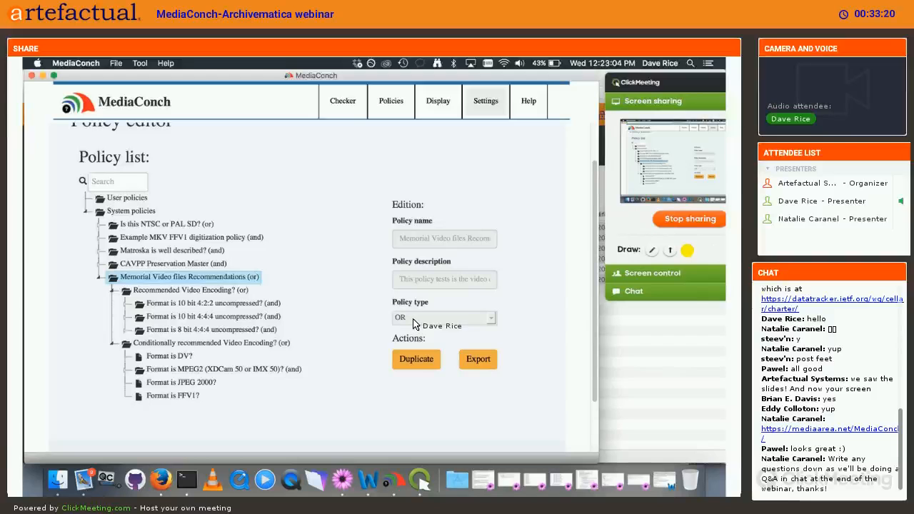
mouse_move(146, 281)
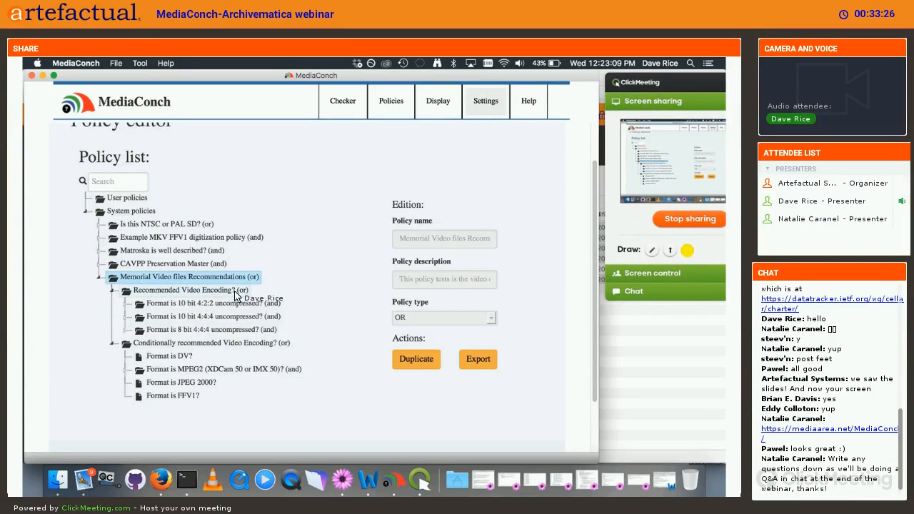
mouse_move(259, 346)
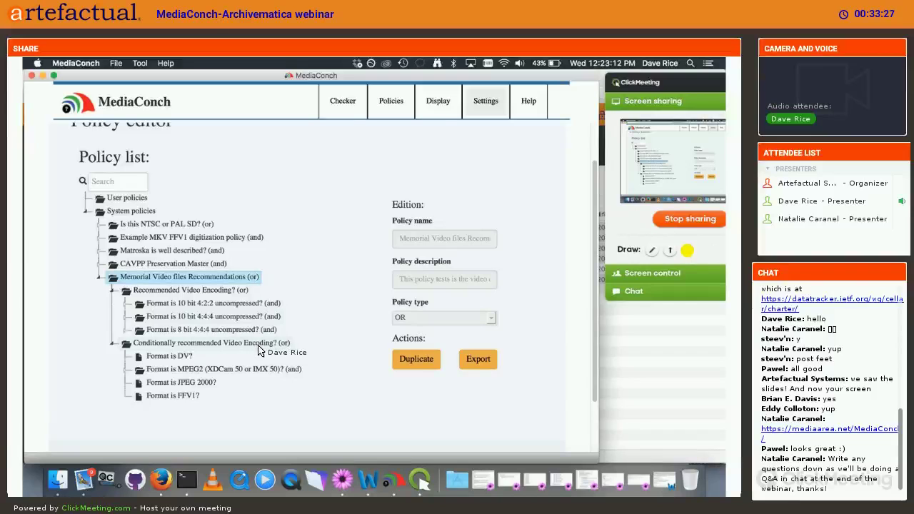
left_click(210, 343)
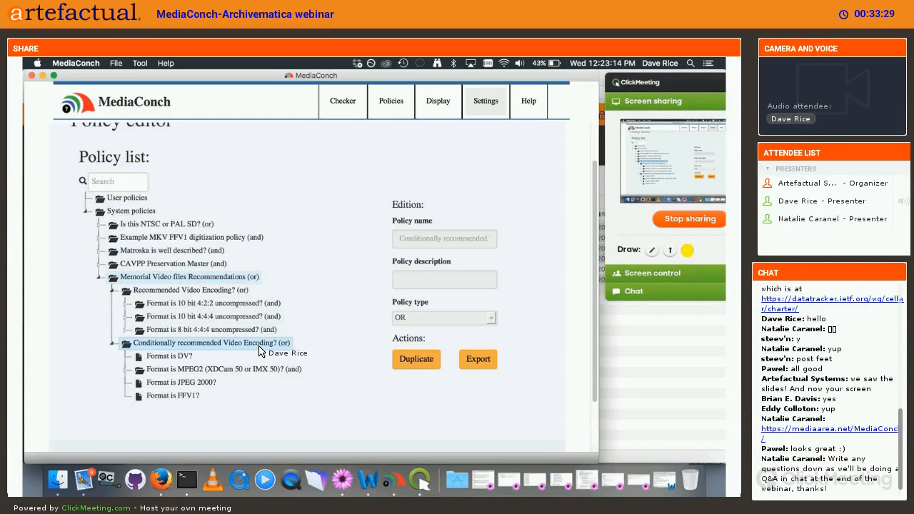
left_click(207, 343)
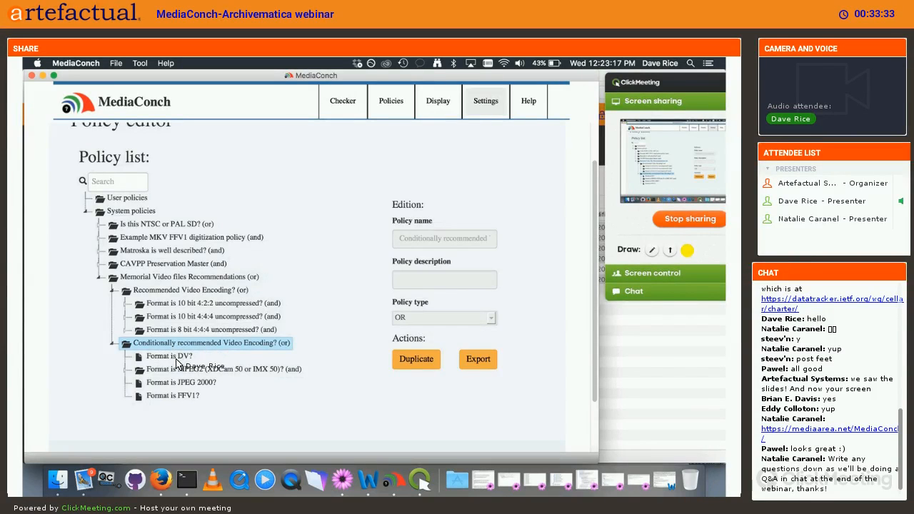
mouse_move(187, 400)
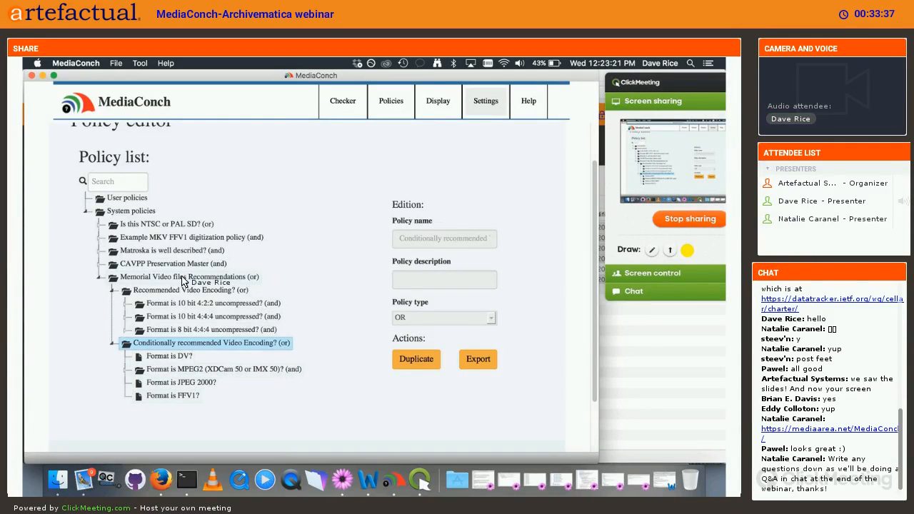
left_click(189, 277)
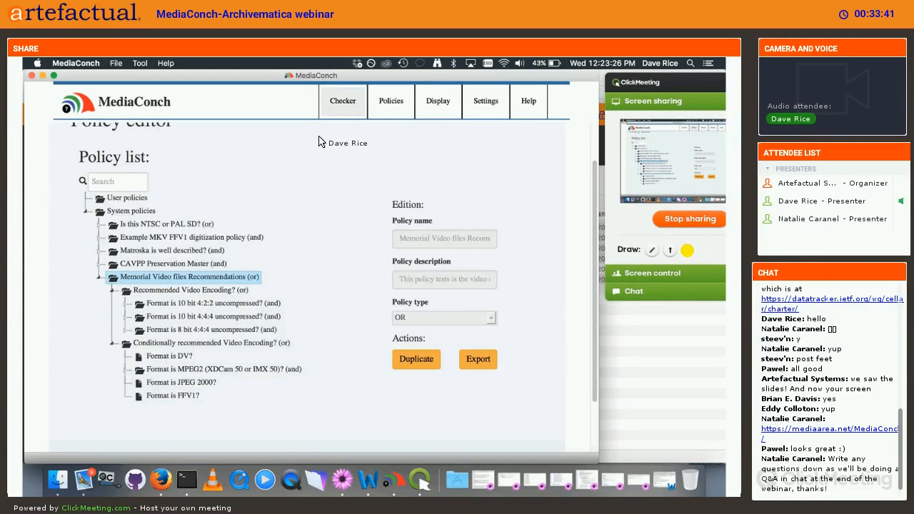
Step: Check files against Memorial Video files Recommendations and view the passing Format is DV? rule
left_click(342, 100)
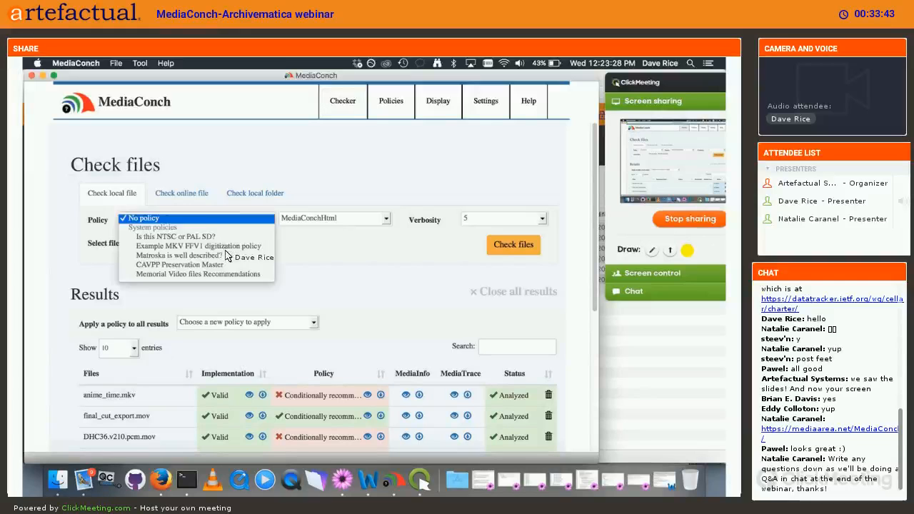
left_click(196, 274)
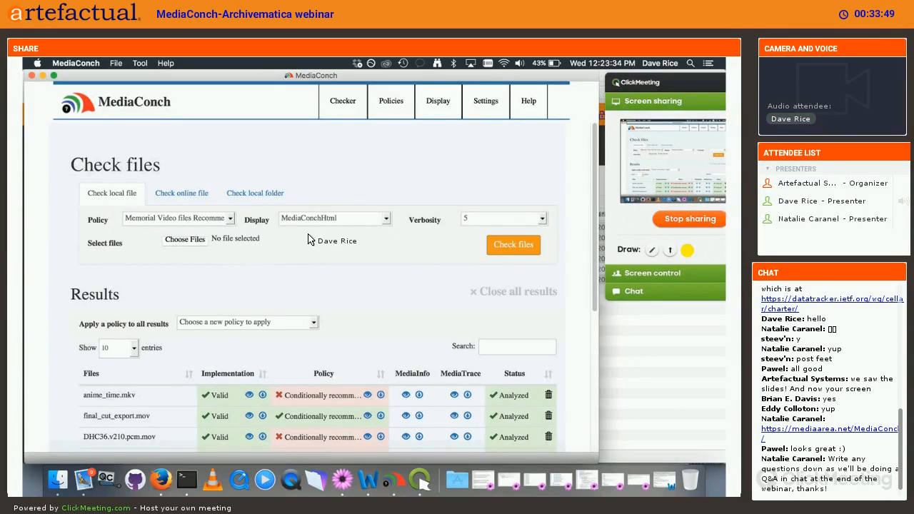
scroll("down", 3)
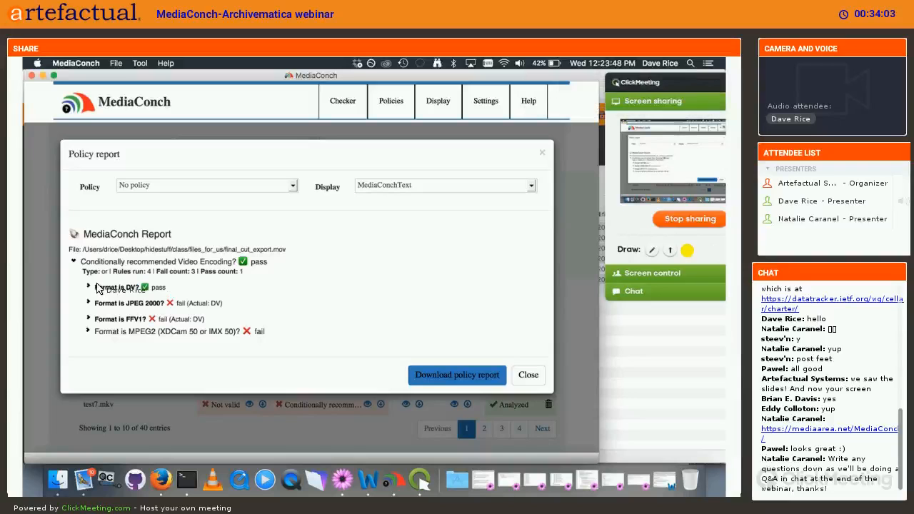
left_click(528, 375)
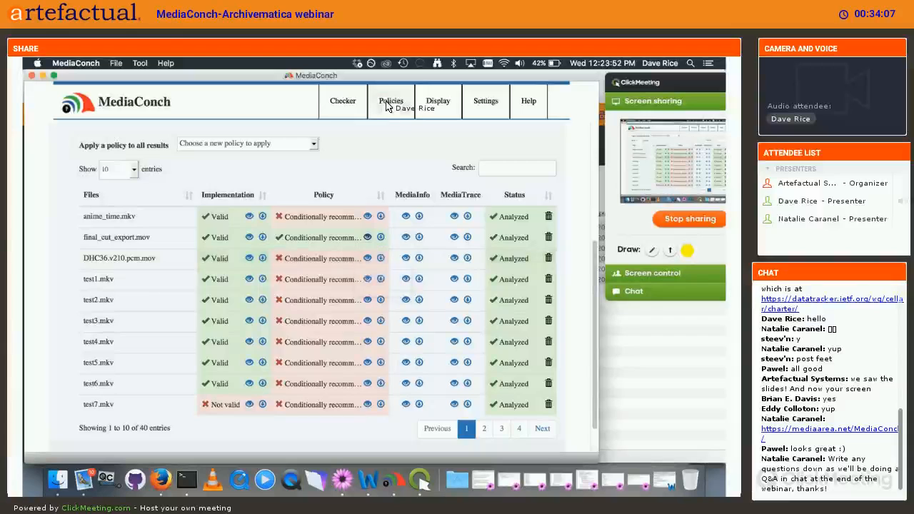
Step: Inspect FFV1 policy rules (FFV1 video, 4/3 aspect, 4:2:2 chroma), then open Is this NTSC or PAL SD?
left_click(390, 101)
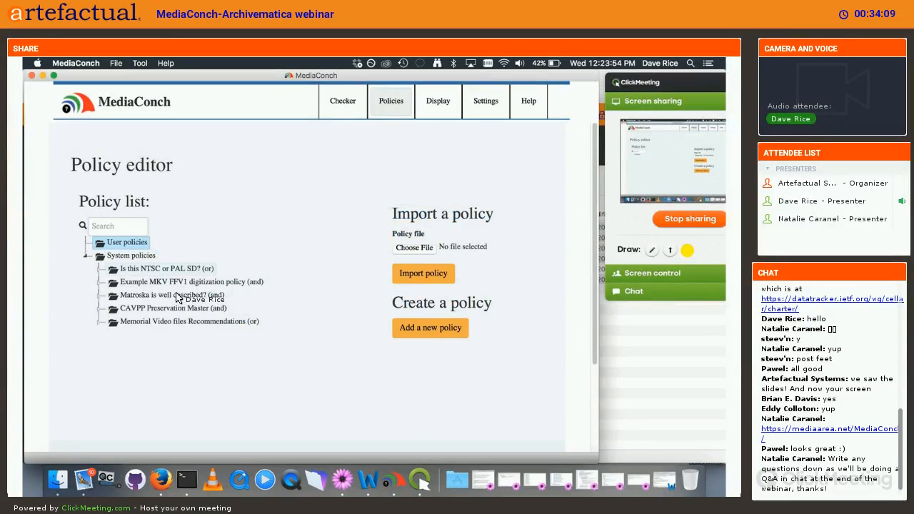
left_click(185, 281)
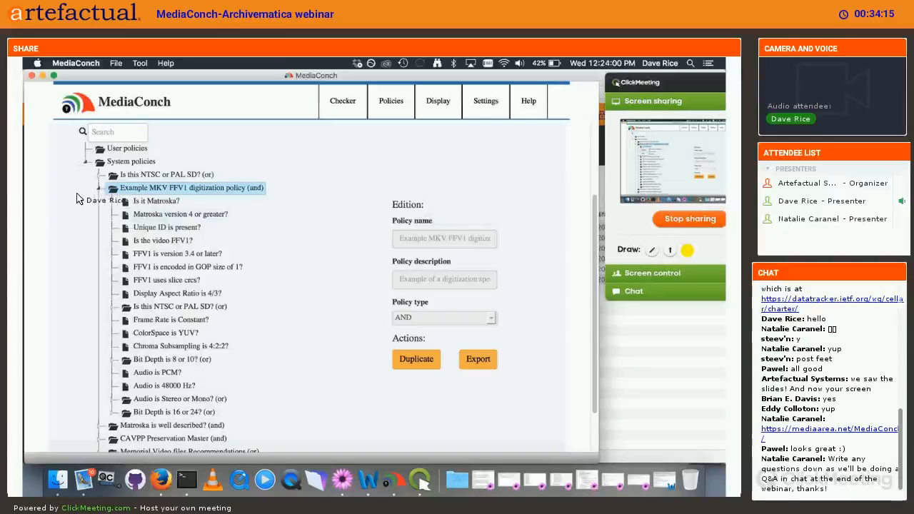
left_click(162, 240)
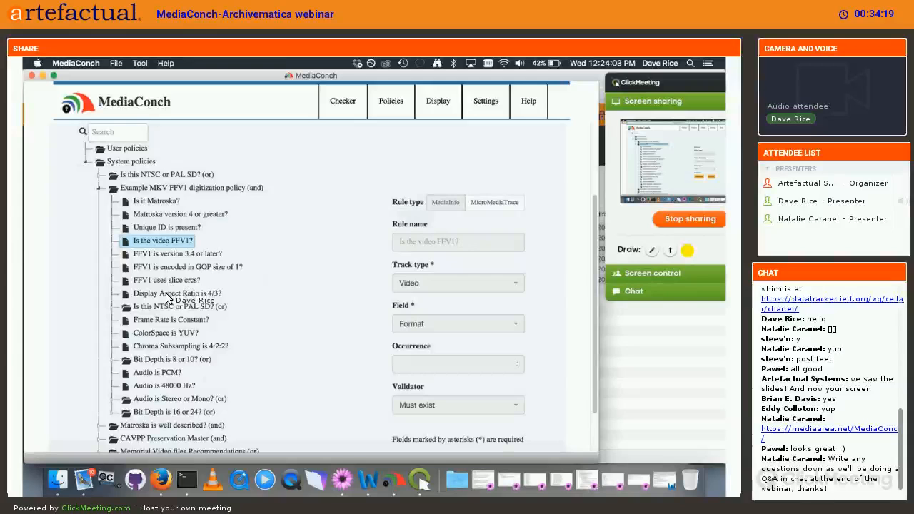
left_click(176, 293)
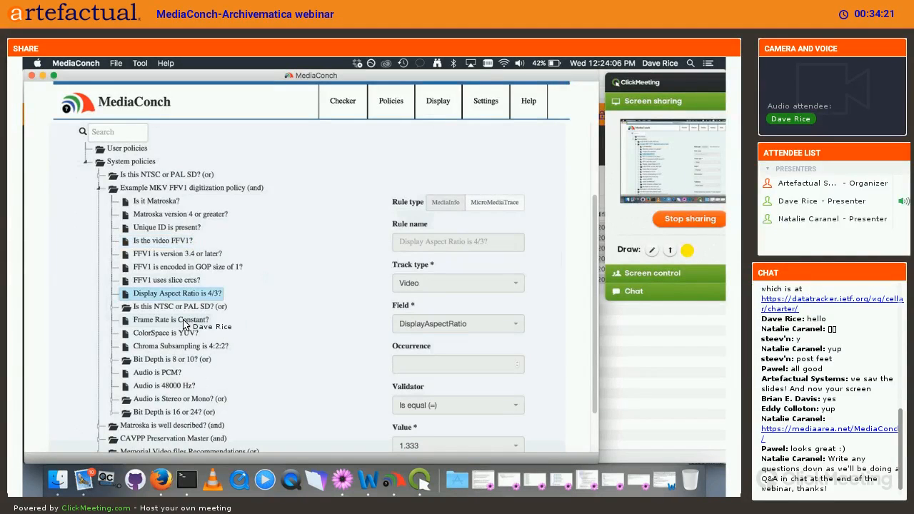
left_click(181, 346)
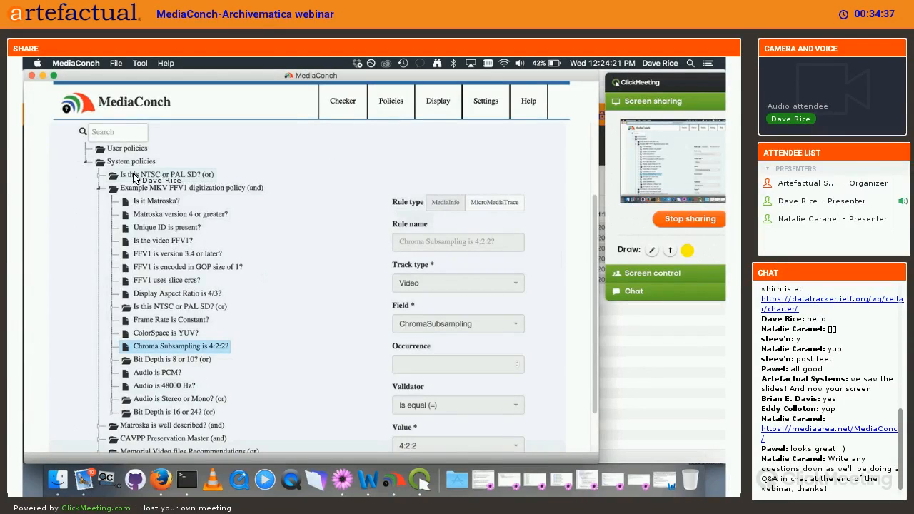
left_click(166, 174)
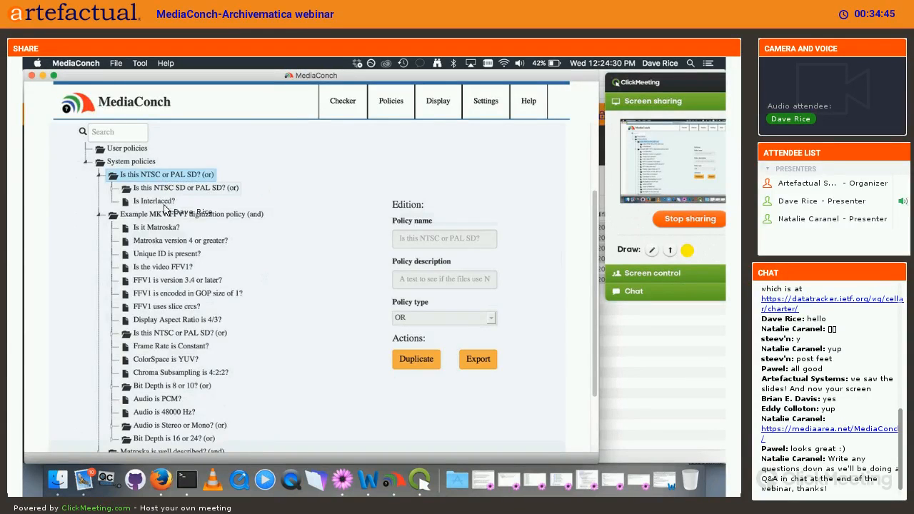
Step: Expand the PAL/NTSC sub-policies and inspect PAL height, width and frame rate rules
left_click(174, 201)
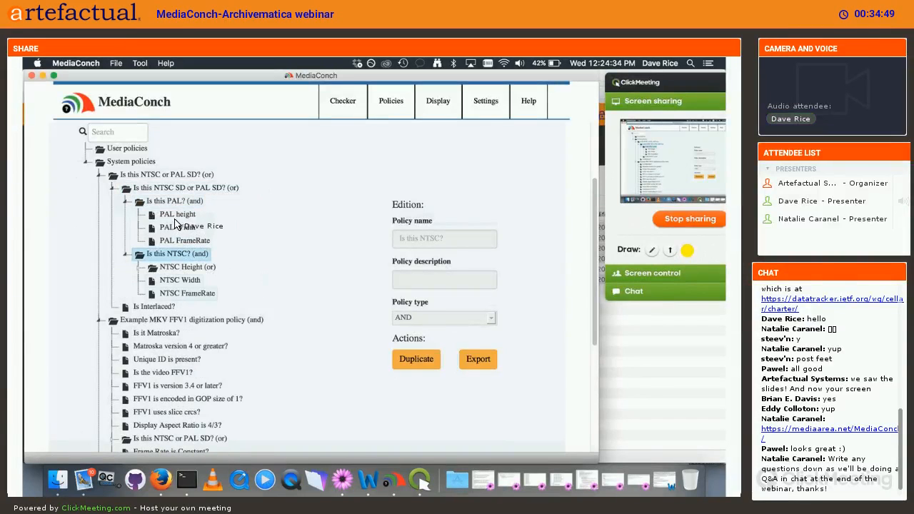
left_click(177, 214)
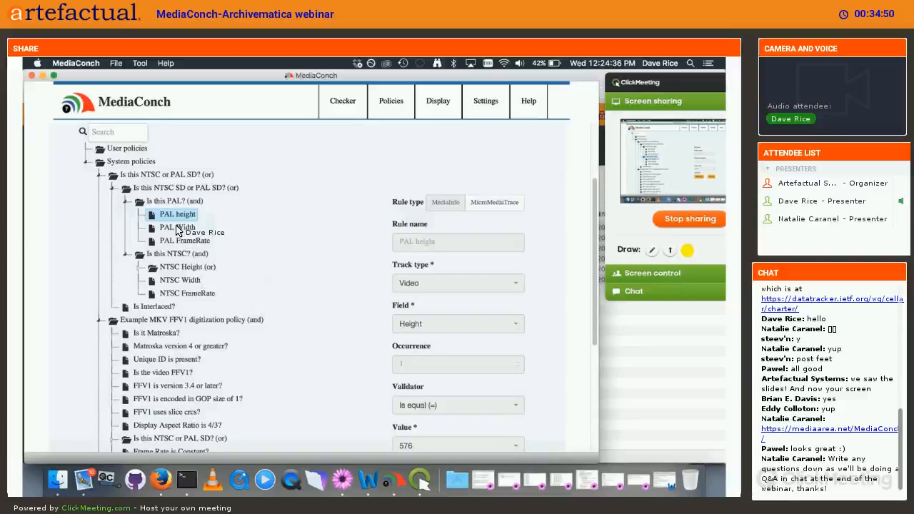
left_click(176, 226)
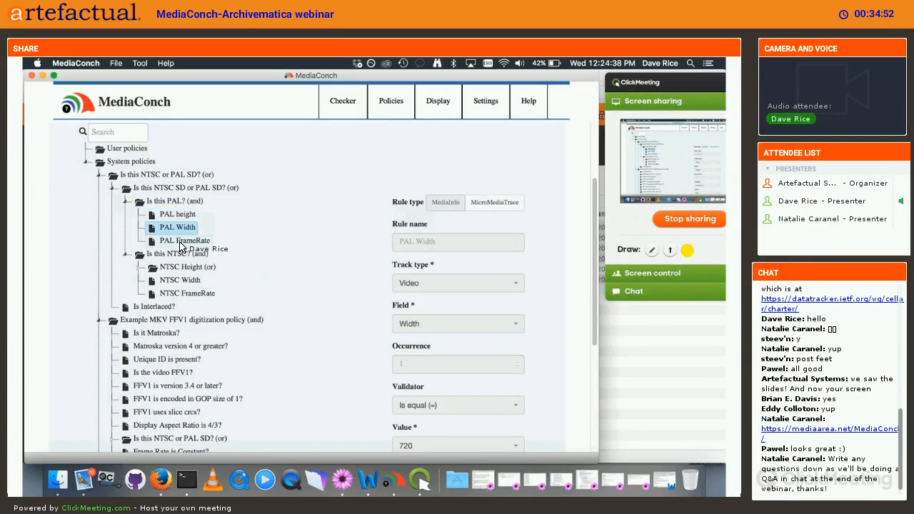
left_click(185, 240)
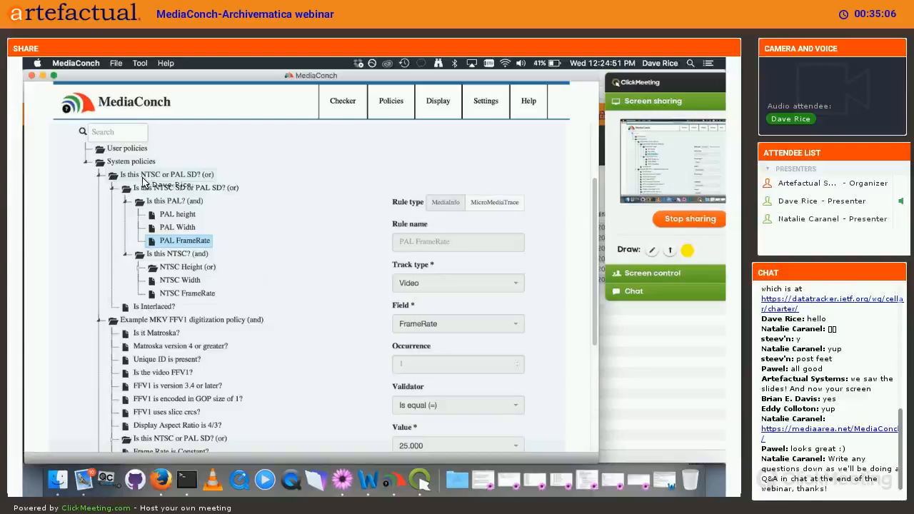
left_click(166, 174)
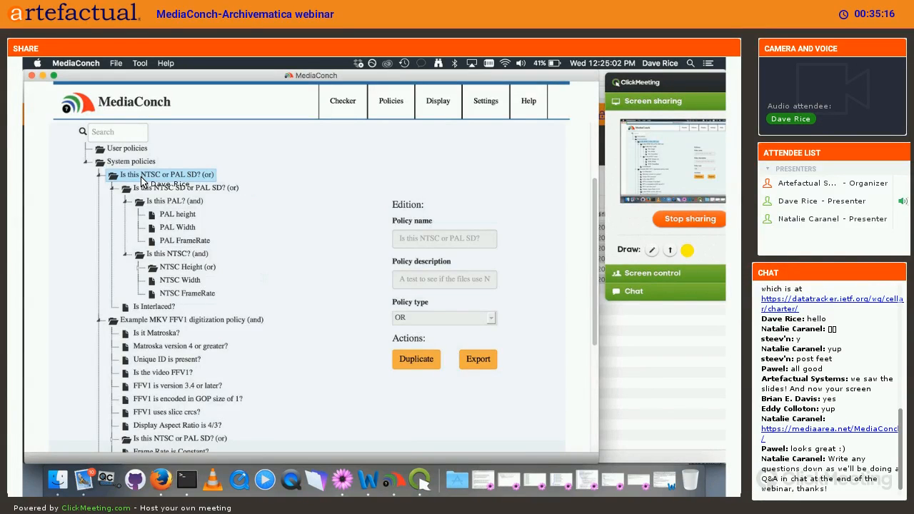
mouse_move(175, 207)
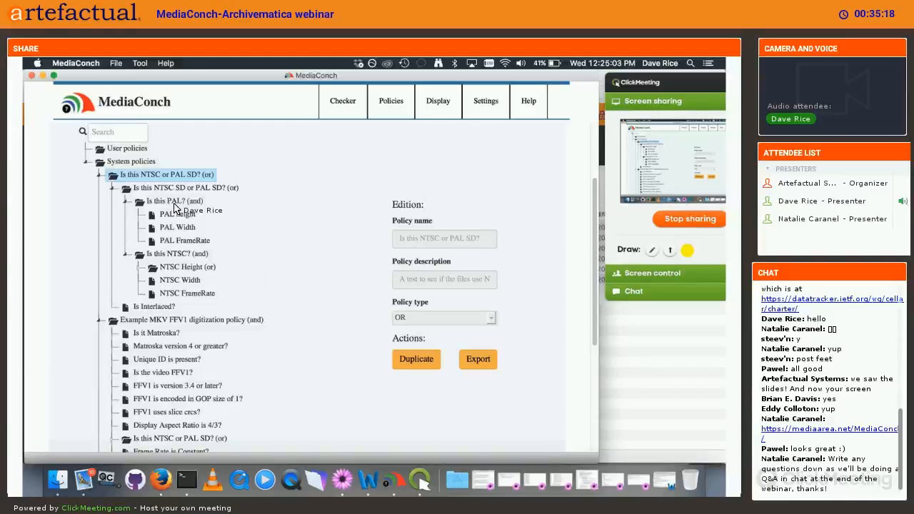
left_click(171, 200)
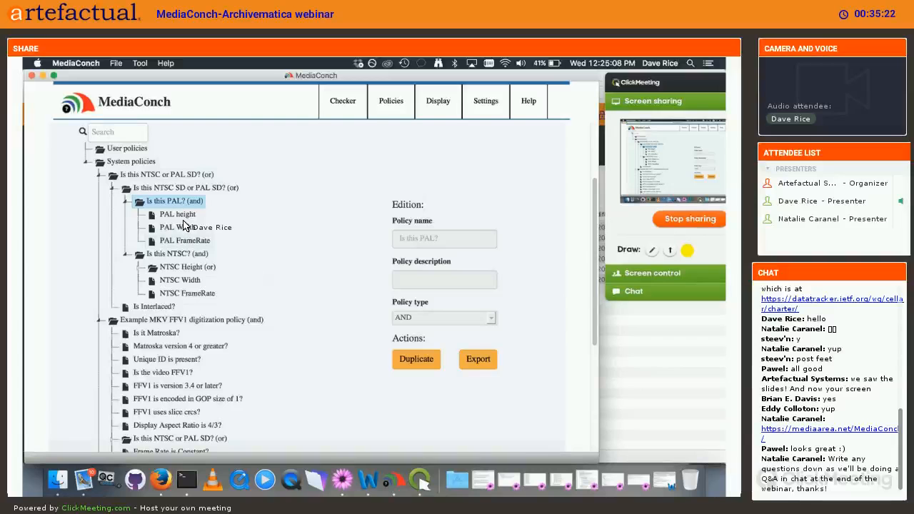
left_click(177, 214)
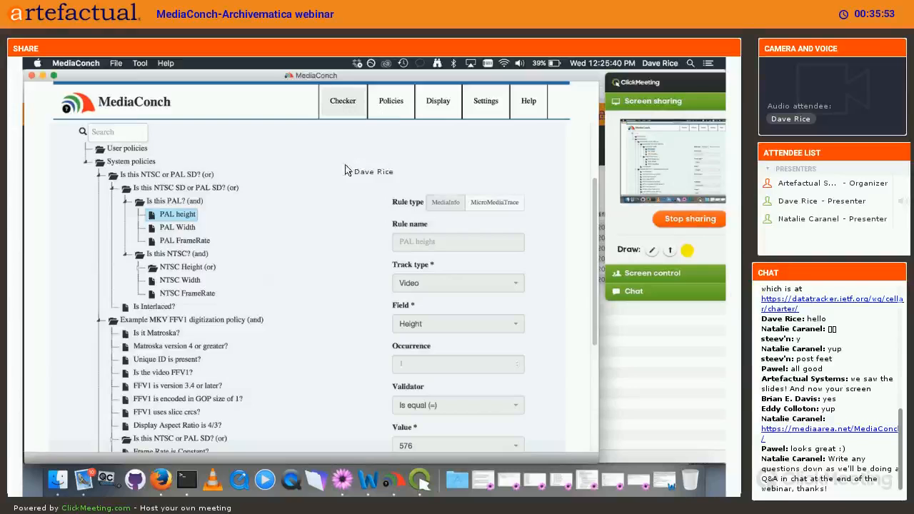
Step: Check final_cut_export.mov against Example MKV FFV1 digitization policy and show the MediaConchHtml report
left_click(343, 100)
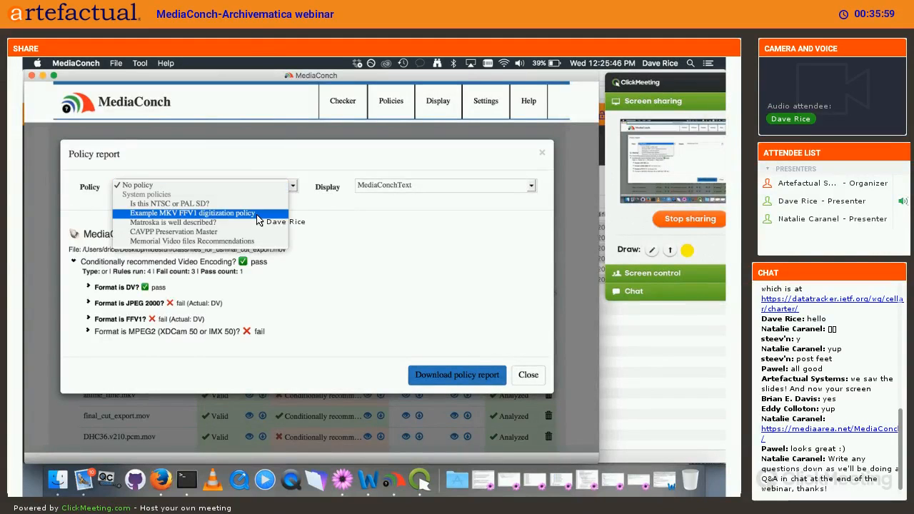
left_click(525, 185)
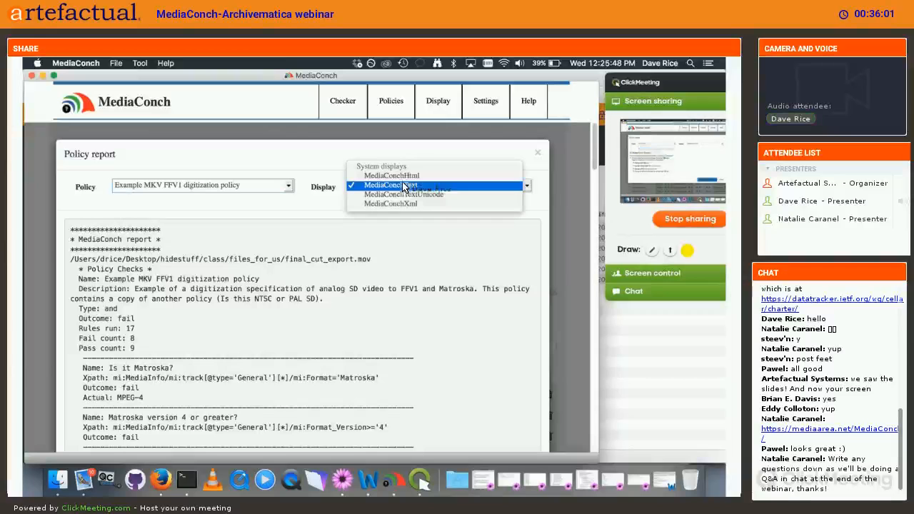
left_click(391, 175)
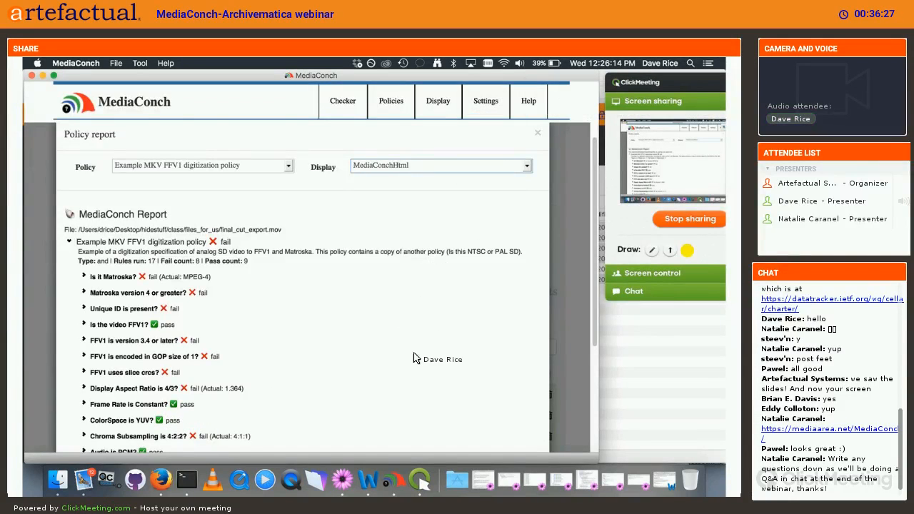
scroll("down", 3)
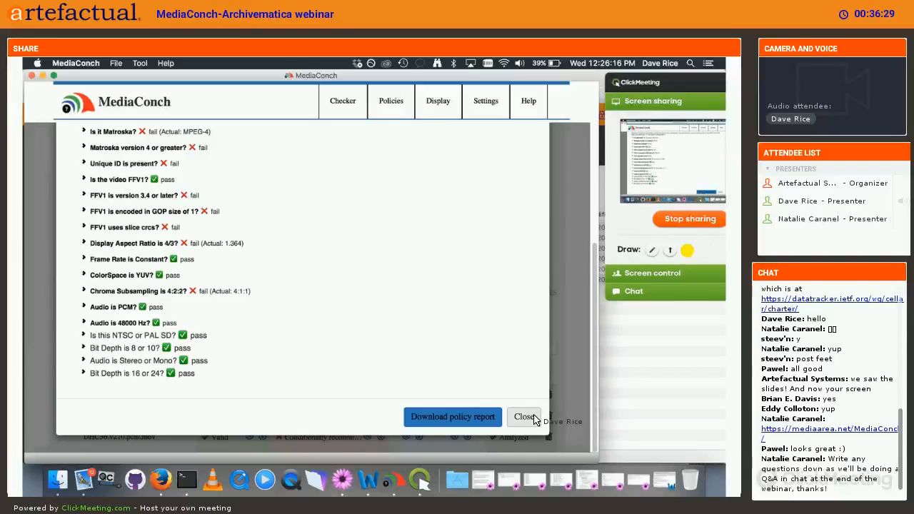
Step: Close MediaConch's Policy report dialog to return to the checker results
left_click(524, 416)
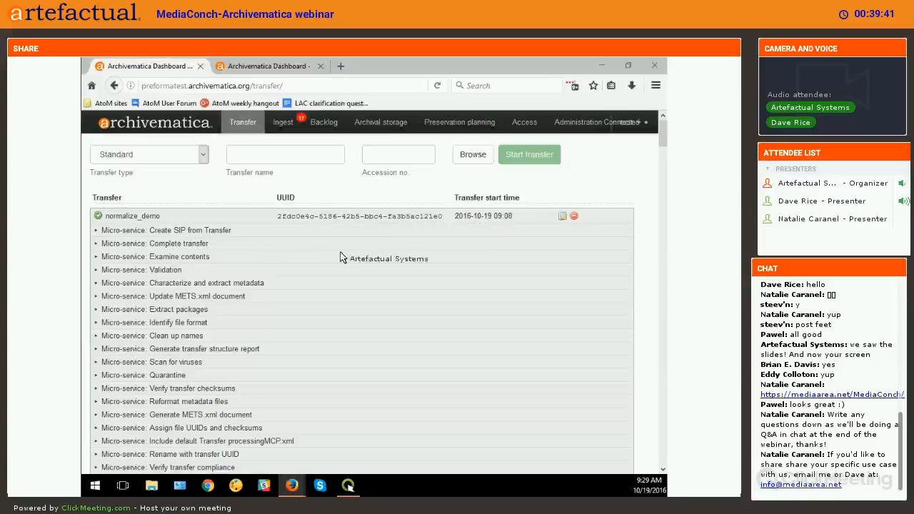
mouse_move(500, 293)
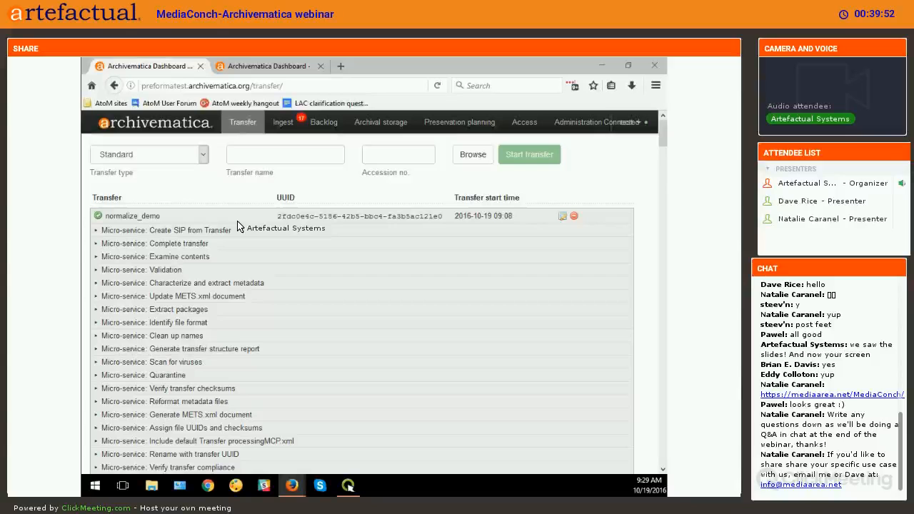
mouse_move(257, 198)
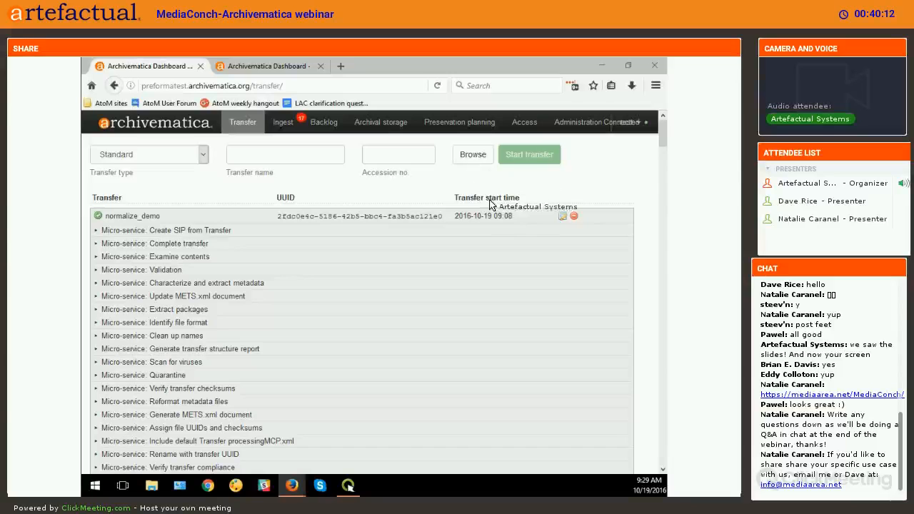
mouse_move(550, 305)
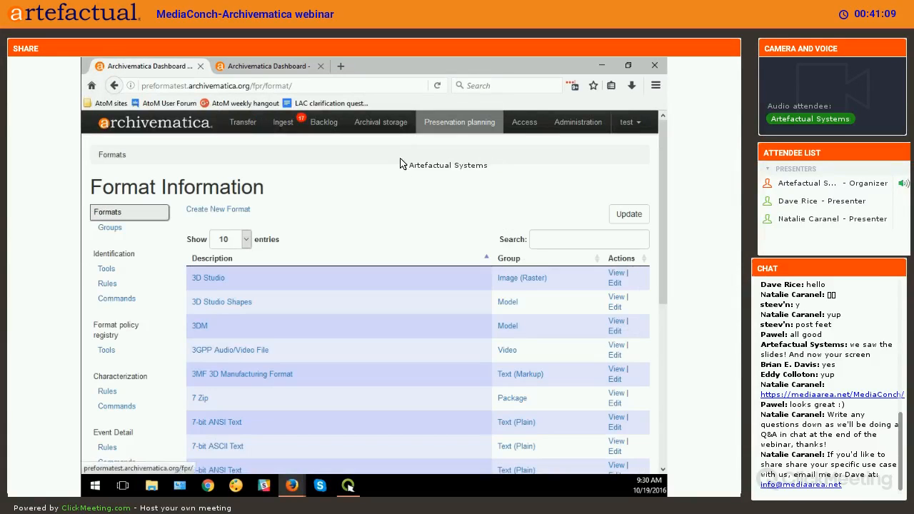
mouse_move(394, 168)
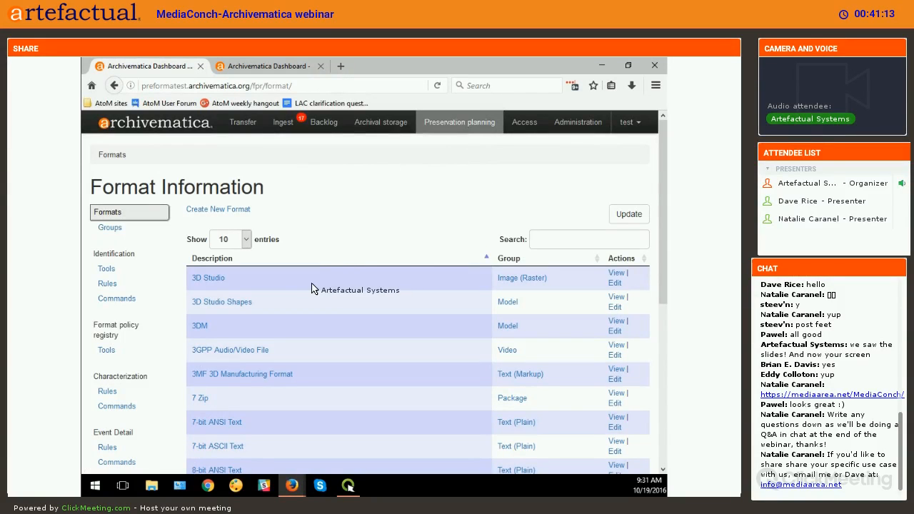
mouse_move(275, 291)
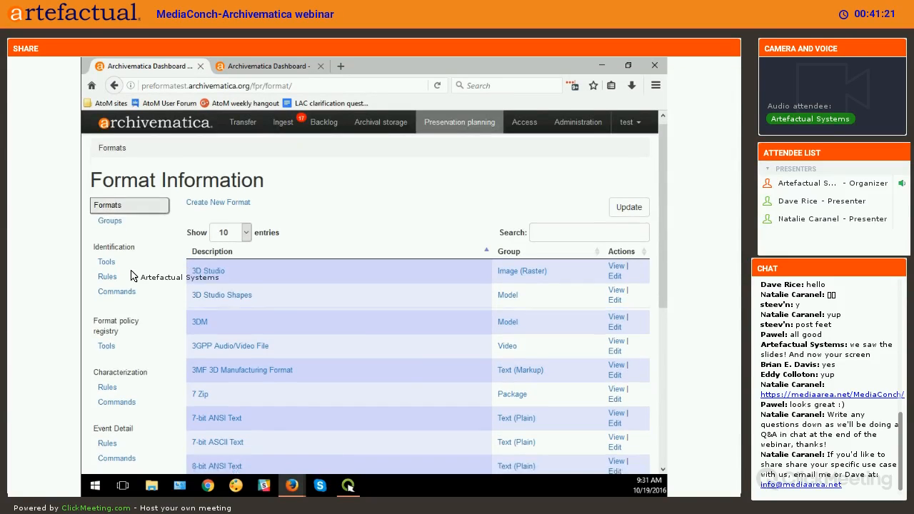
scroll("down", 3)
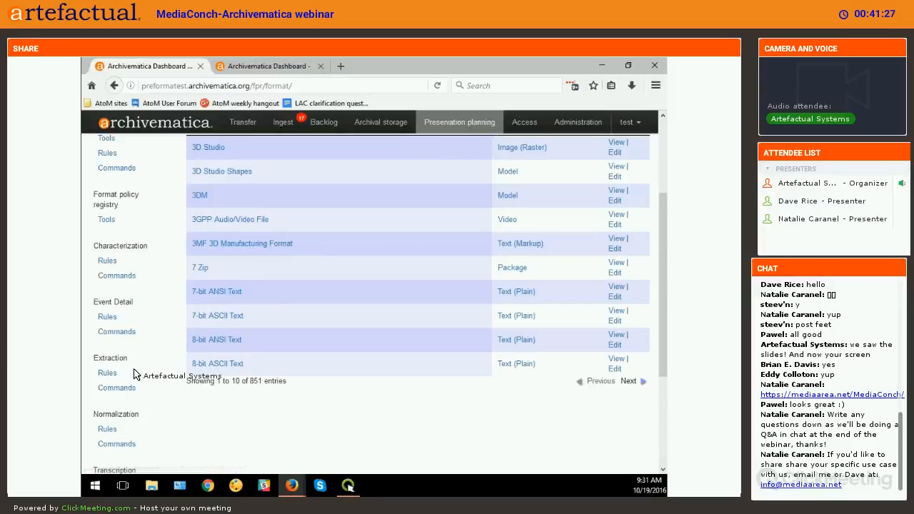
scroll("down", 3)
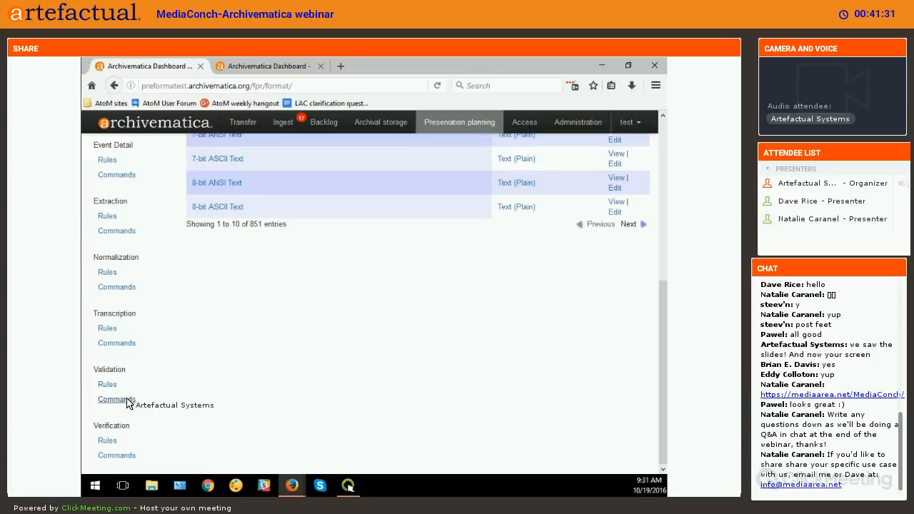
left_click(116, 399)
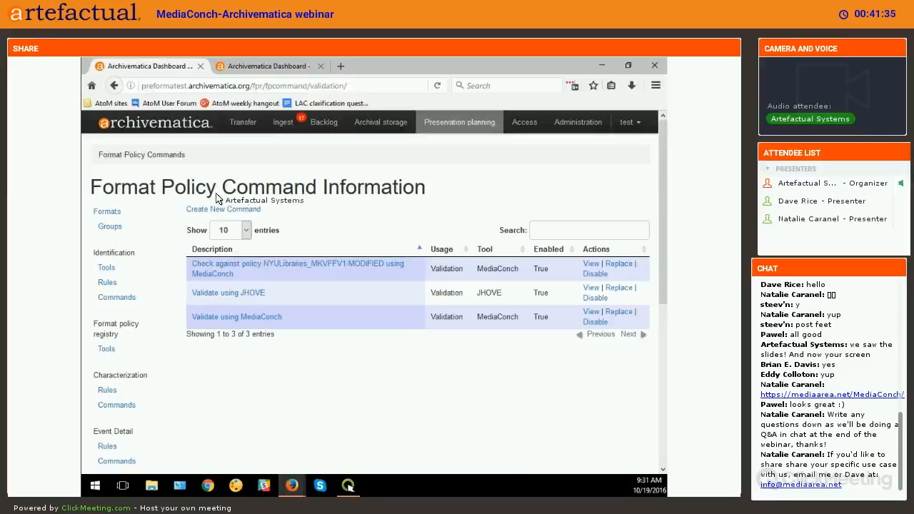
mouse_move(251, 291)
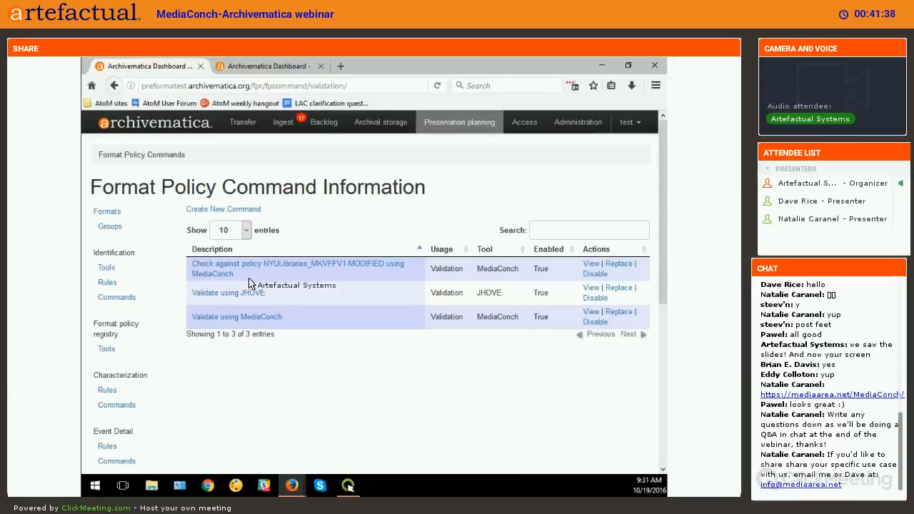
mouse_move(200, 298)
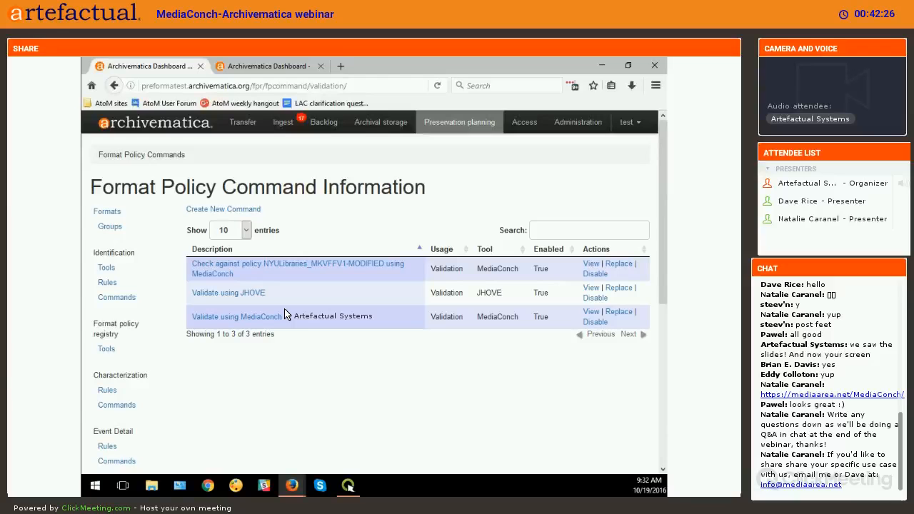
mouse_move(236, 317)
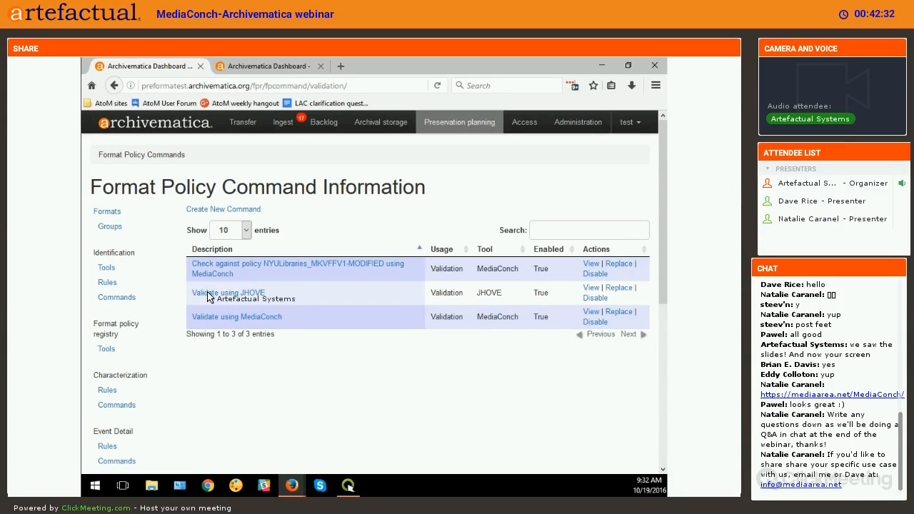
mouse_move(219, 276)
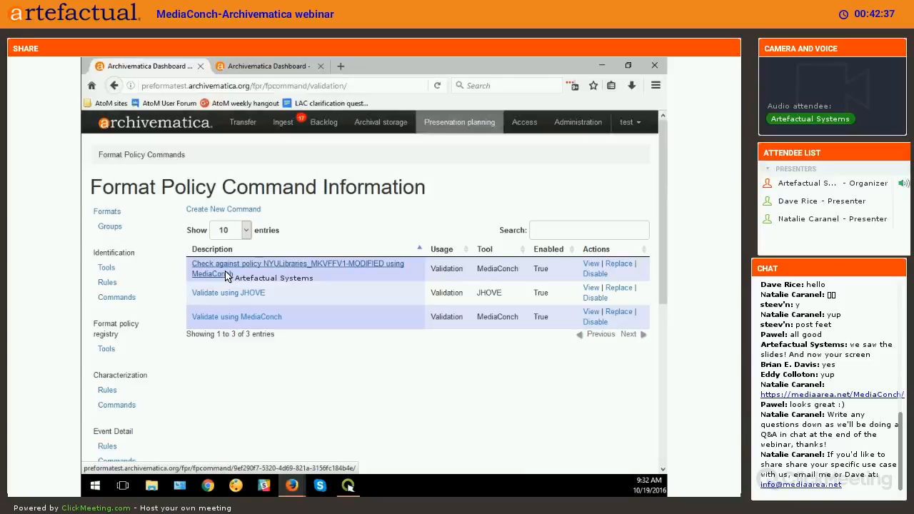
mouse_move(244, 318)
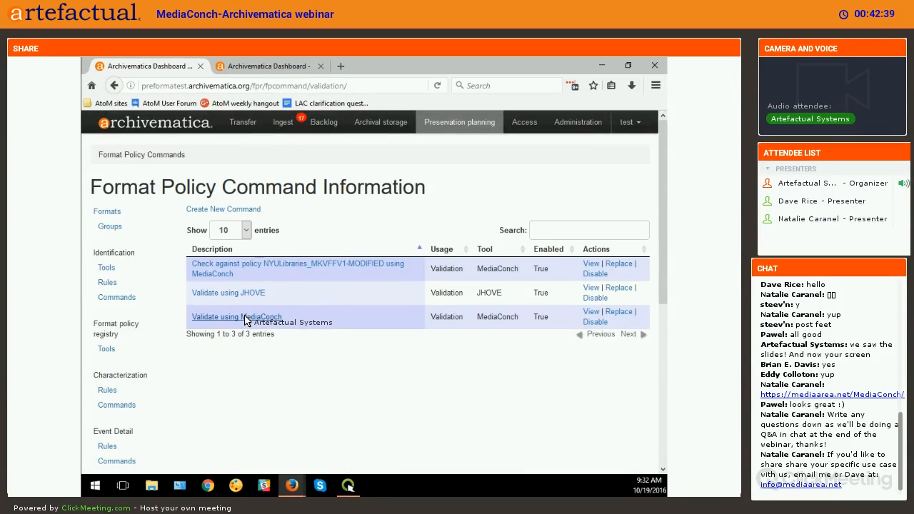
mouse_move(599, 313)
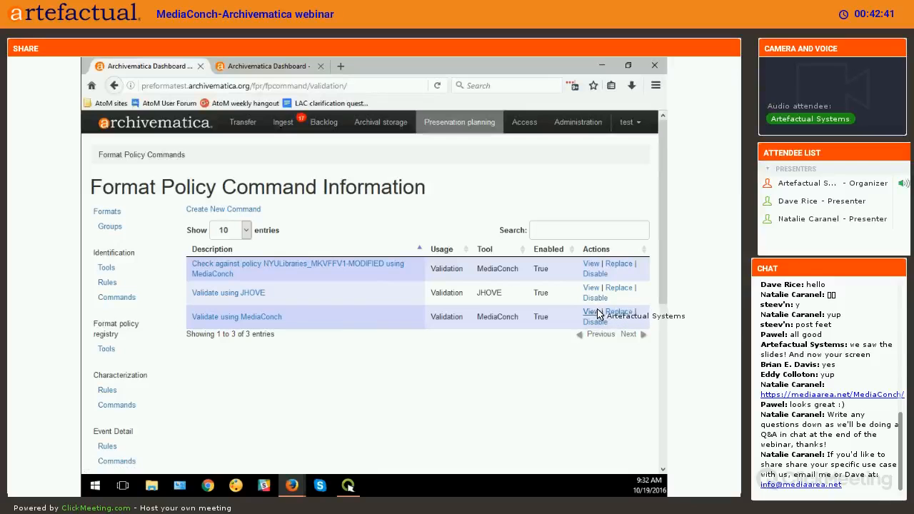
Step: View the Validate using MediaConch command and scroll through its Python script
left_click(590, 311)
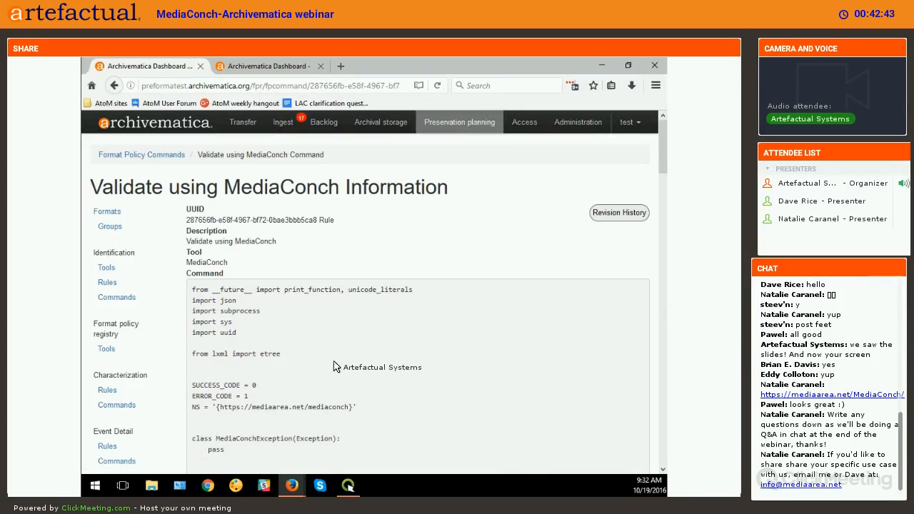
scroll("down", 3)
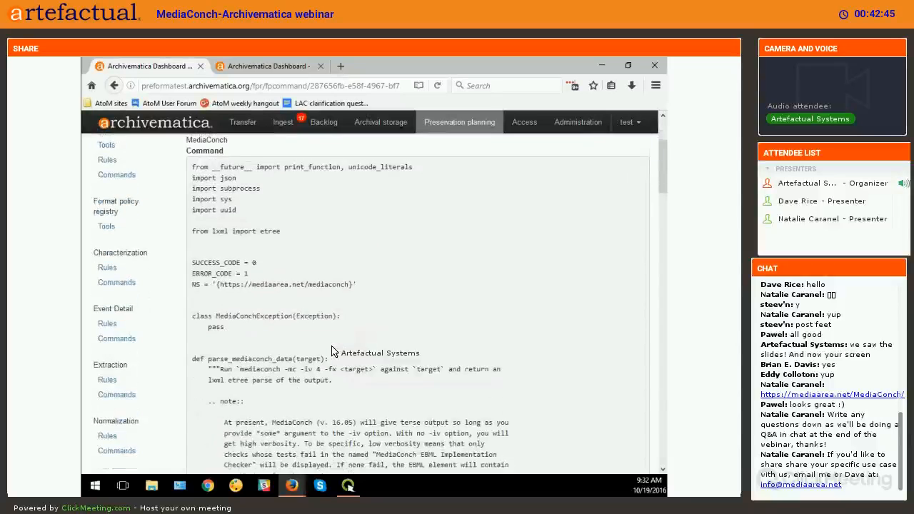
scroll("down", 3)
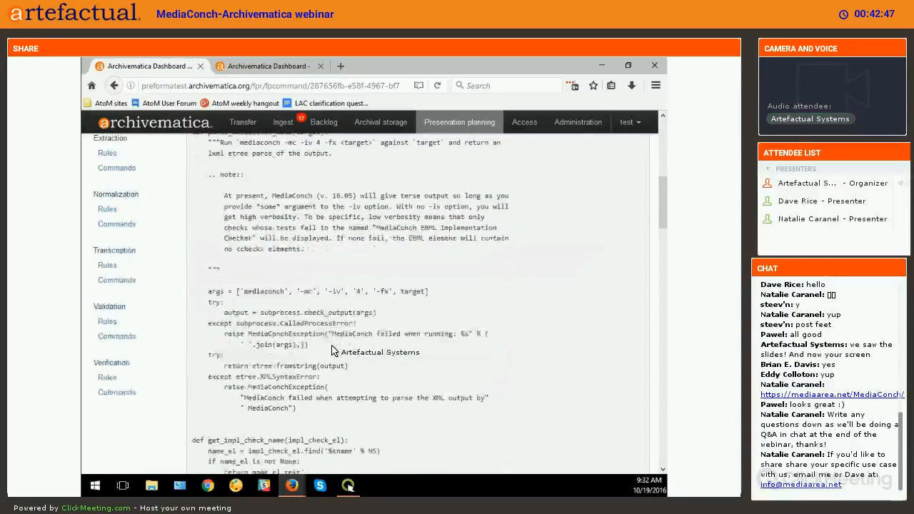
scroll("down", 3)
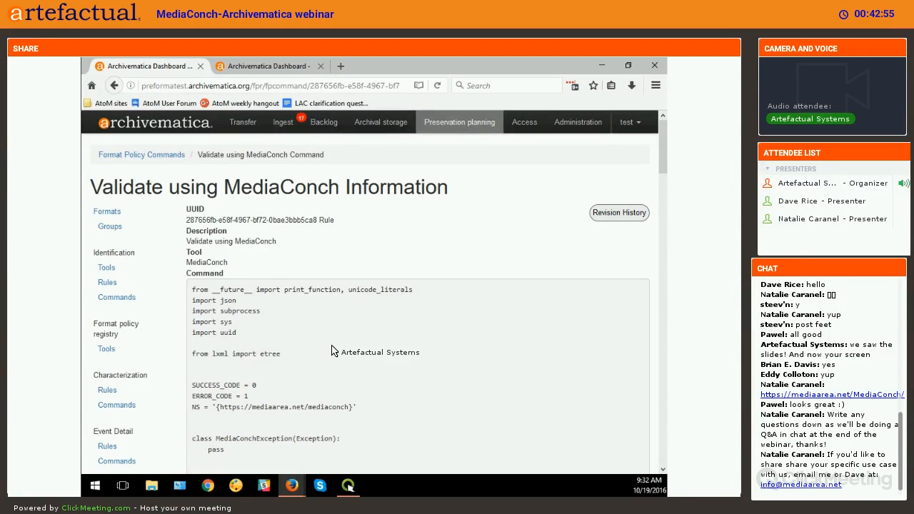
mouse_move(152, 344)
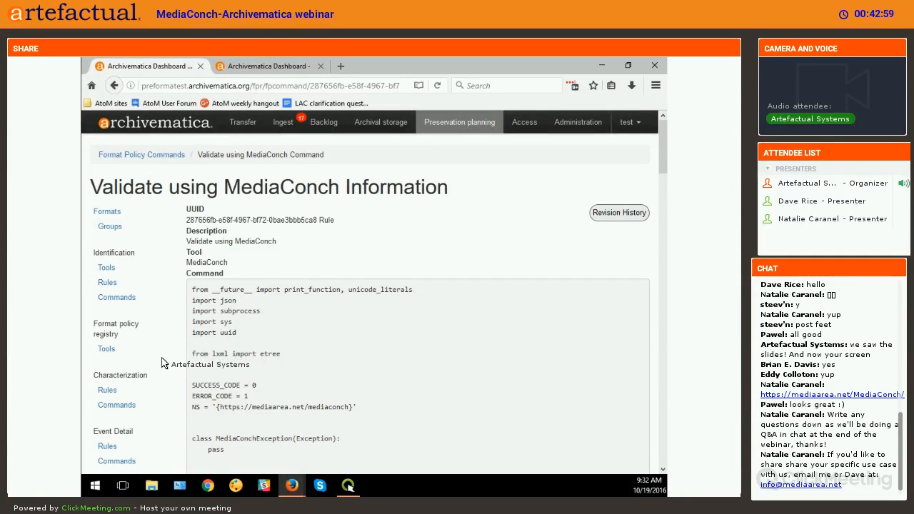
scroll("down", 3)
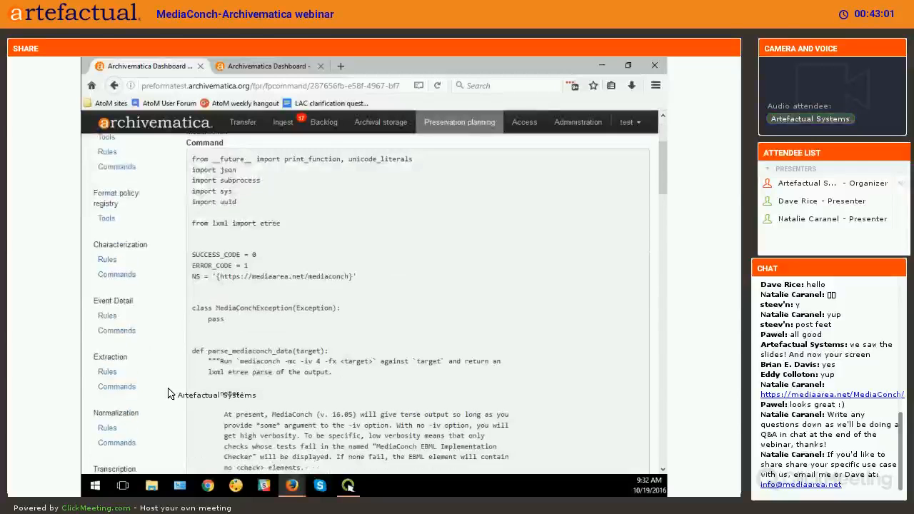
scroll("down", 3)
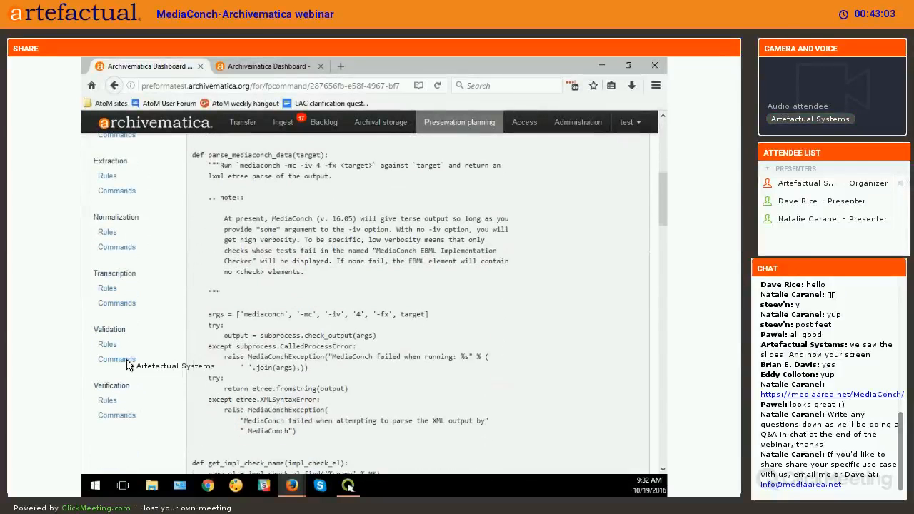
left_click(107, 344)
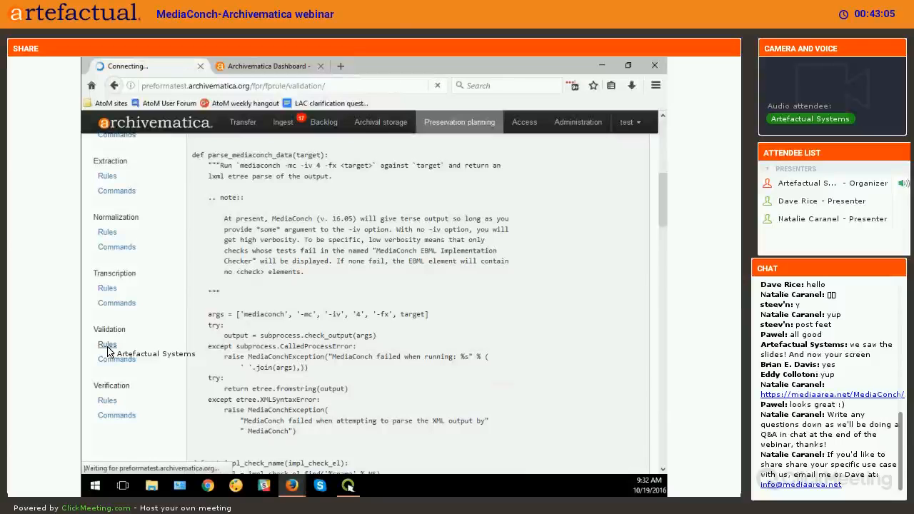
Step: Filter the Format Policy Rules by 'mkv' to show the four Generic MKV rules
left_click(107, 344)
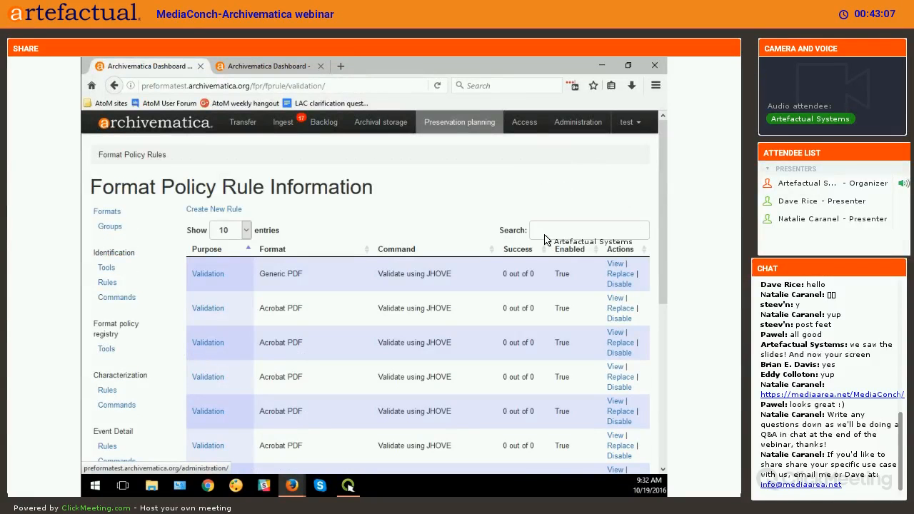
left_click(589, 230)
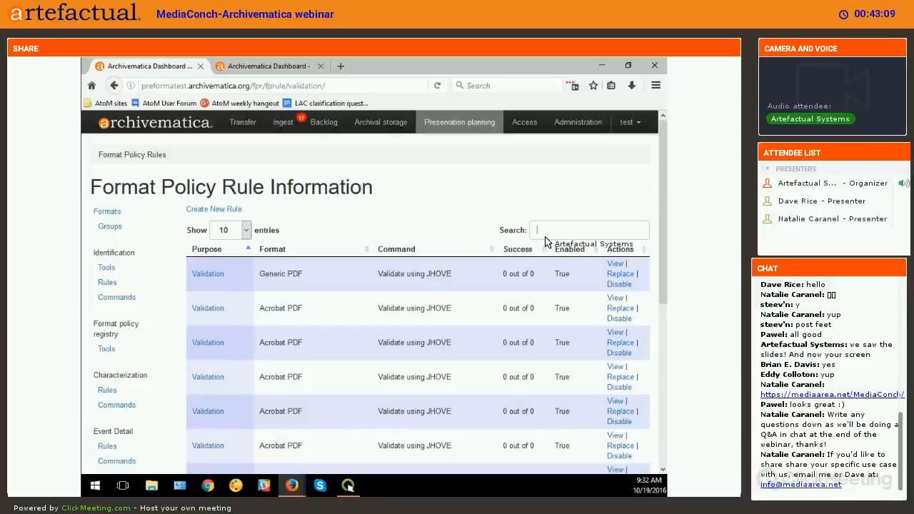
type("mkv")
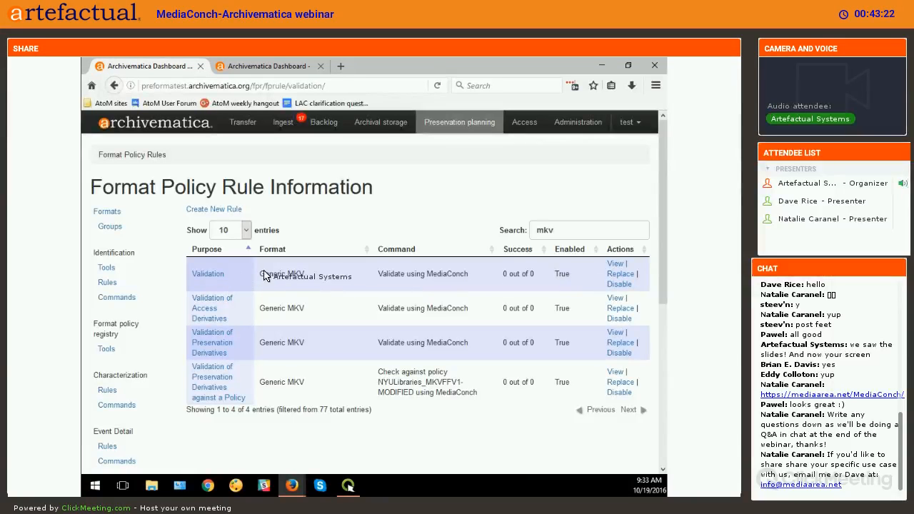
mouse_move(246, 135)
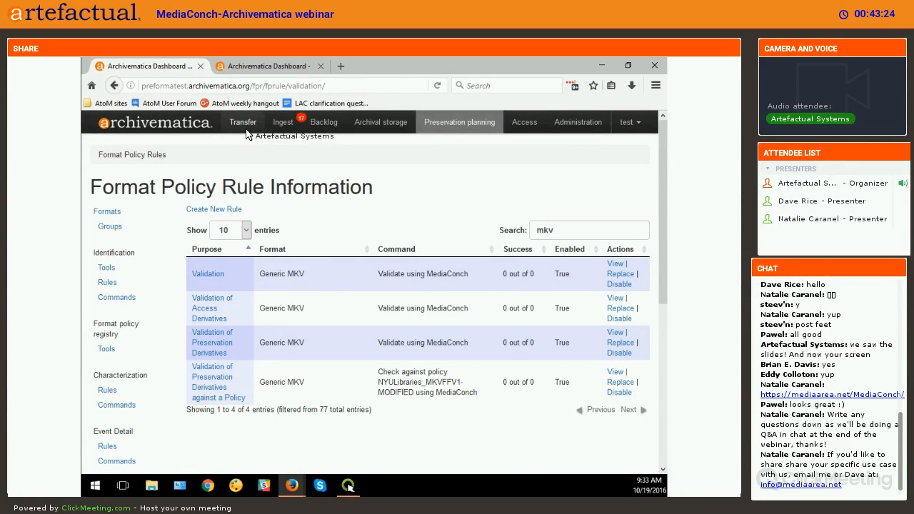
mouse_move(298, 293)
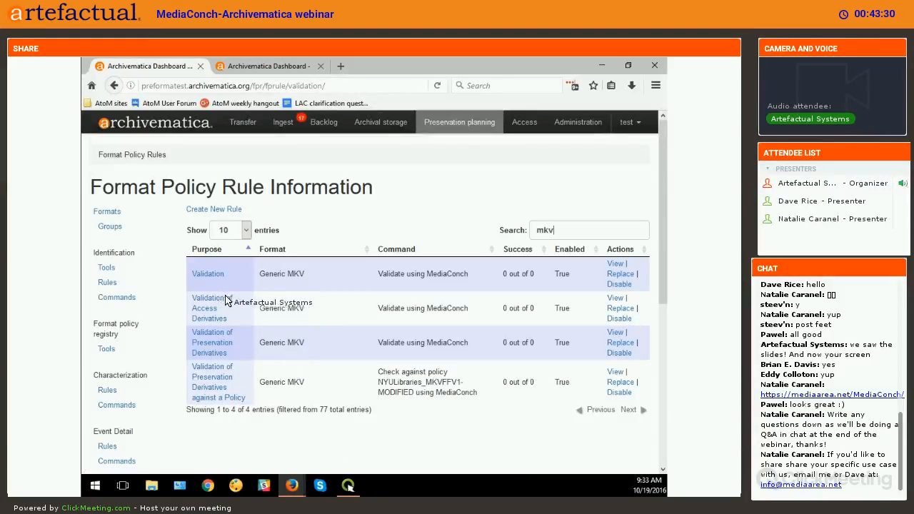
mouse_move(242, 354)
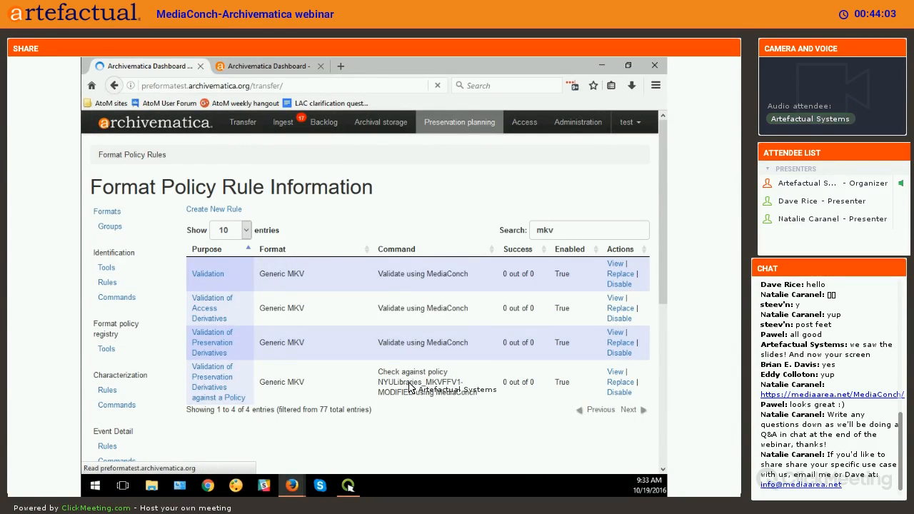
Step: Start a transfer named 'not valid demo' from the preforma none-valid folder
left_click(241, 121)
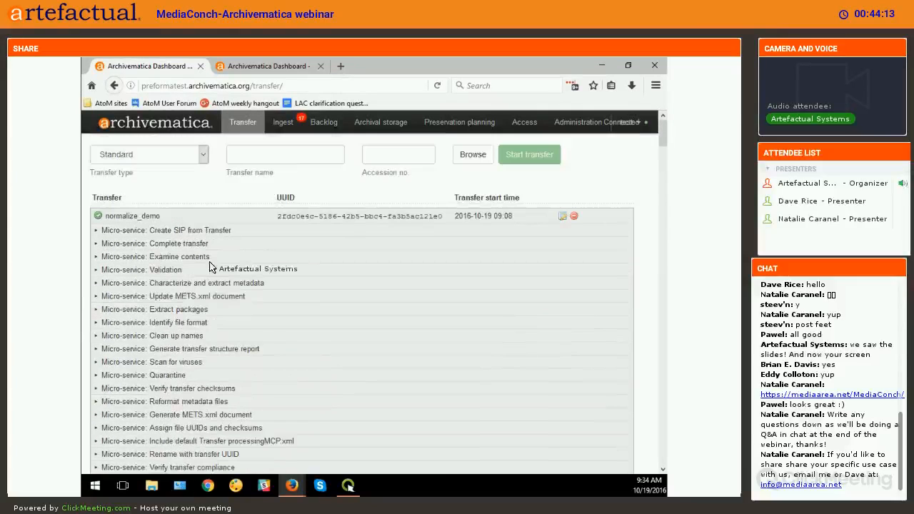
mouse_move(184, 169)
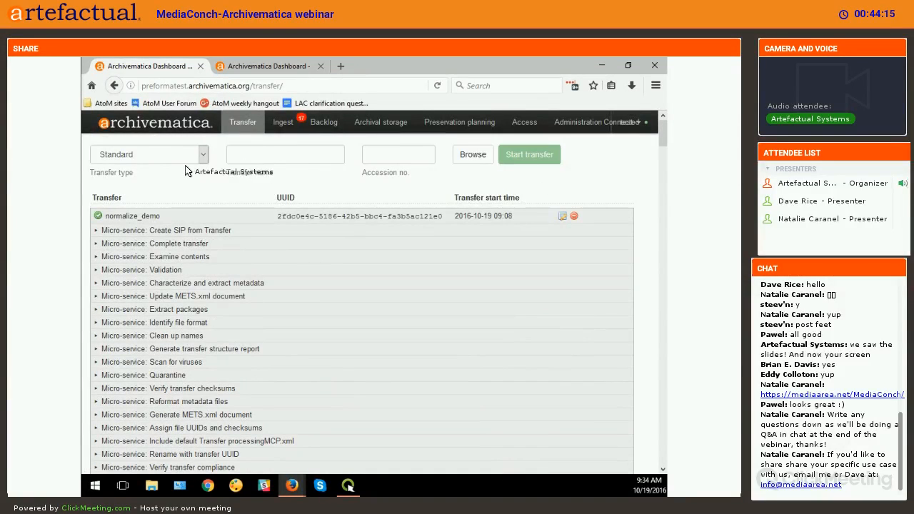
left_click(472, 154)
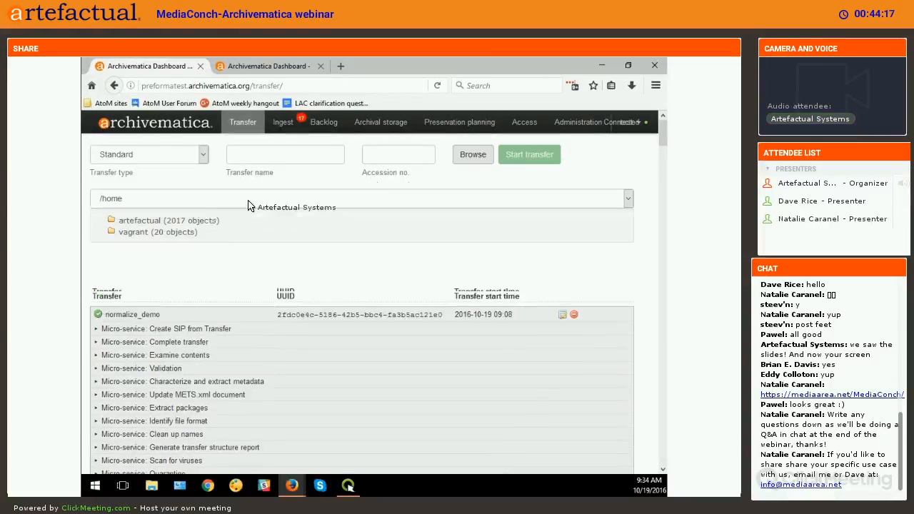
left_click(112, 232)
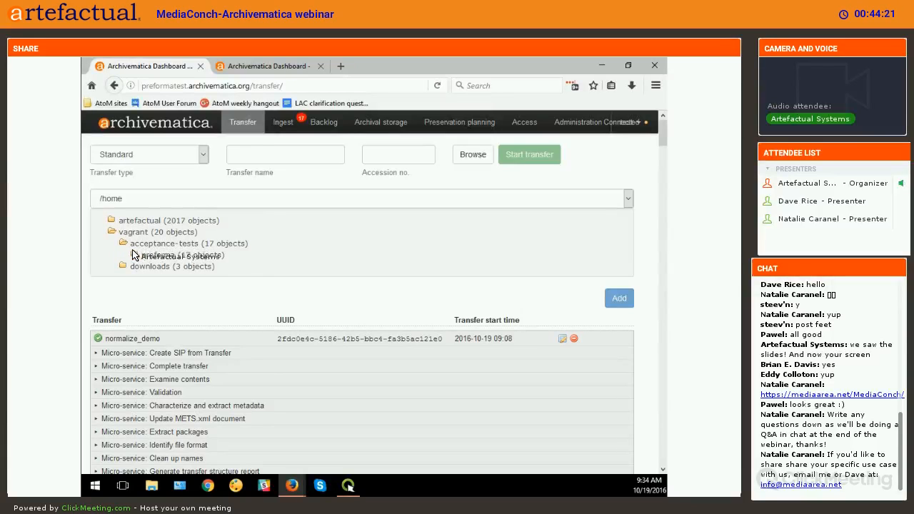
left_click(136, 255)
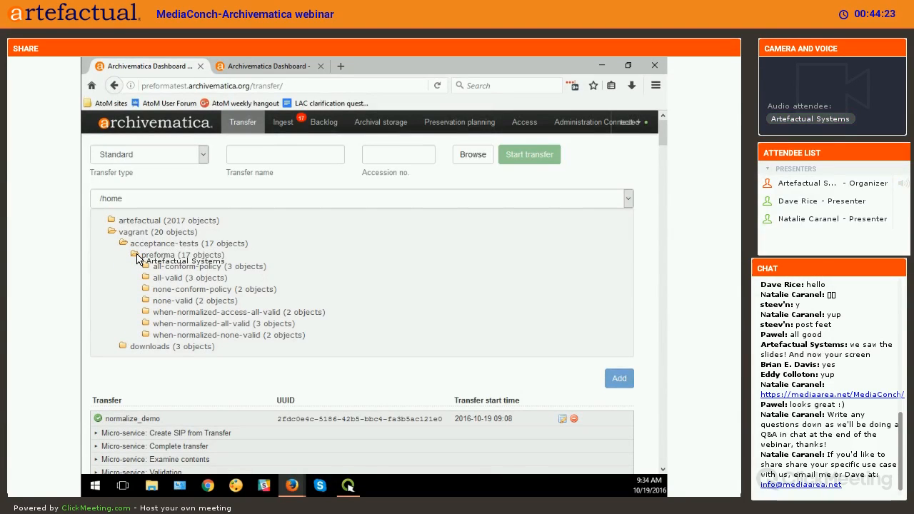
mouse_move(165, 301)
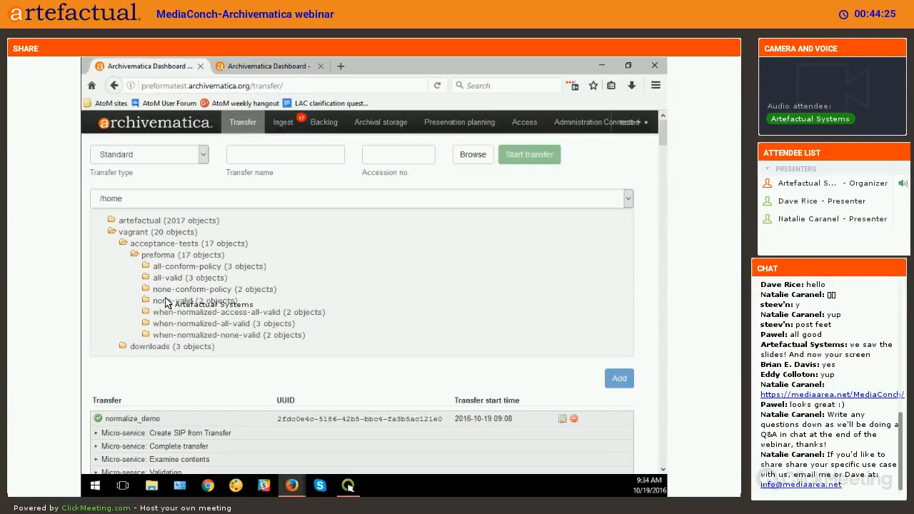
left_click(188, 300)
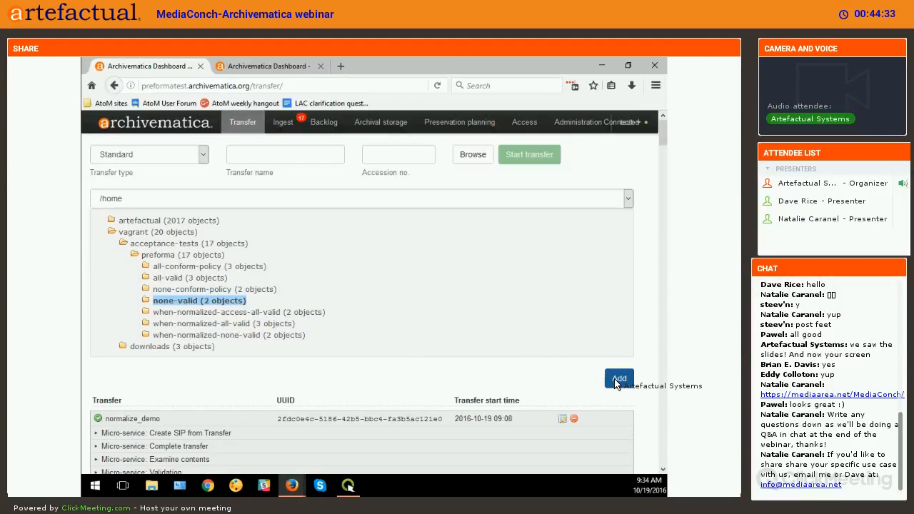
left_click(618, 377)
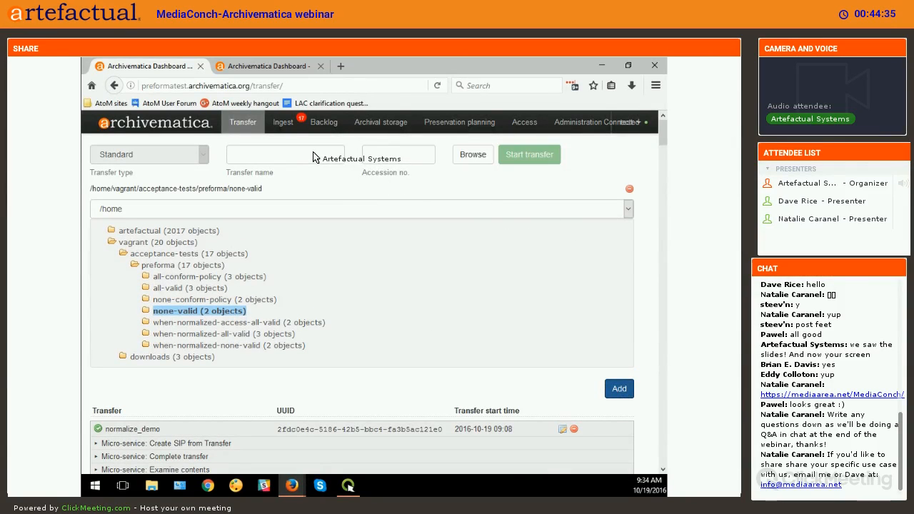
type("not valid demo")
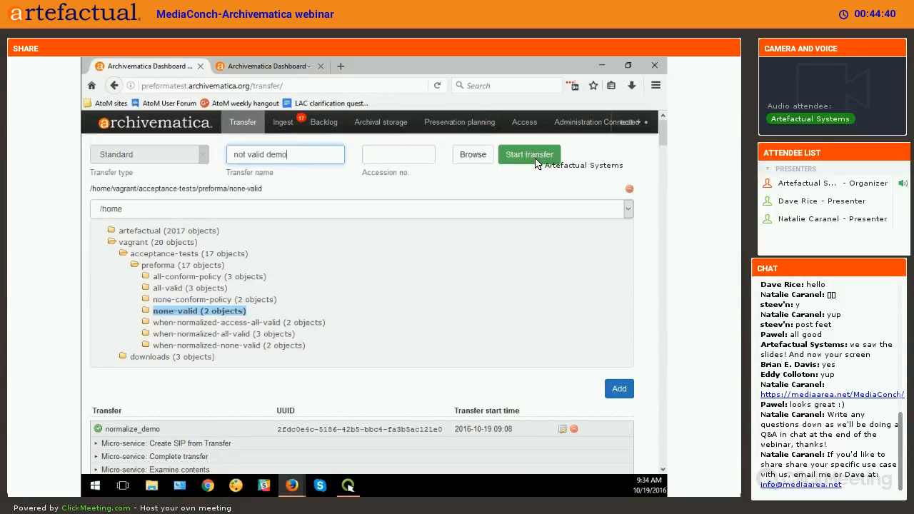
left_click(529, 154)
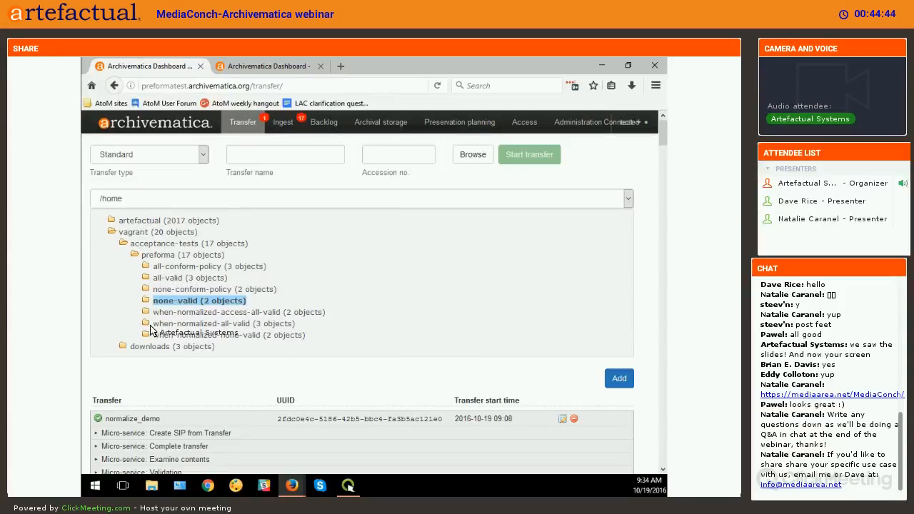
mouse_move(214, 228)
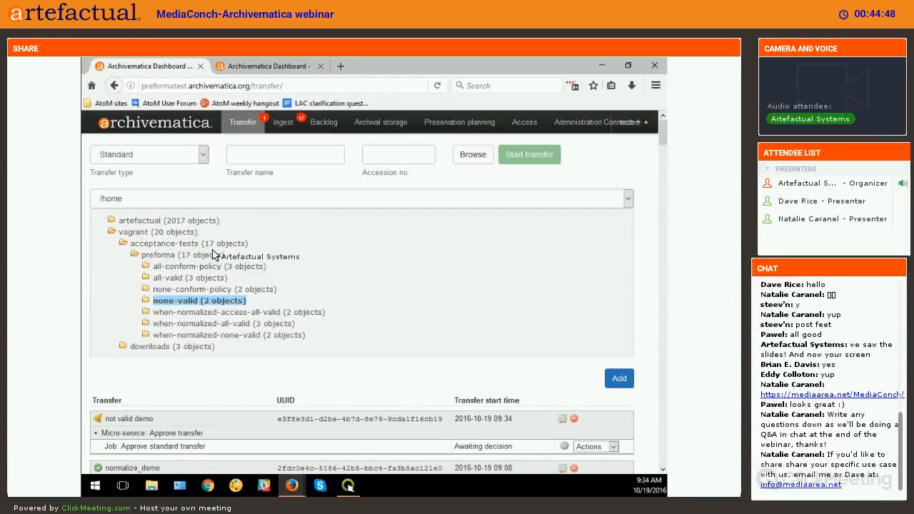
mouse_move(116, 234)
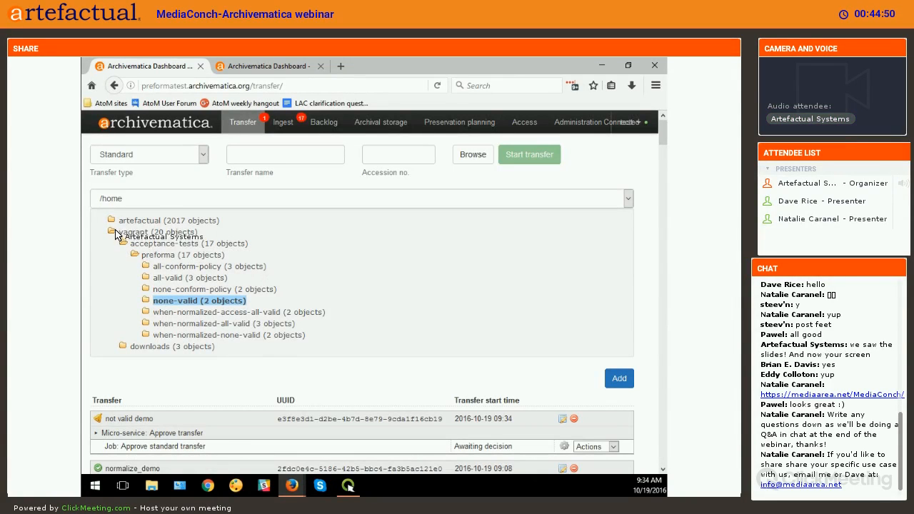
Step: Approve the not valid demo transfer and open the failed Validate formats job's task details
left_click(112, 232)
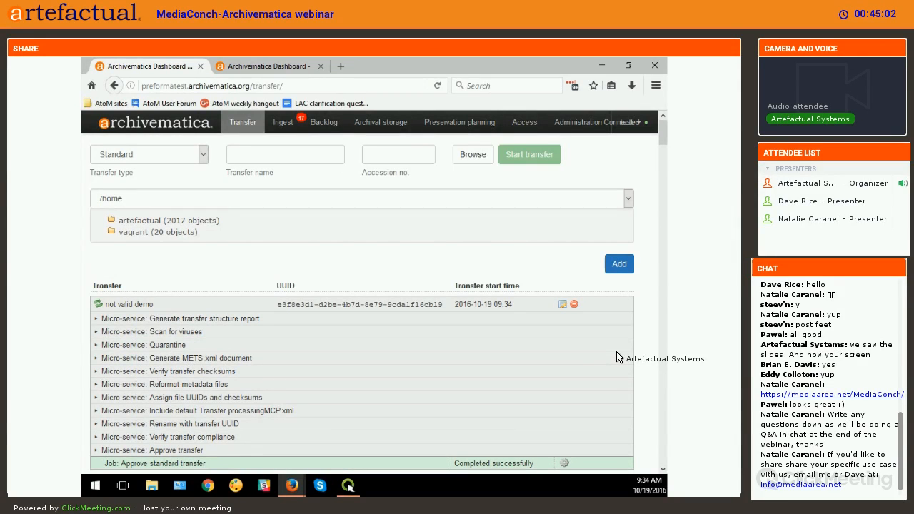
mouse_move(286, 400)
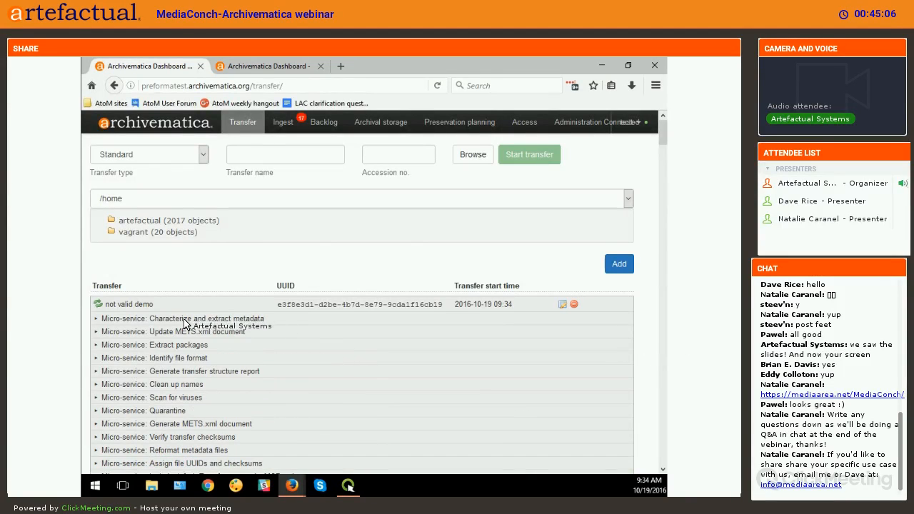
mouse_move(207, 357)
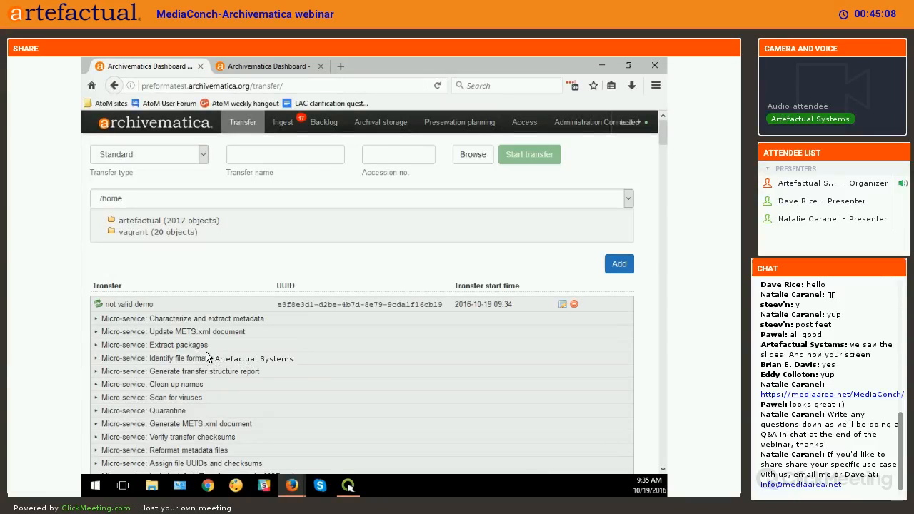
left_click(97, 357)
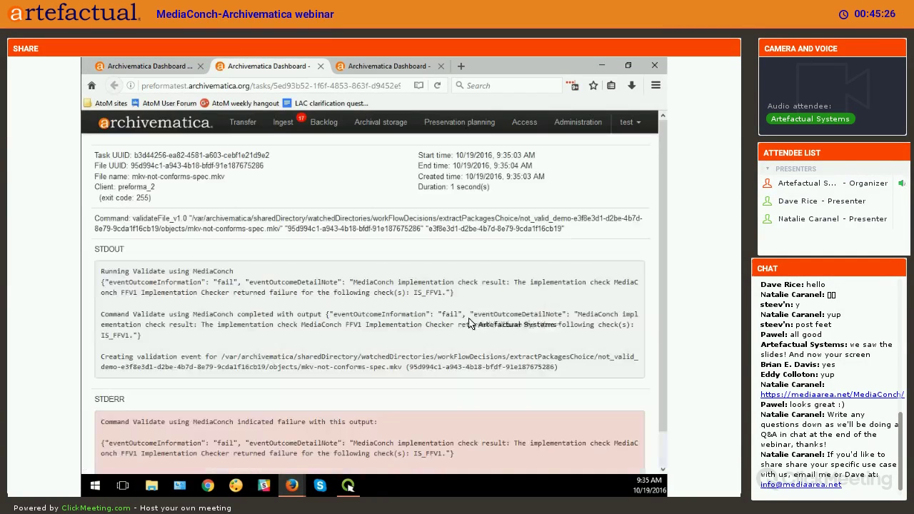
Step: Scroll the validation task output down to MediaConch's FFV1 failure in STDERR
scroll("down", 3)
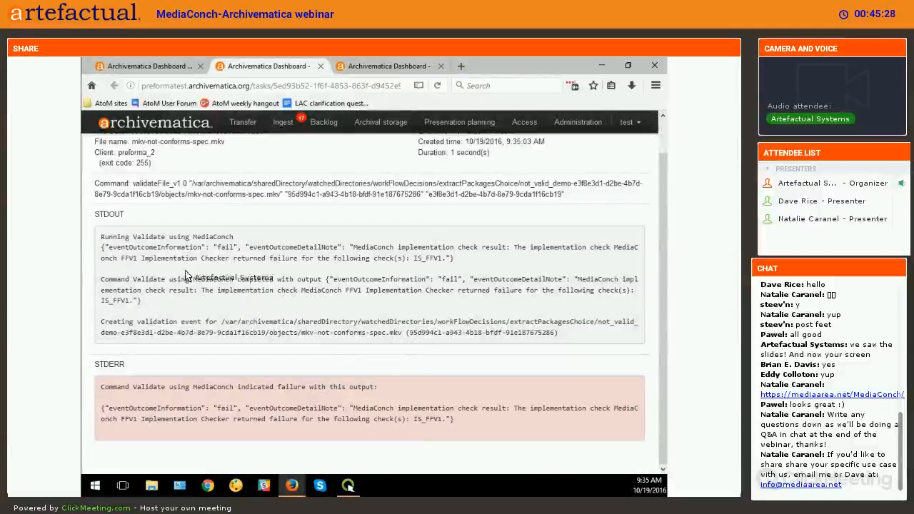
mouse_move(479, 259)
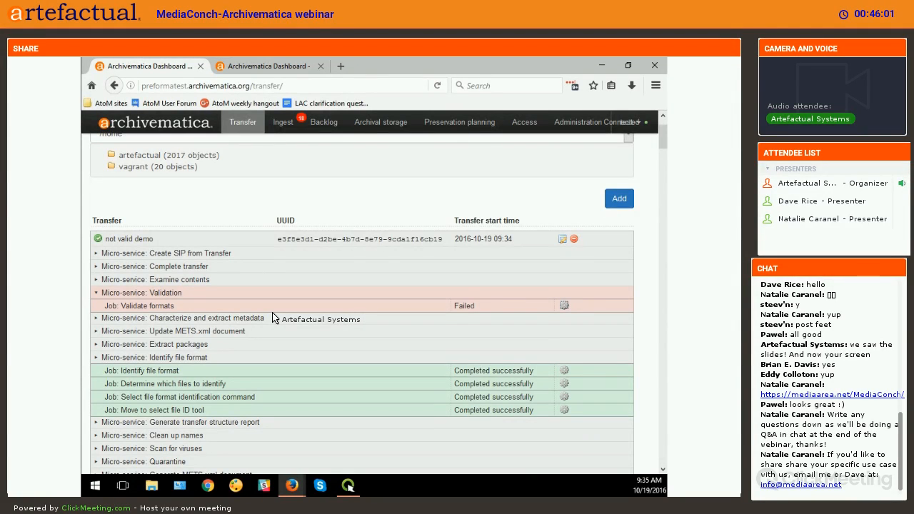
mouse_move(249, 273)
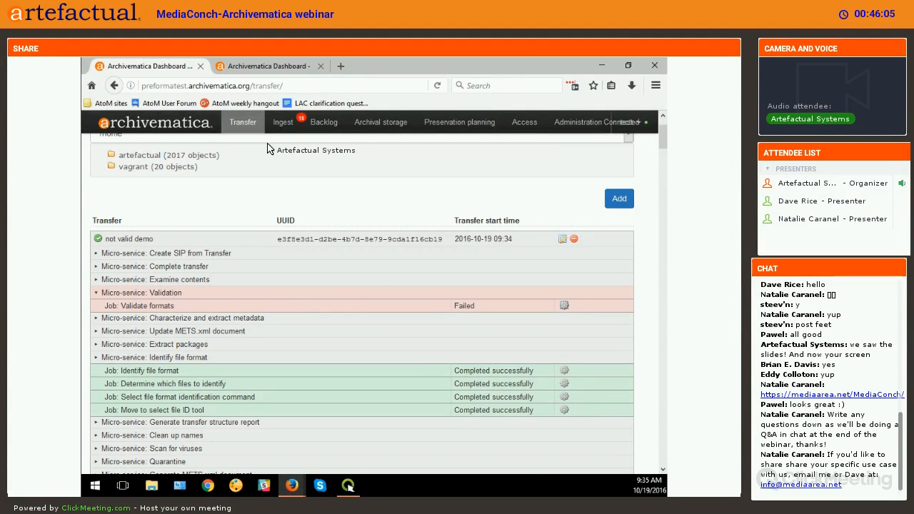
Step: Expand the not_valid_demo AIP on Ingest and scroll its METS to the validation event
left_click(283, 122)
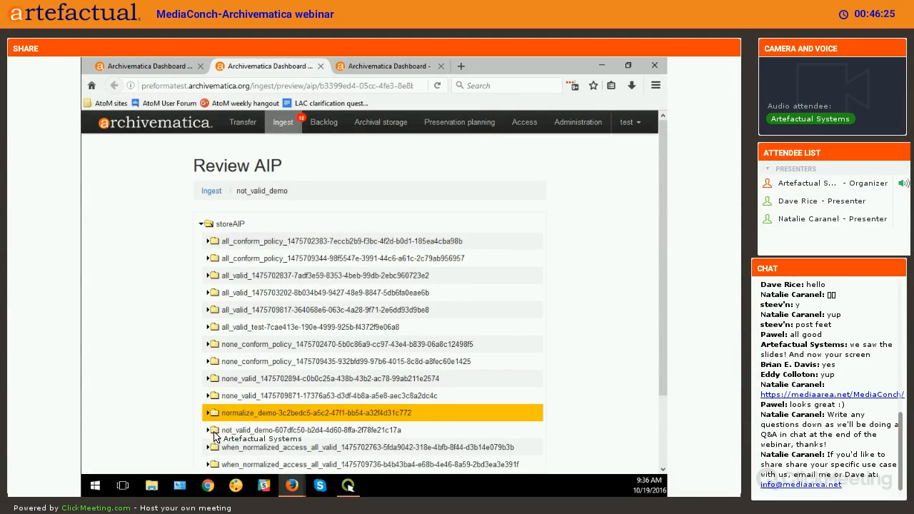
left_click(202, 431)
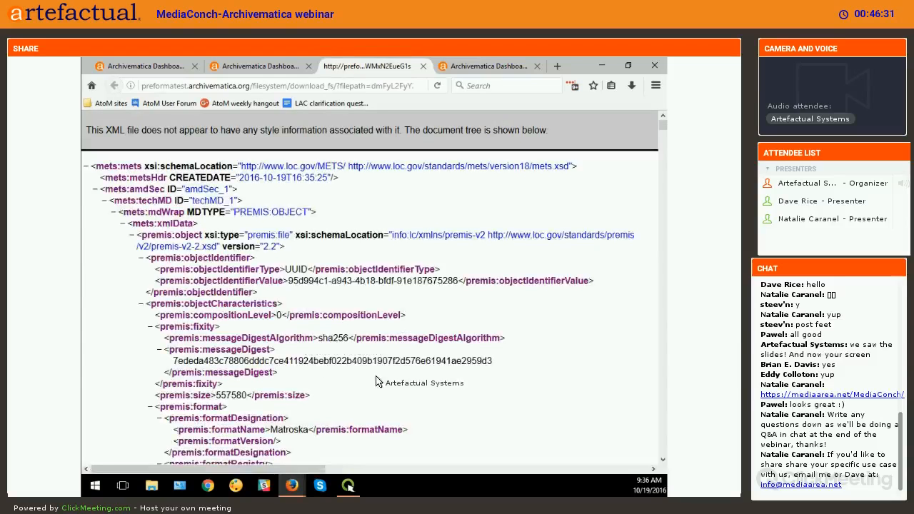
mouse_move(521, 362)
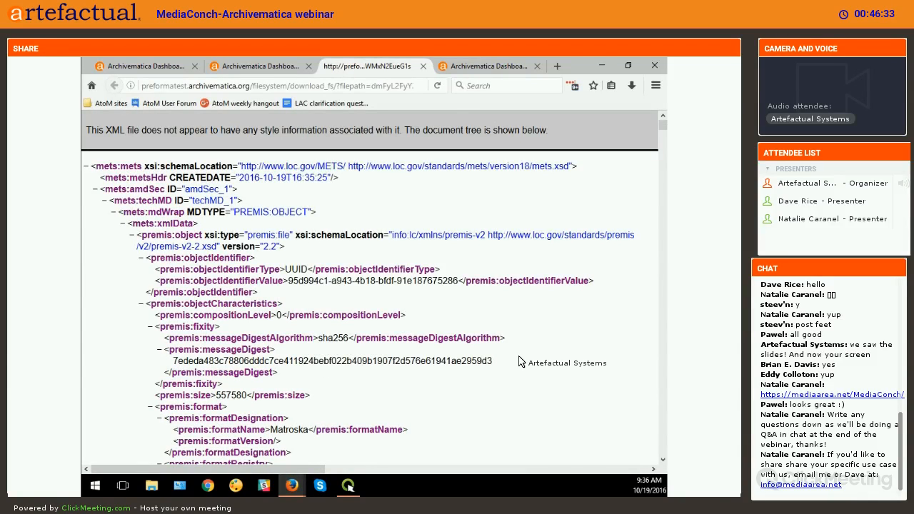
scroll("down", 3)
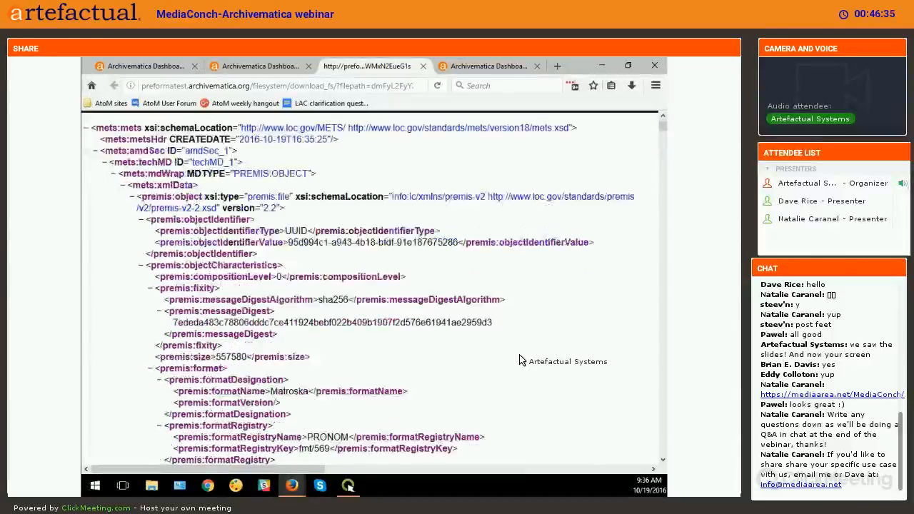
scroll("down", 3)
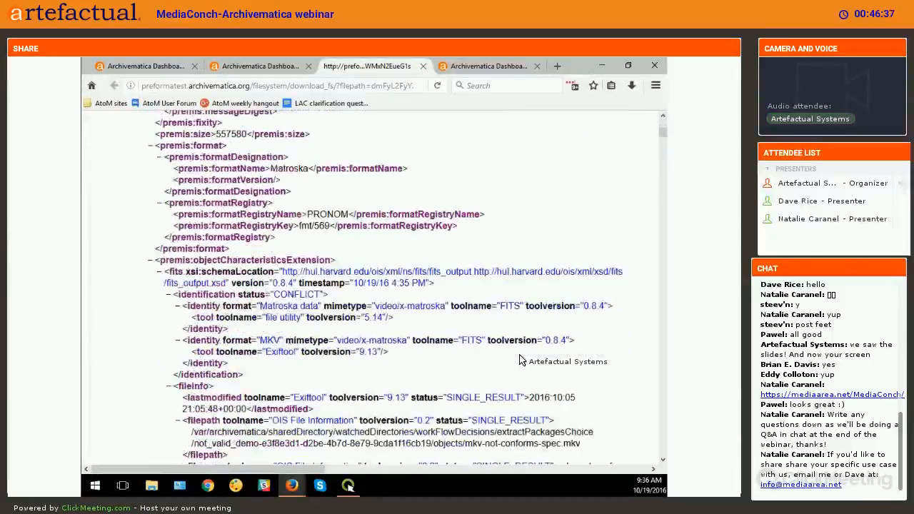
scroll("down", 3)
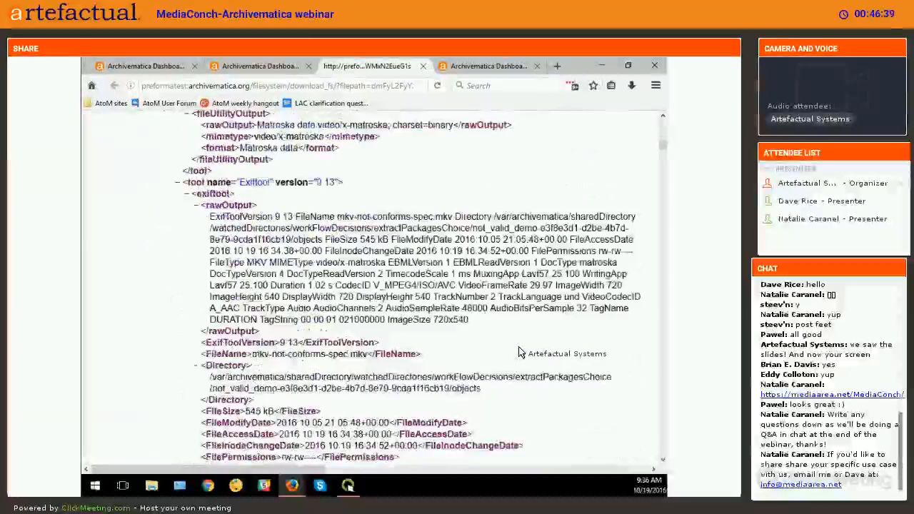
scroll("down", 3)
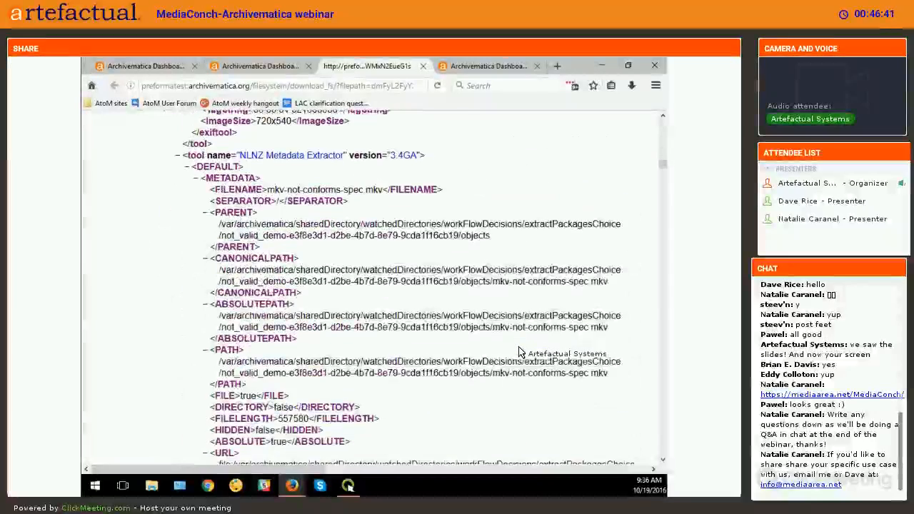
scroll("down", 3)
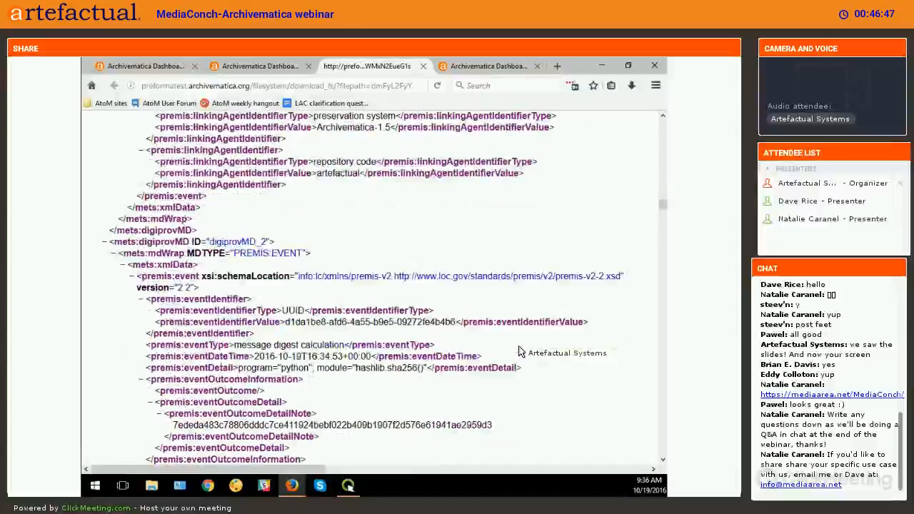
scroll("down", 3)
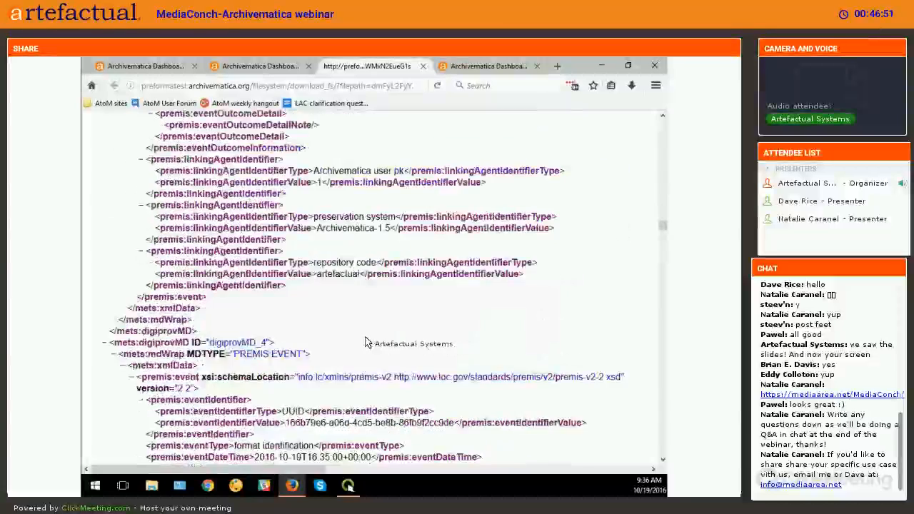
scroll("down", 3)
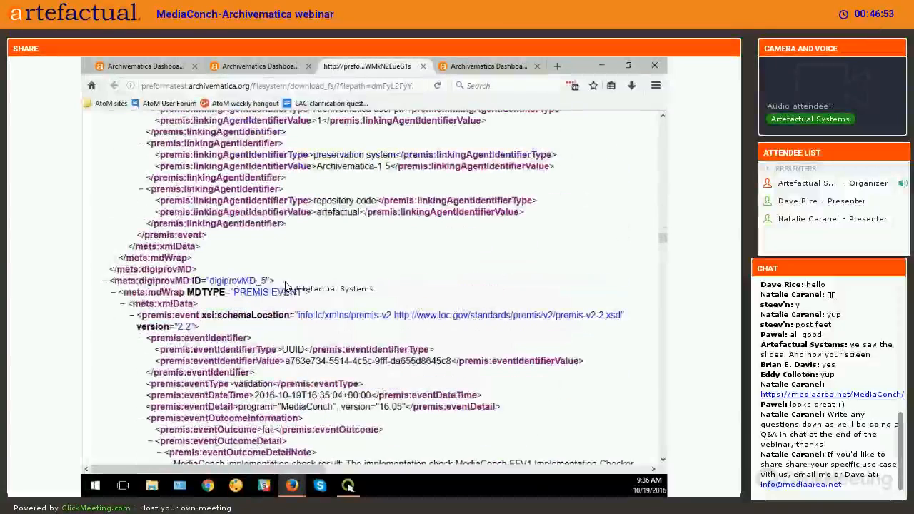
scroll("down", 3)
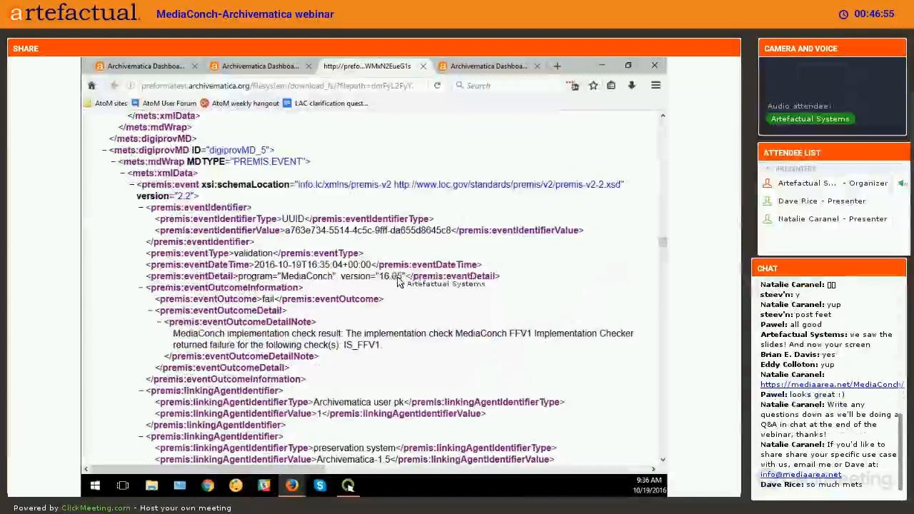
Step: Highlight the MediaConch version and failure note, then close the METS view
double_click(395, 275)
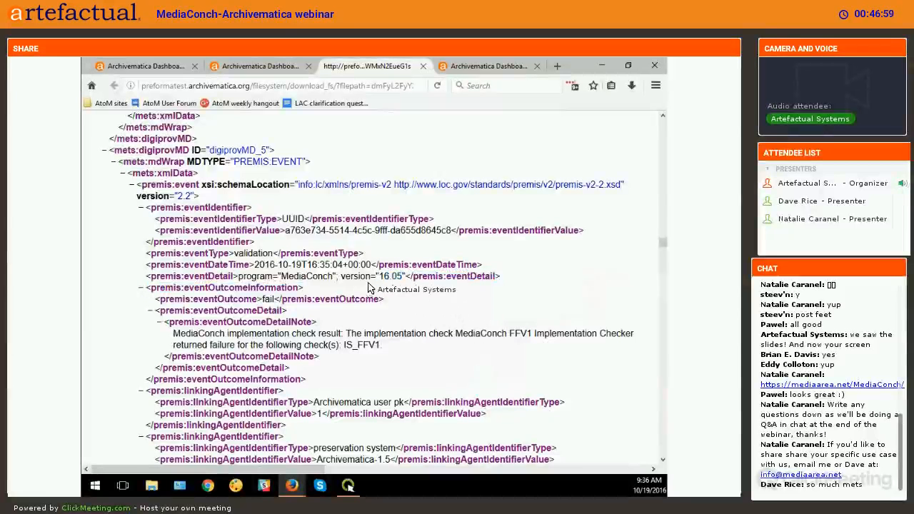
mouse_move(280, 366)
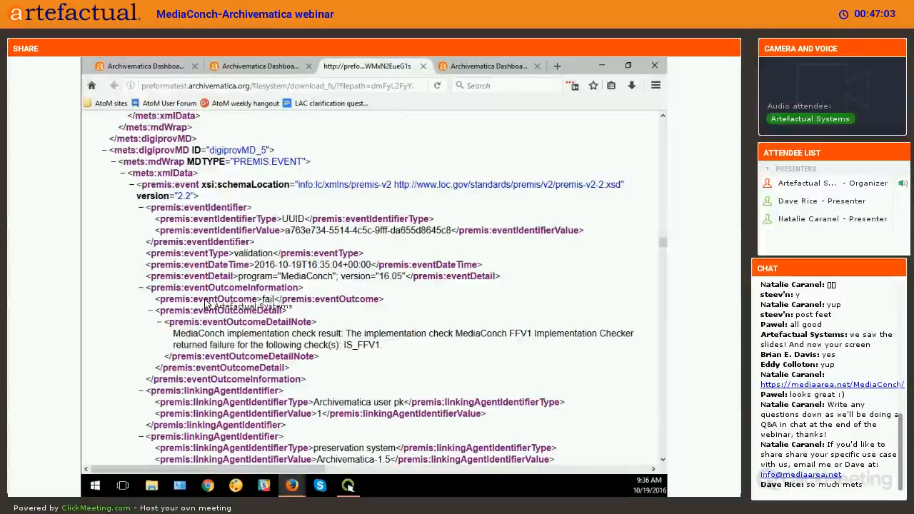
mouse_move(165, 332)
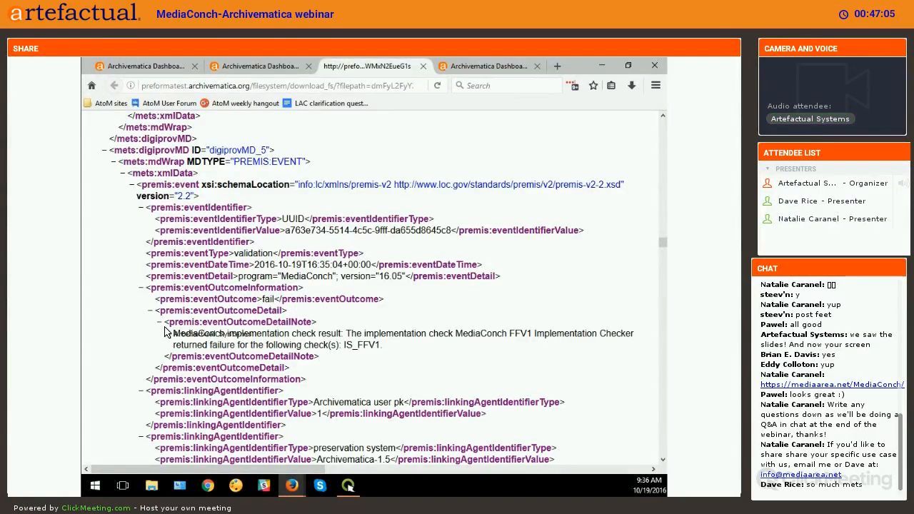
left_click_drag(172, 333, 382, 345)
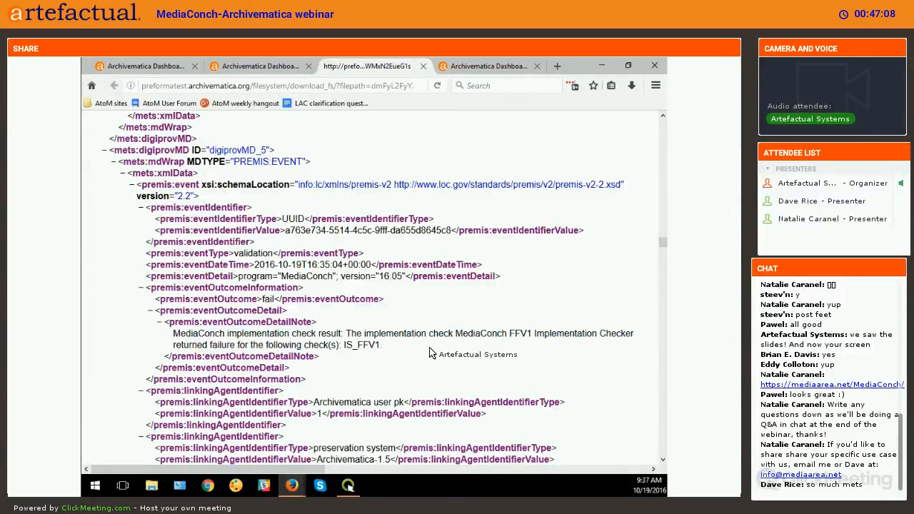
scroll("down", 3)
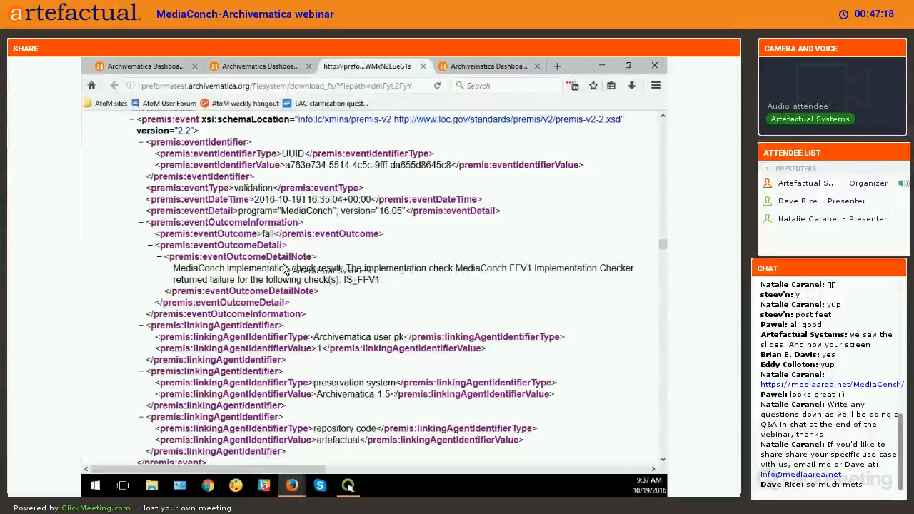
left_click_drag(173, 268, 382, 279)
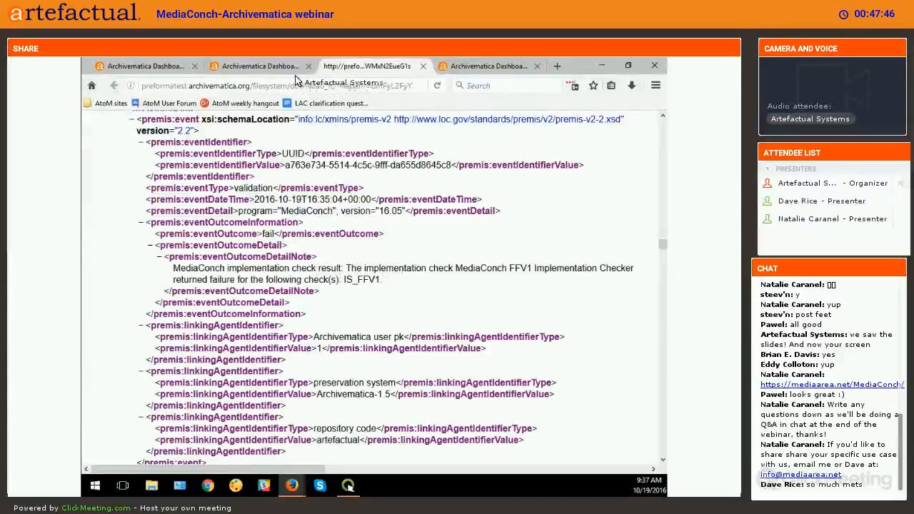
left_click(259, 65)
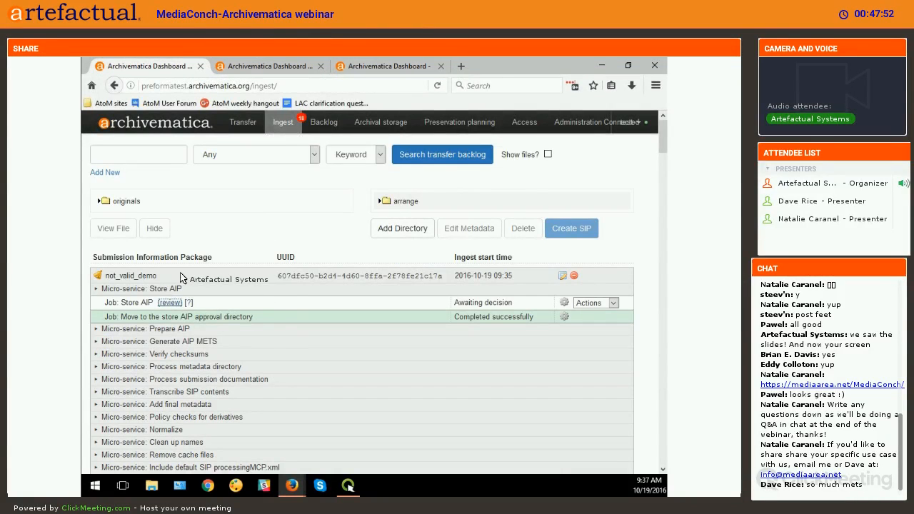
mouse_move(198, 295)
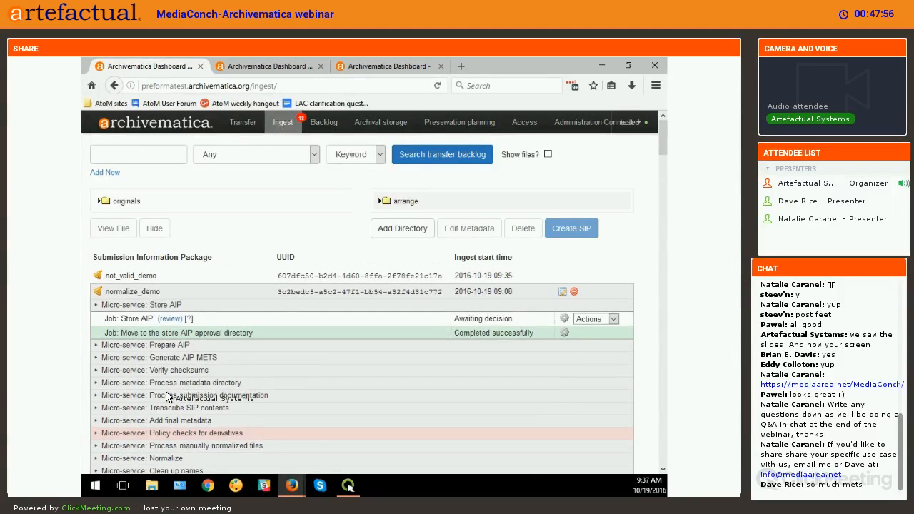
Step: Scroll to normalize_demo's Normalize jobs and open Validate preservation derivatives task details
scroll("down", 3)
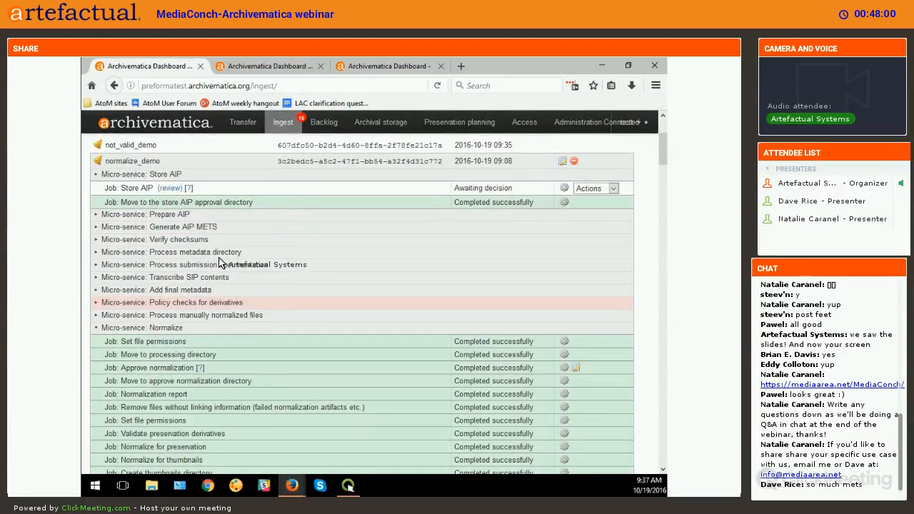
mouse_move(132, 160)
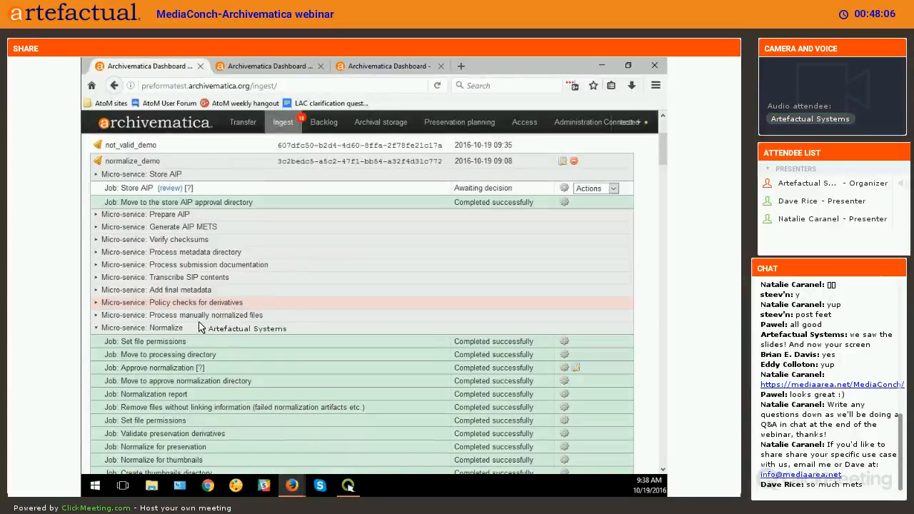
scroll("down", 3)
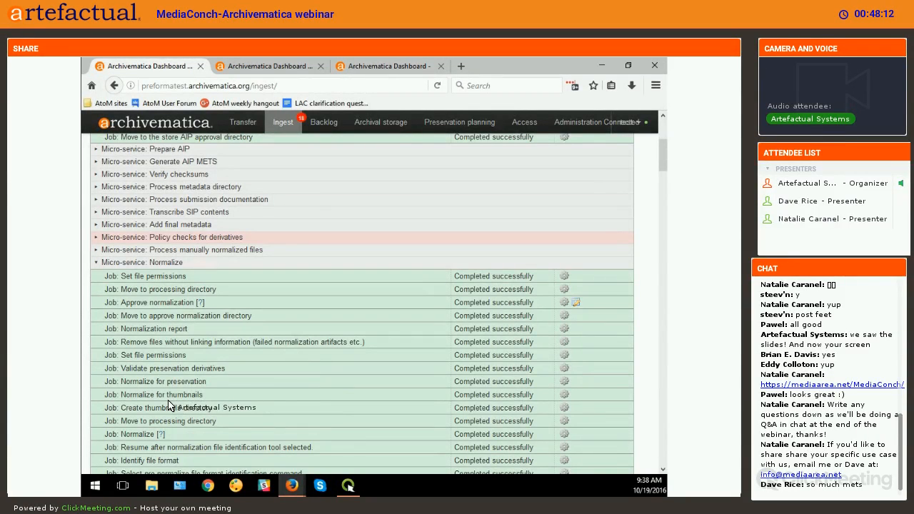
mouse_move(163, 393)
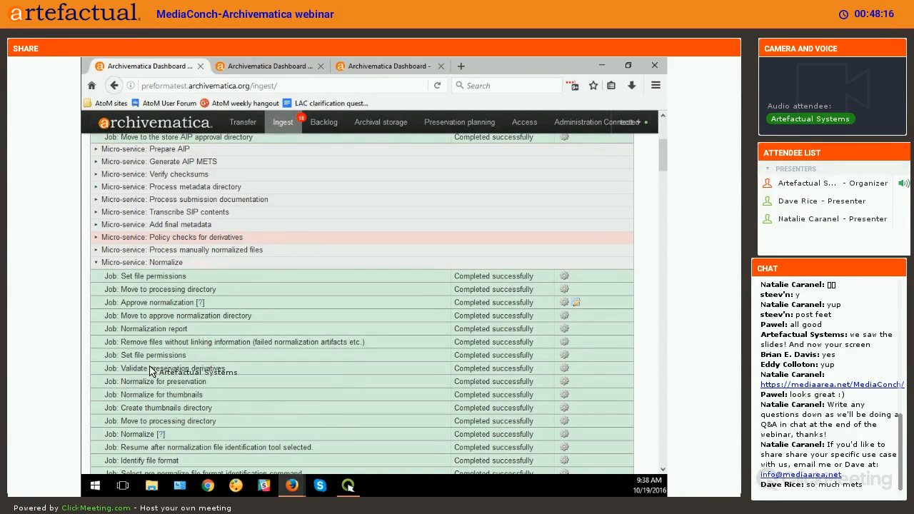
mouse_move(163, 336)
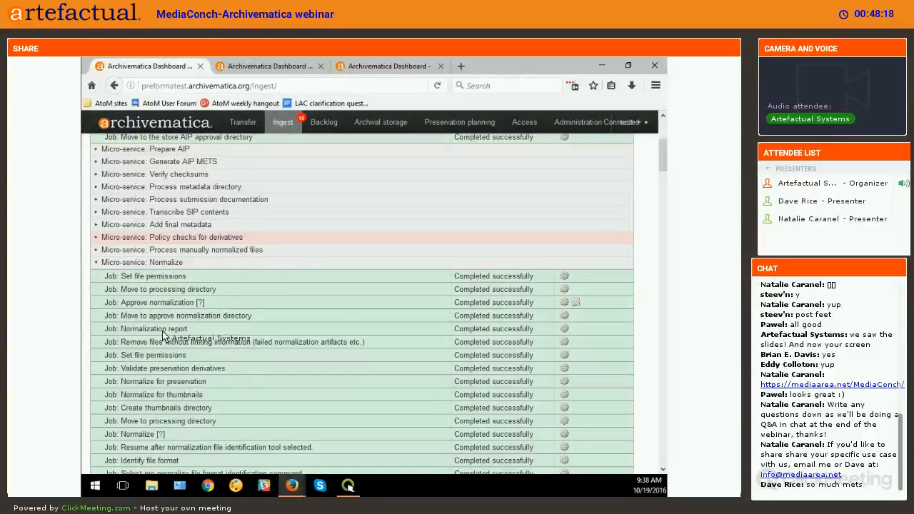
double_click(133, 368)
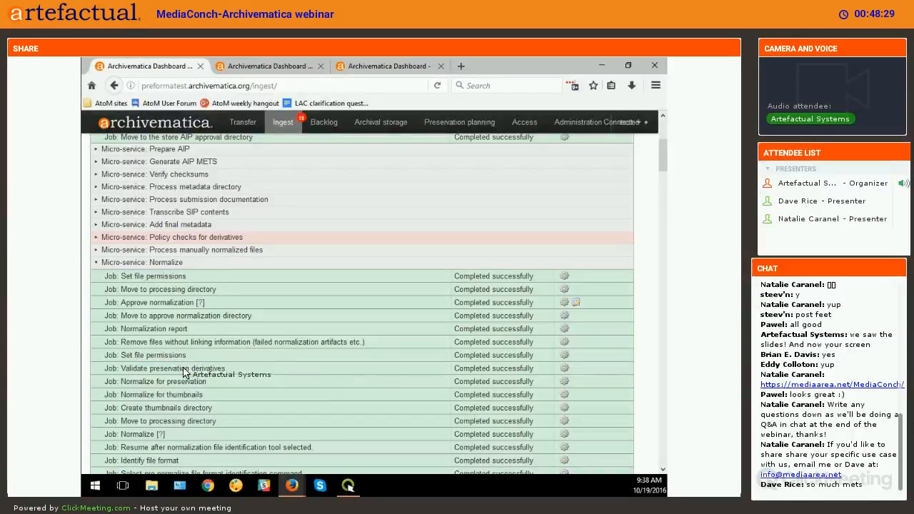
mouse_move(554, 373)
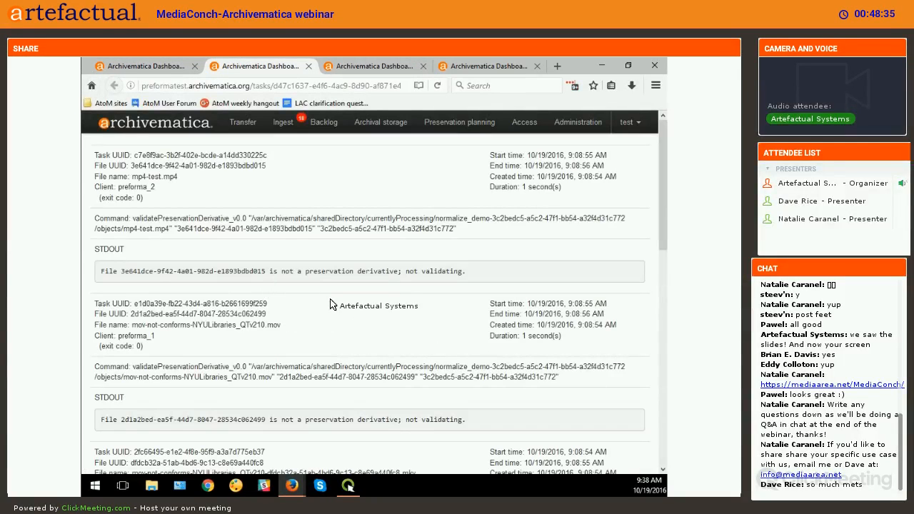
Step: Read MediaConch's 'All checks passed' output for each derivative and close the tasks page
scroll("down", 3)
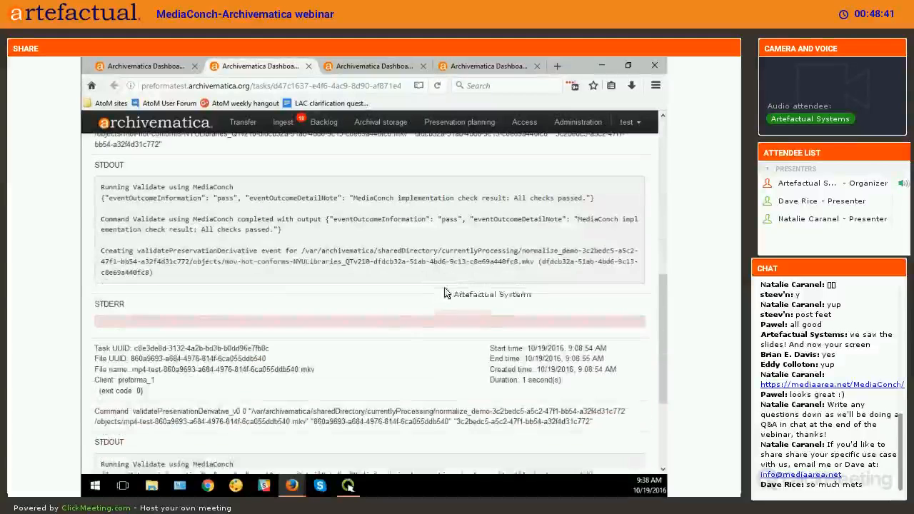
mouse_move(246, 233)
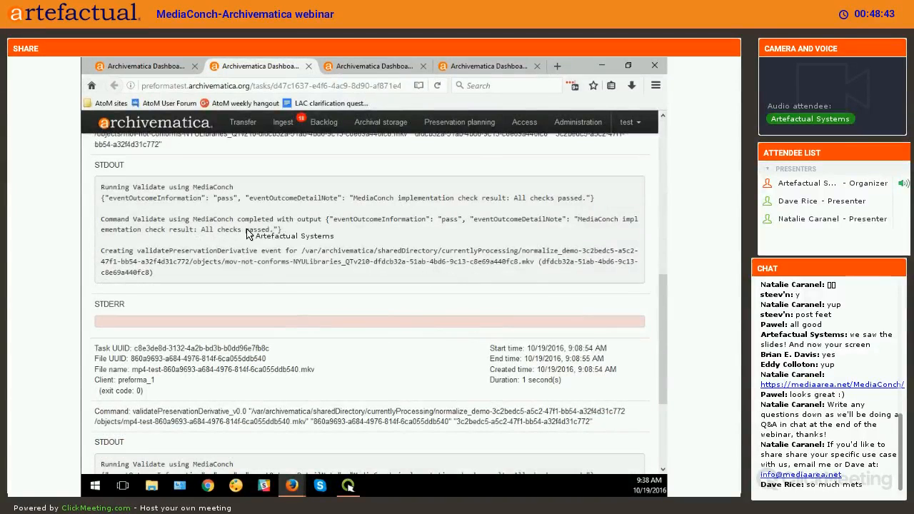
mouse_move(530, 265)
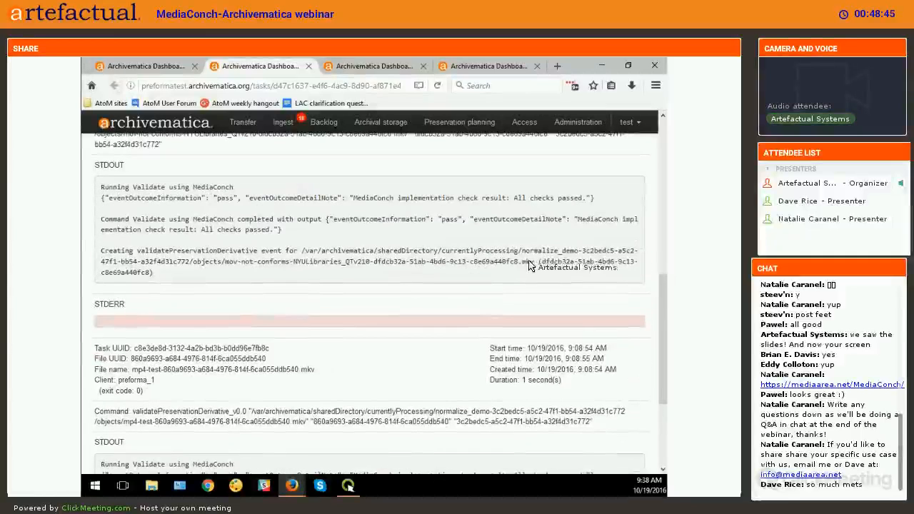
scroll("down", 3)
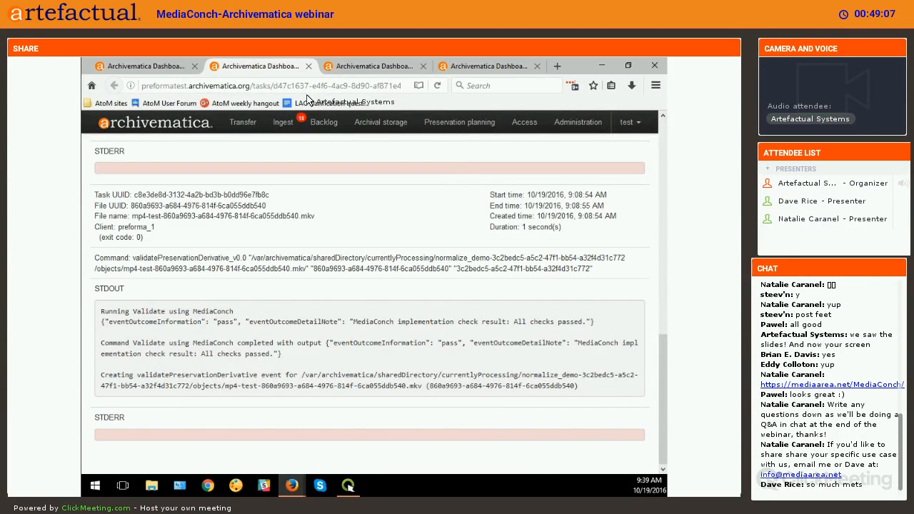
mouse_move(310, 67)
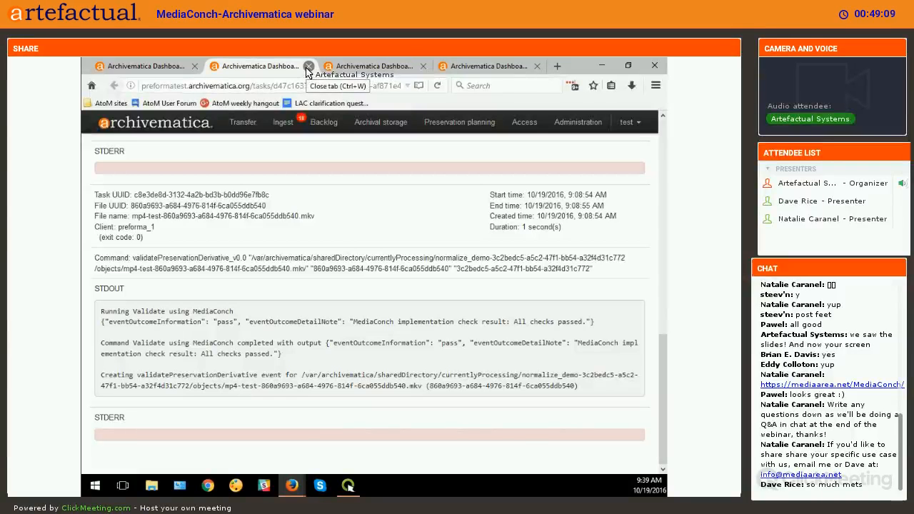
left_click(308, 66)
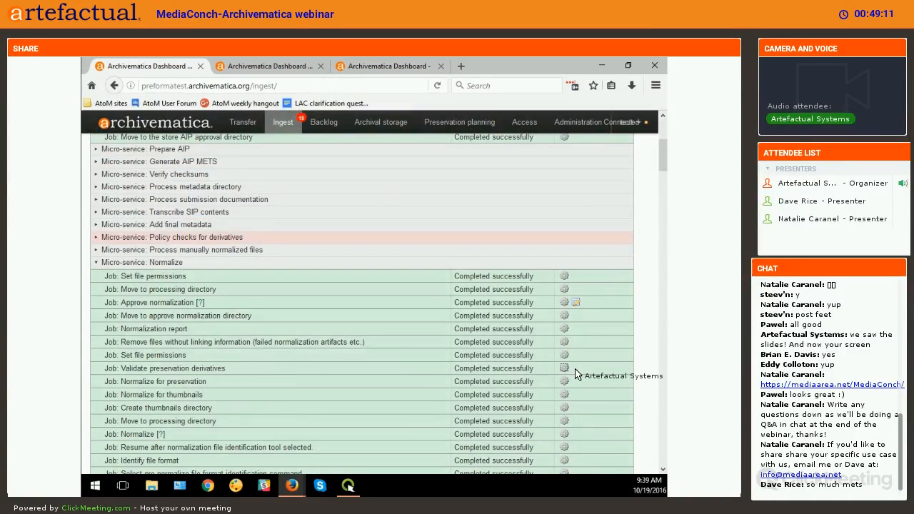
mouse_move(121, 372)
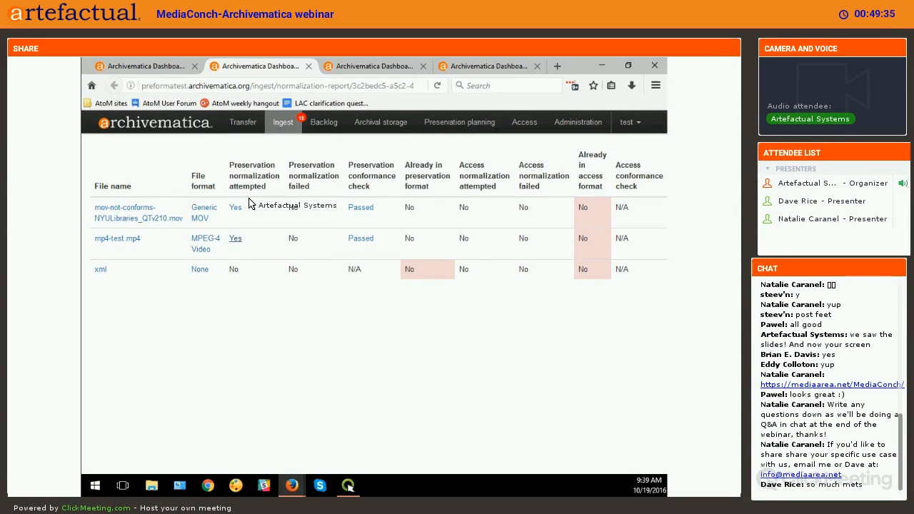
mouse_move(304, 197)
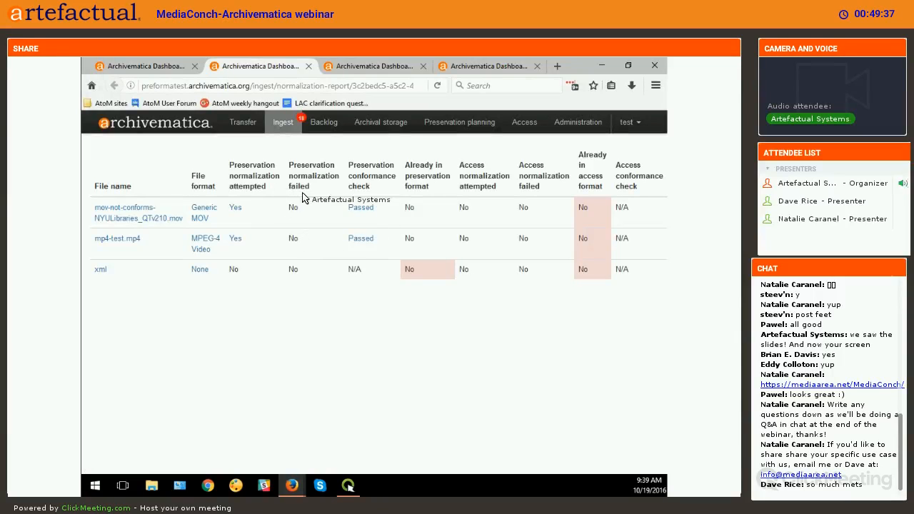
mouse_move(250, 246)
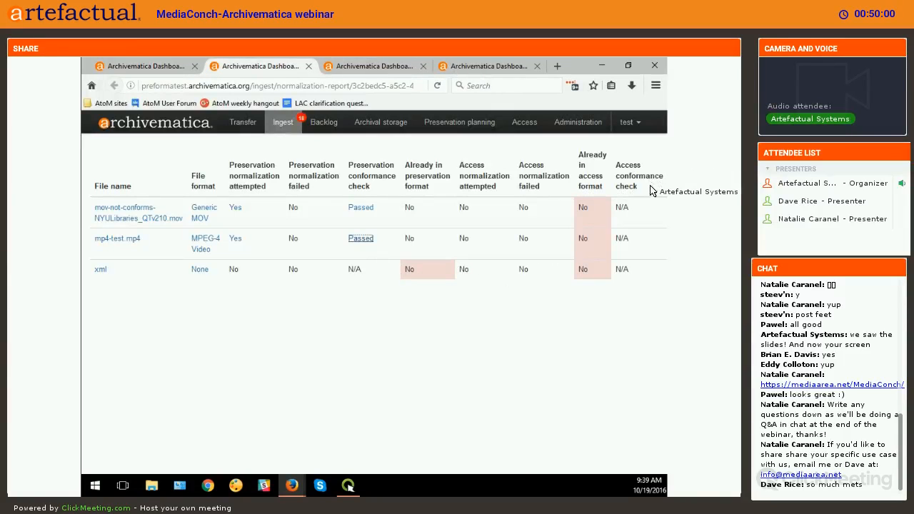
Step: View normalize_demo's normalization report showing both videos passed conformance, then close it
double_click(622, 165)
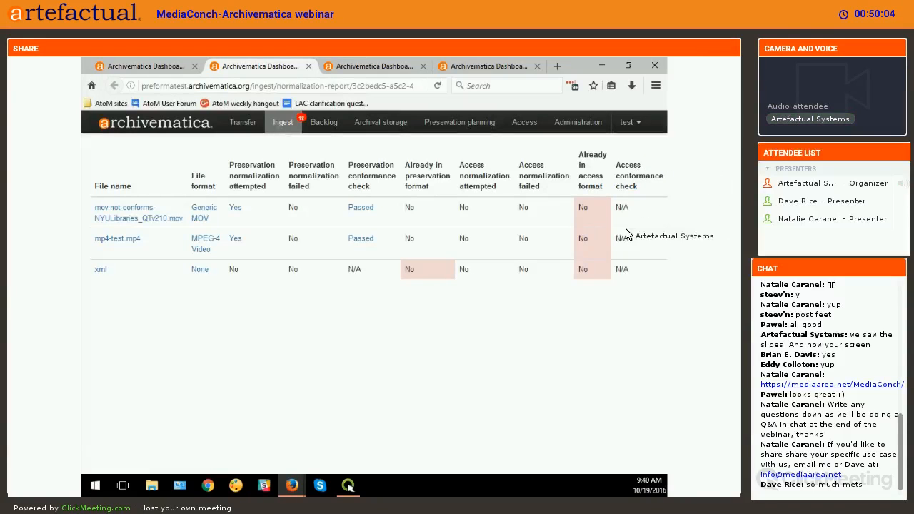
mouse_move(291, 68)
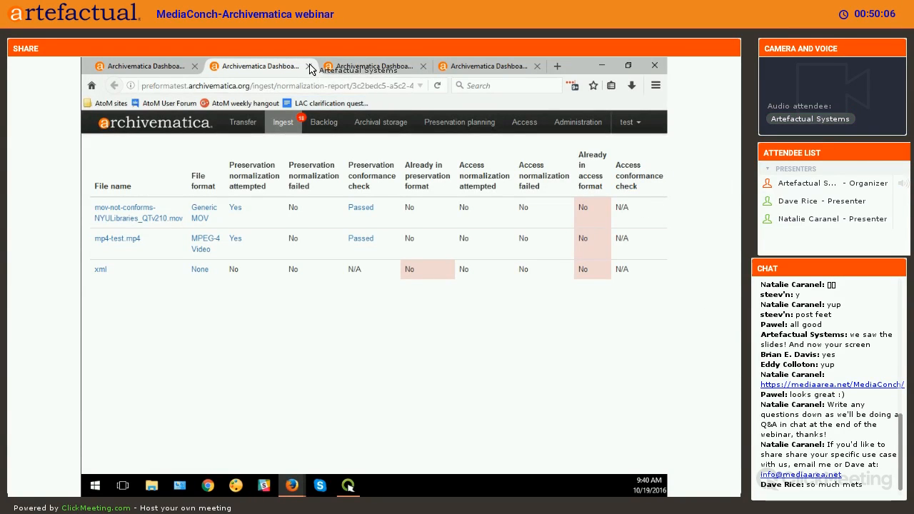
left_click(305, 64)
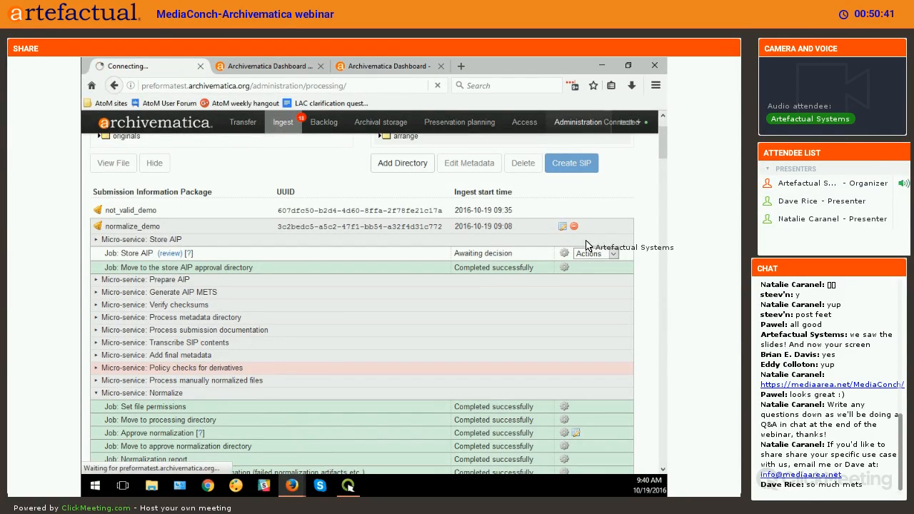
left_click(578, 121)
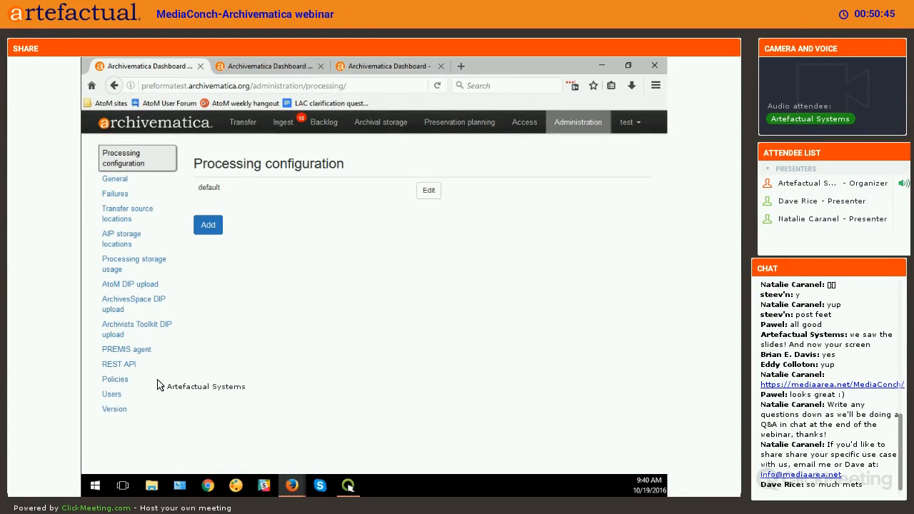
left_click(115, 379)
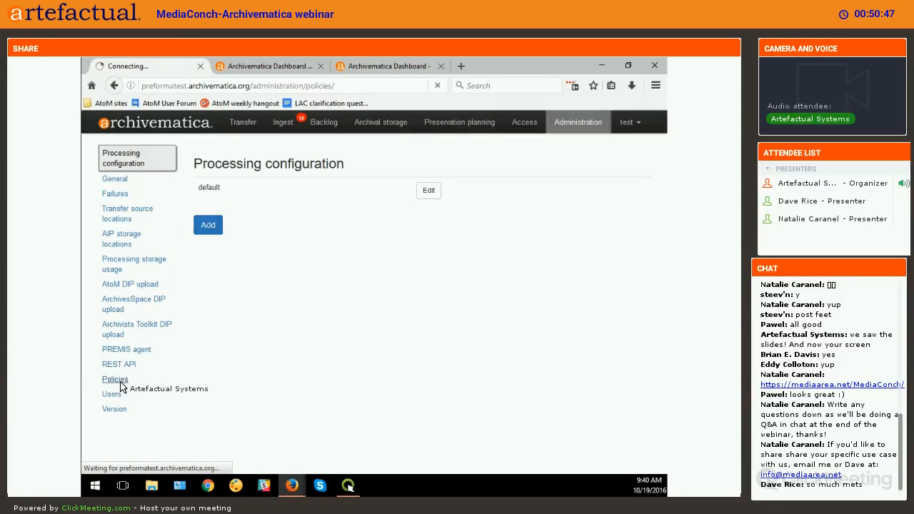
left_click(115, 379)
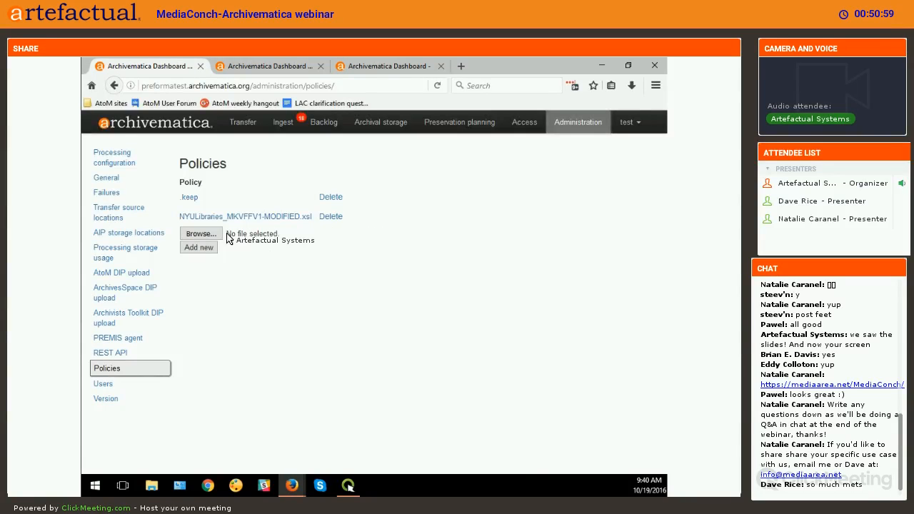
mouse_move(207, 216)
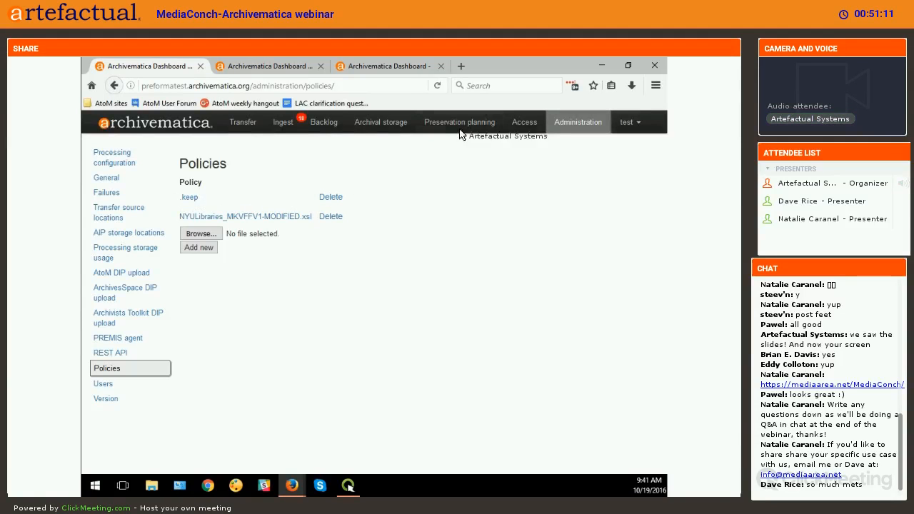
mouse_move(459, 132)
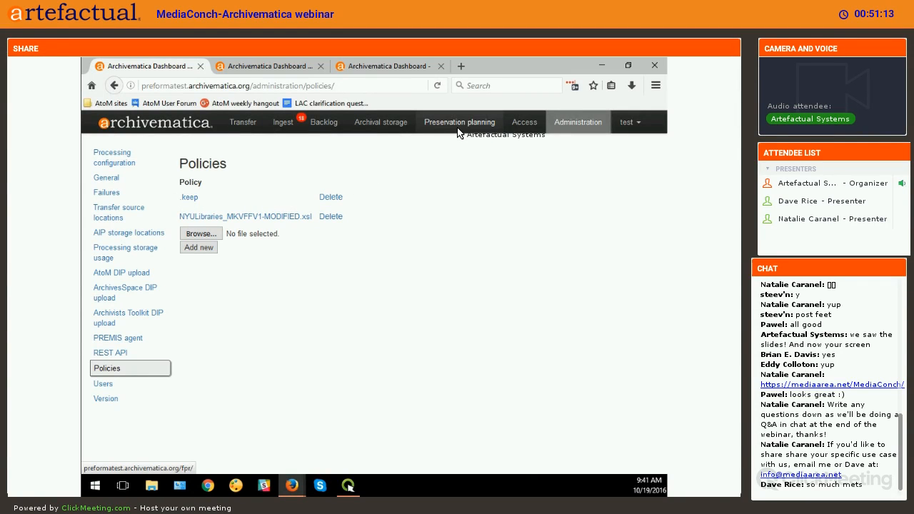
Step: Show the Preservation planning validation rules filtered by 'mkv'
left_click(459, 121)
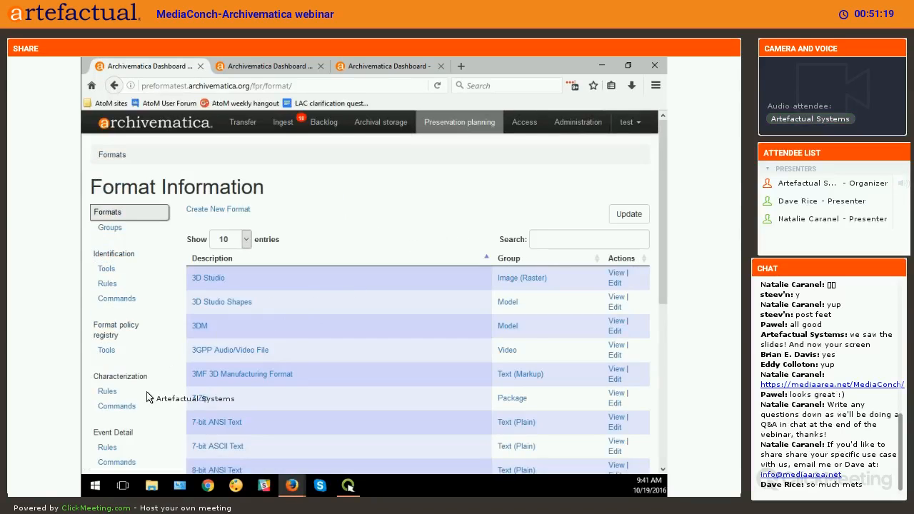
scroll("down", 3)
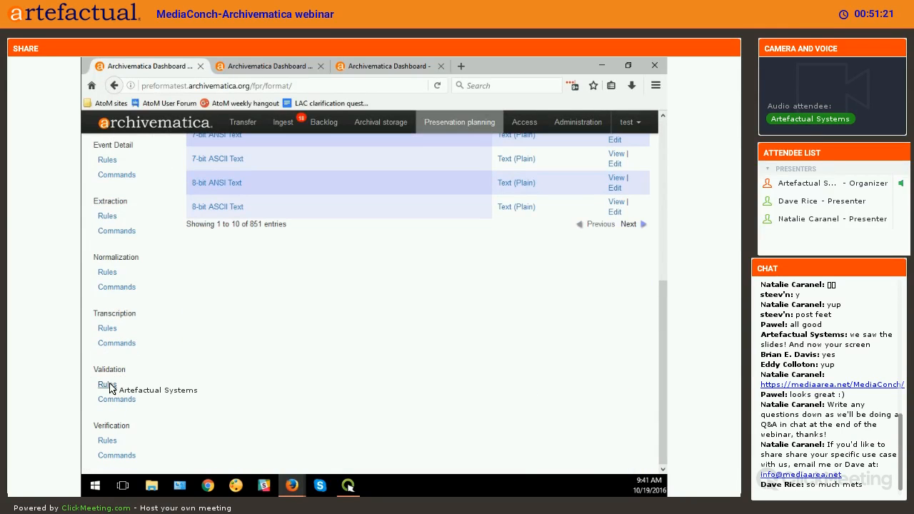
left_click(107, 384)
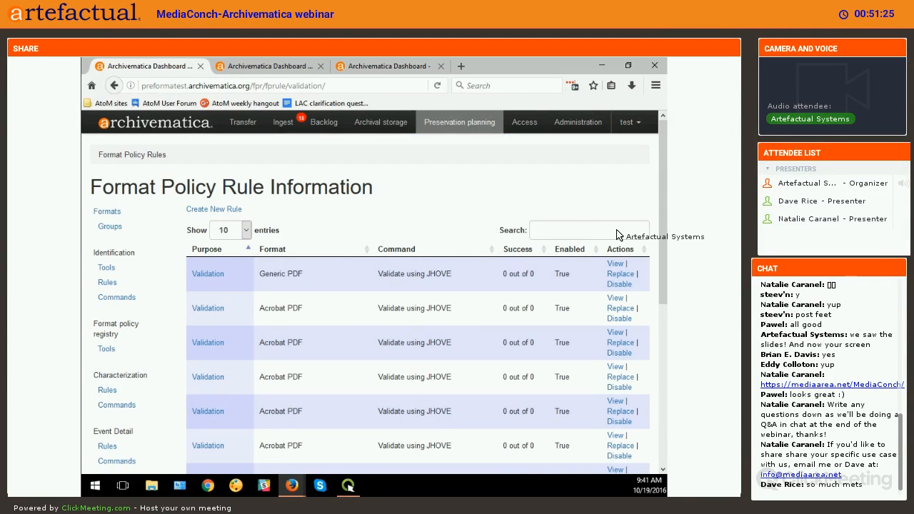
type("mkv")
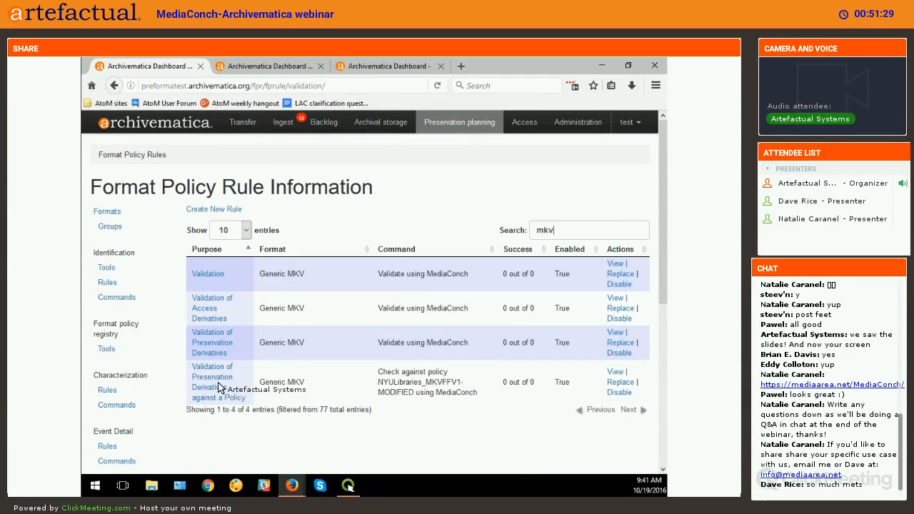
mouse_move(218, 382)
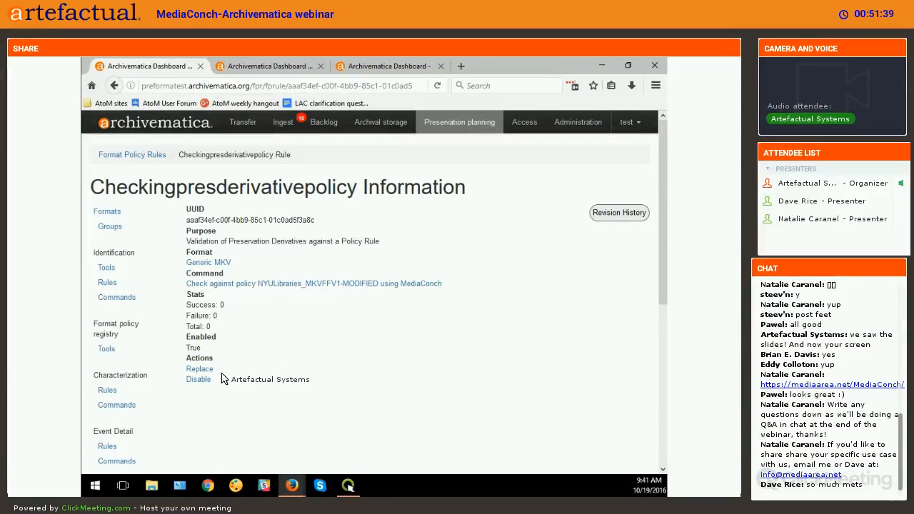
mouse_move(220, 291)
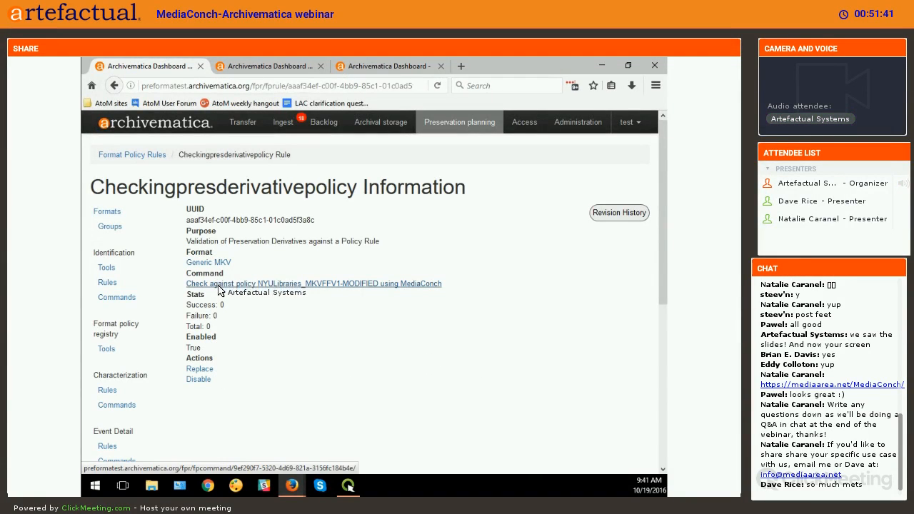
Step: View the 'Check against policy NYULibraries_MKVFFV1-MODIFIED using MediaConch' command and its Python script
left_click(313, 284)
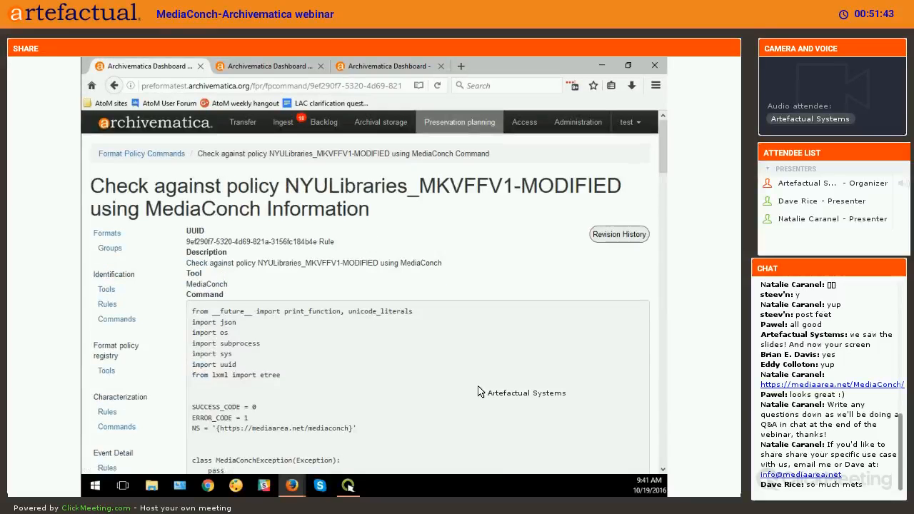
scroll("down", 3)
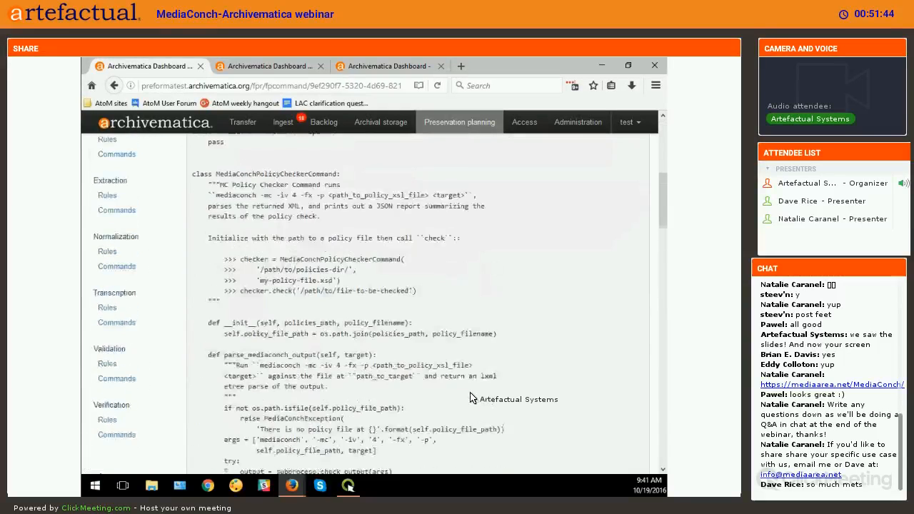
scroll("down", 3)
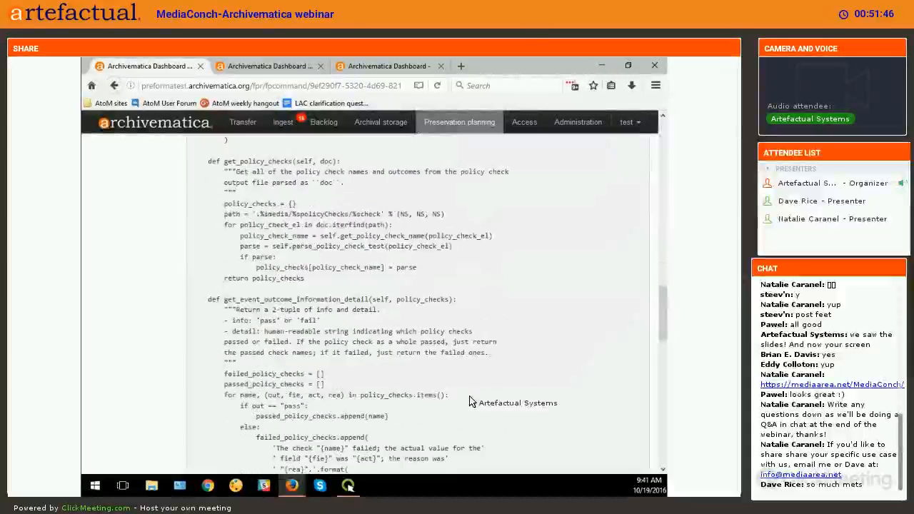
scroll("down", 3)
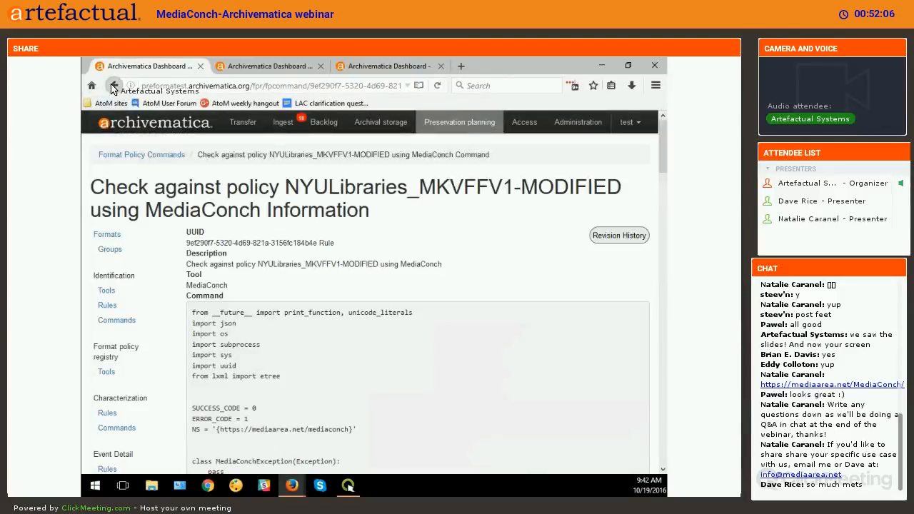
Step: Go back to the mkv-filtered Format Policy Rules list showing the four Generic MKV rules
left_click(111, 85)
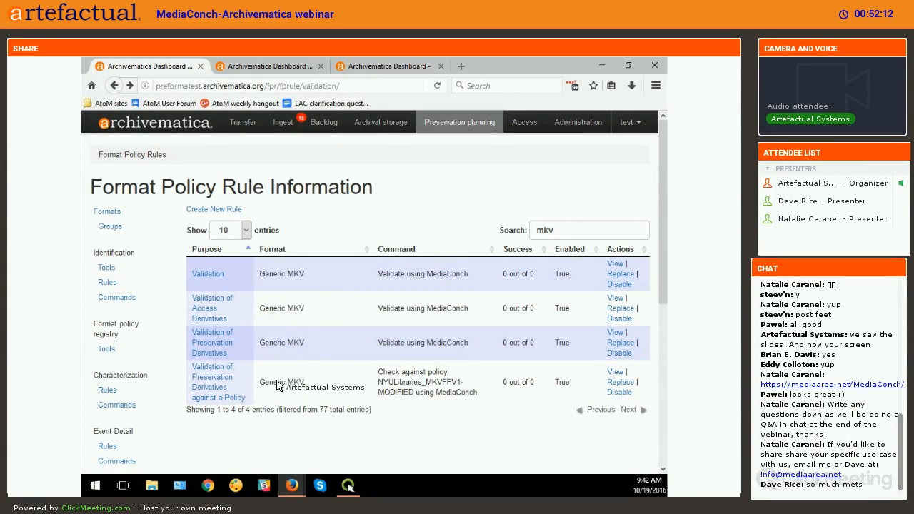
mouse_move(317, 409)
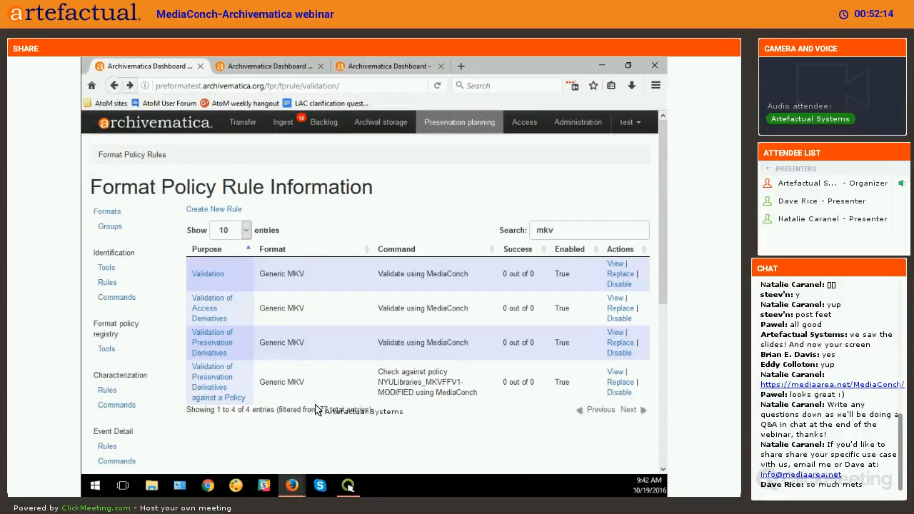
double_click(281, 381)
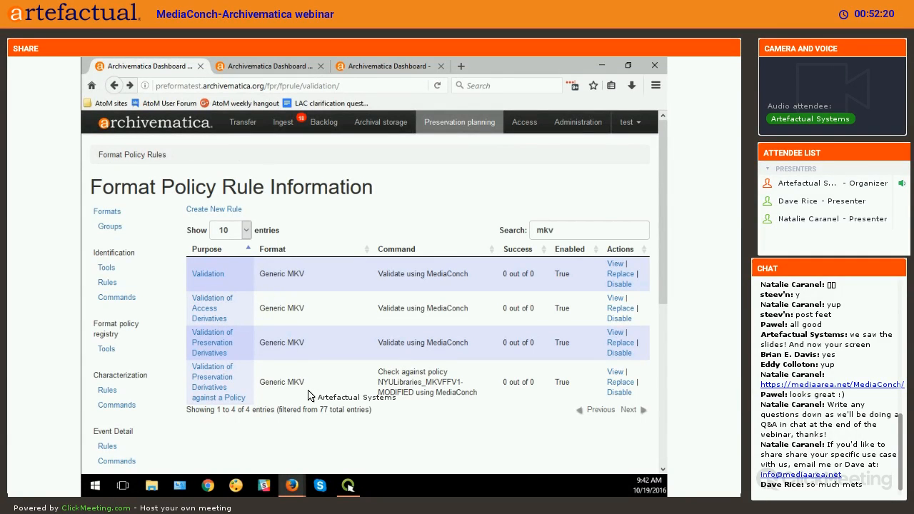
mouse_move(266, 384)
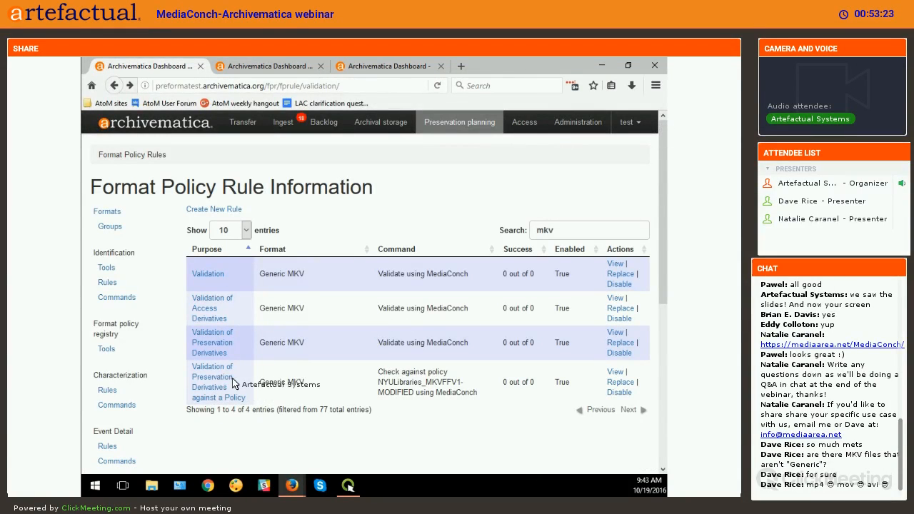
mouse_move(444, 401)
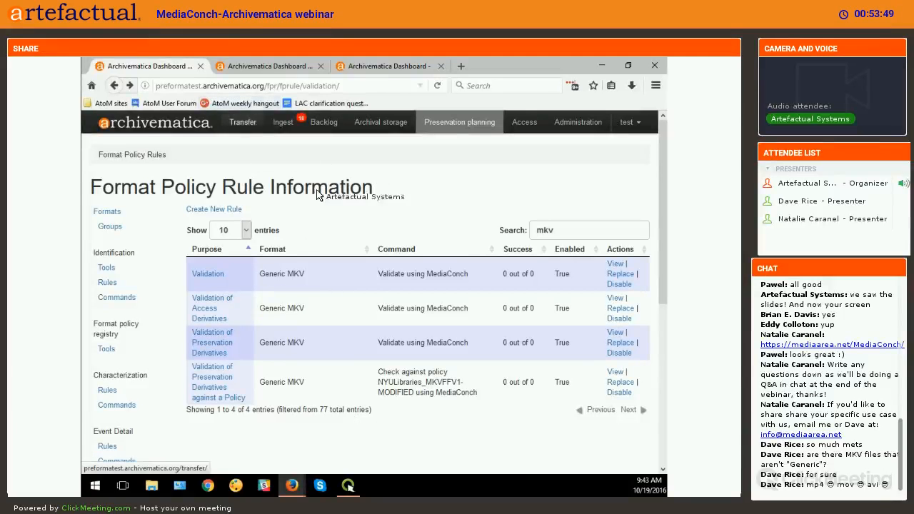
Step: Start transfer 'conforms to policy demo' from vagrant/acceptance-tests/preforma/all-conform-policy
left_click(242, 121)
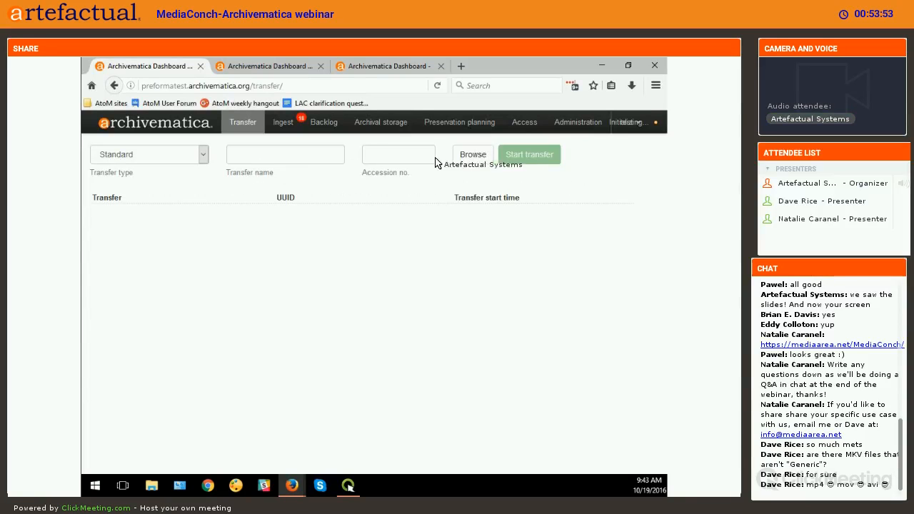
left_click(473, 155)
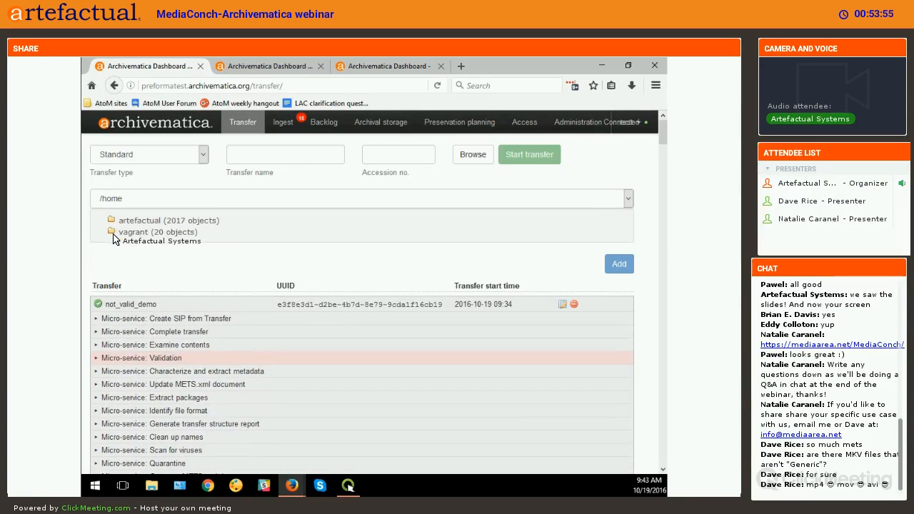
left_click(112, 232)
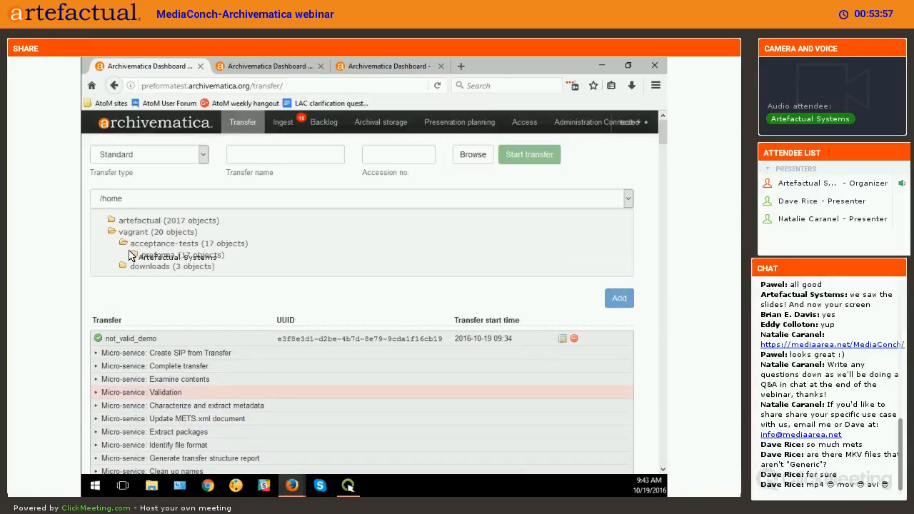
left_click(135, 255)
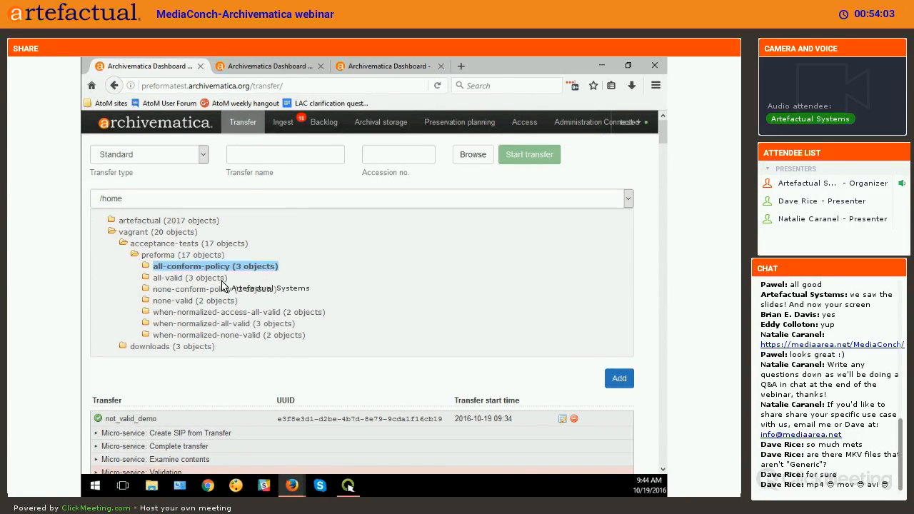
left_click(215, 265)
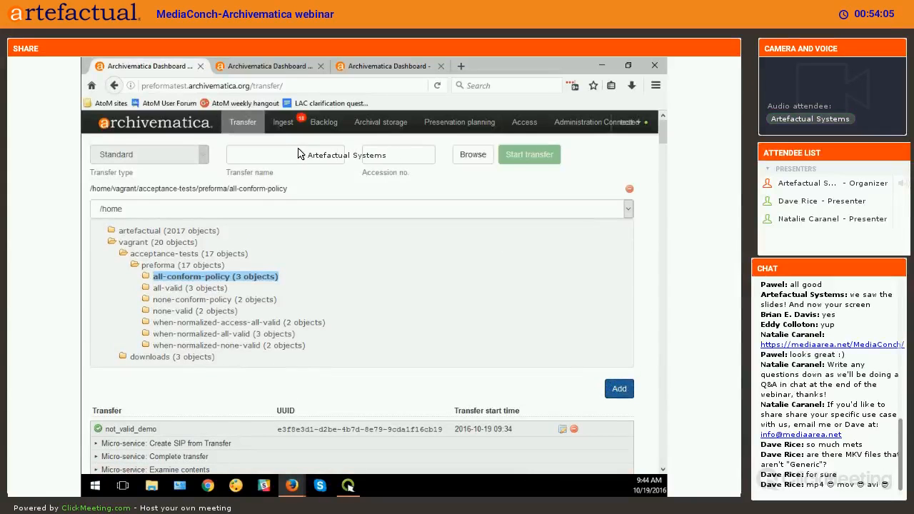
type("cof")
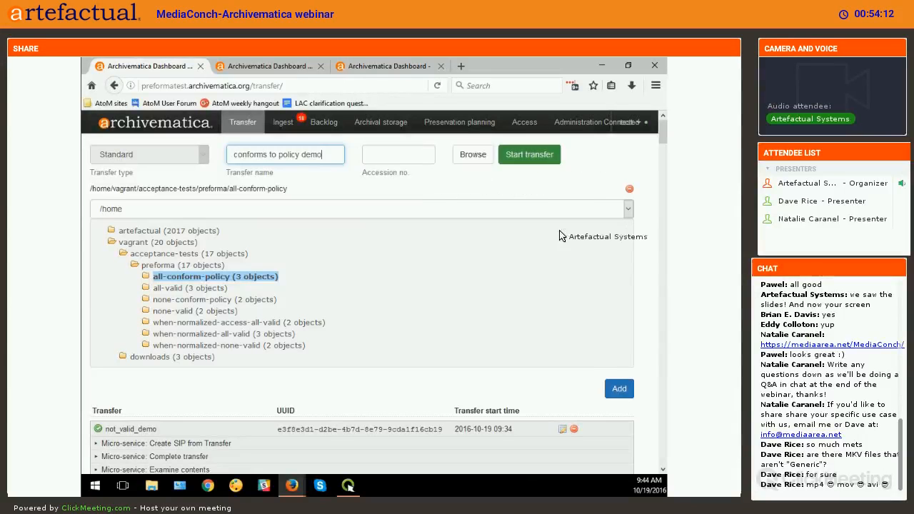
left_click(529, 154)
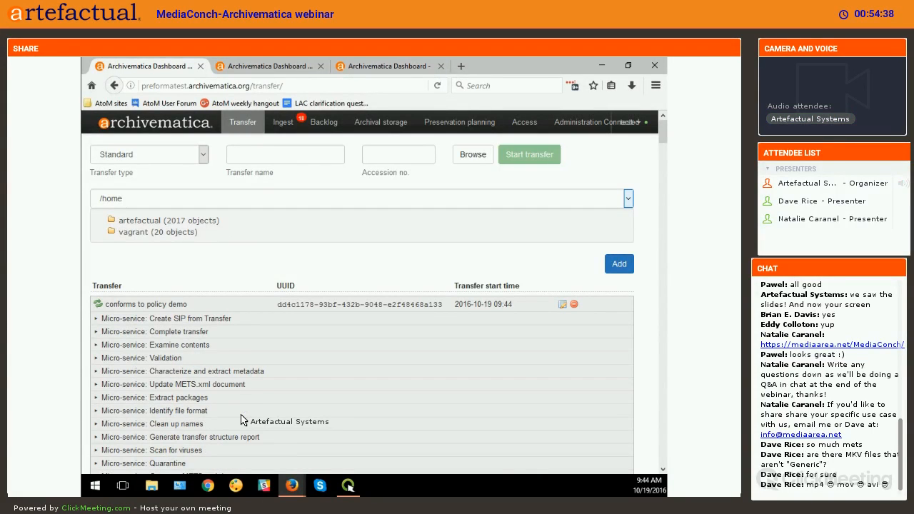
mouse_move(275, 386)
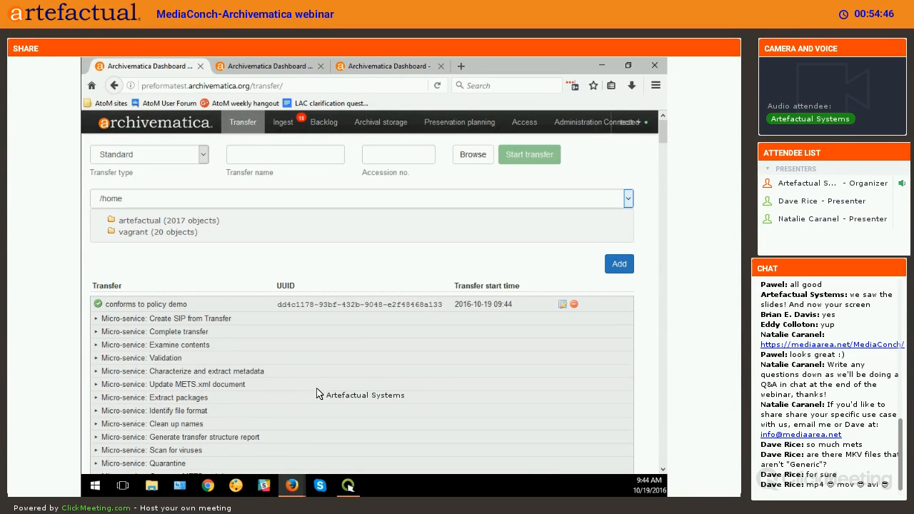
mouse_move(217, 405)
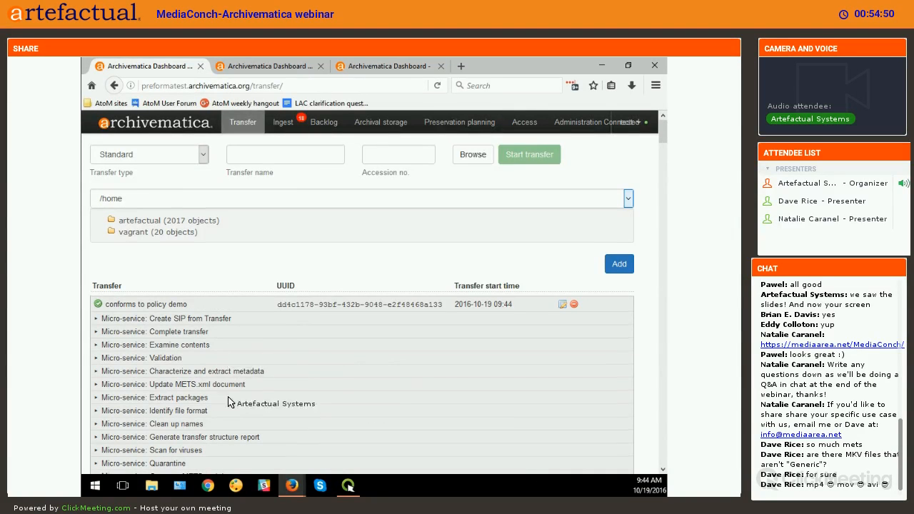
mouse_move(382, 219)
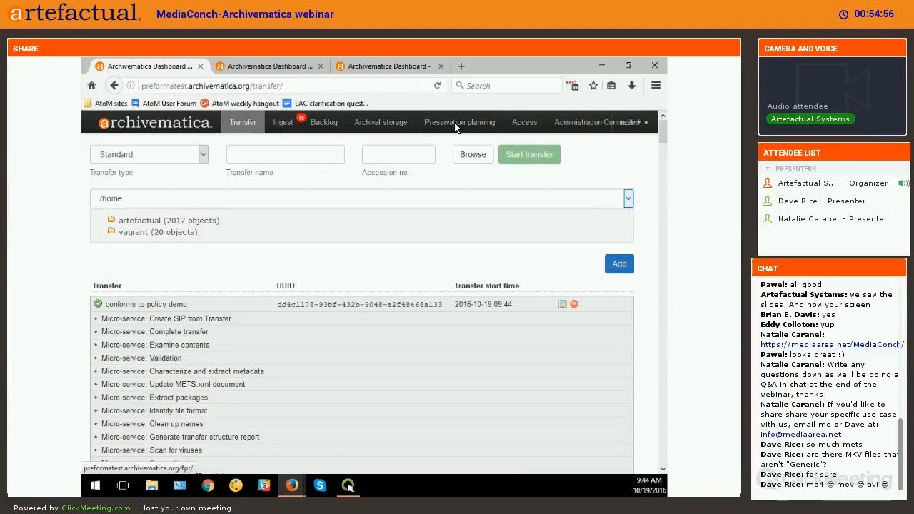
Step: Review the Validation > Commands list, then return to the Ingest dashboard
left_click(459, 121)
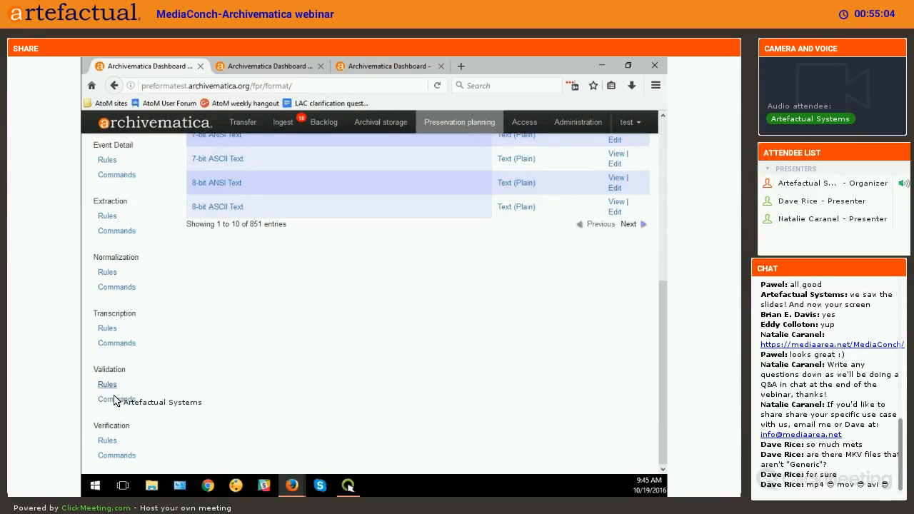
left_click(116, 398)
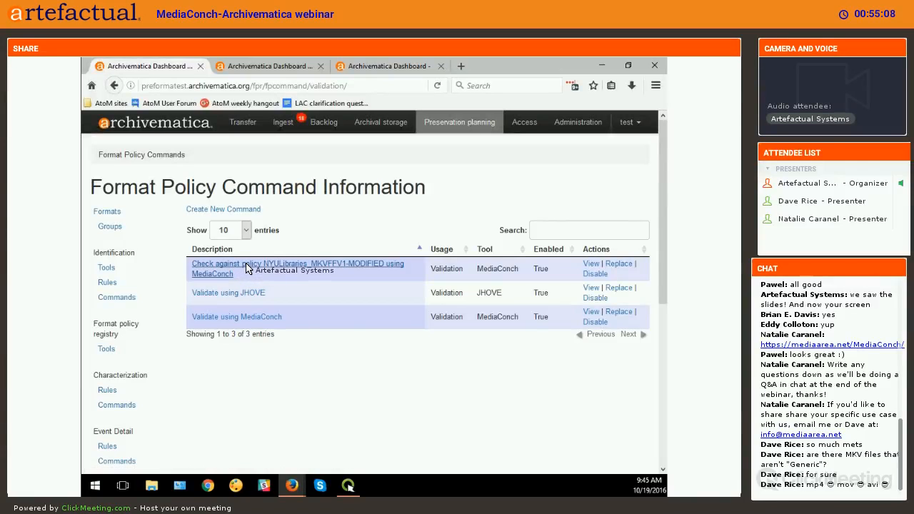
mouse_move(249, 323)
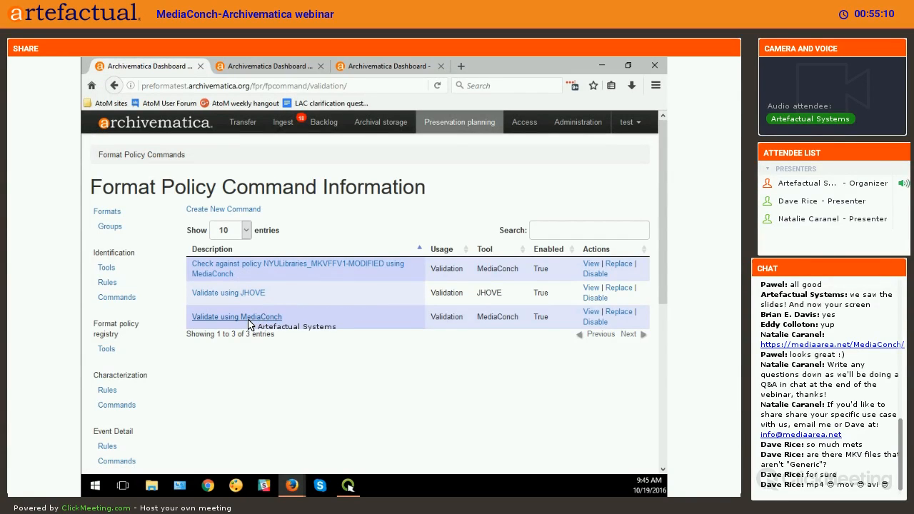
mouse_move(236, 316)
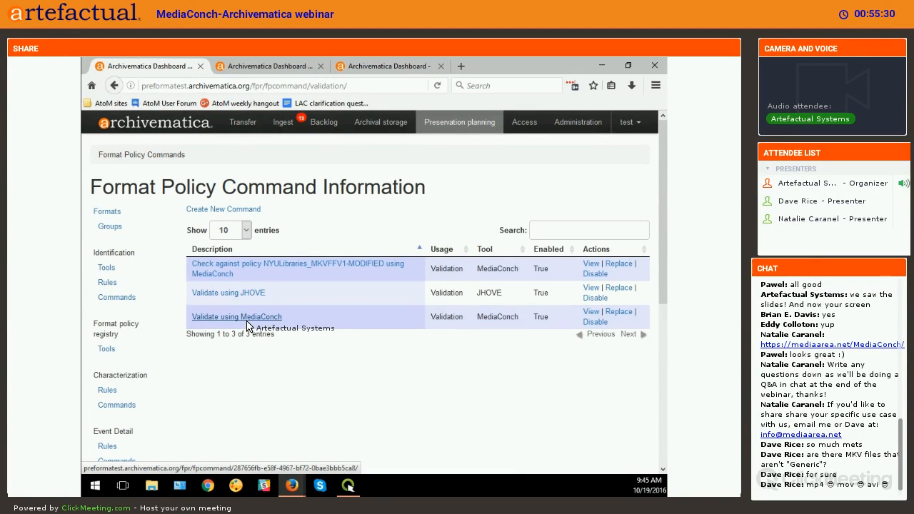
mouse_move(273, 282)
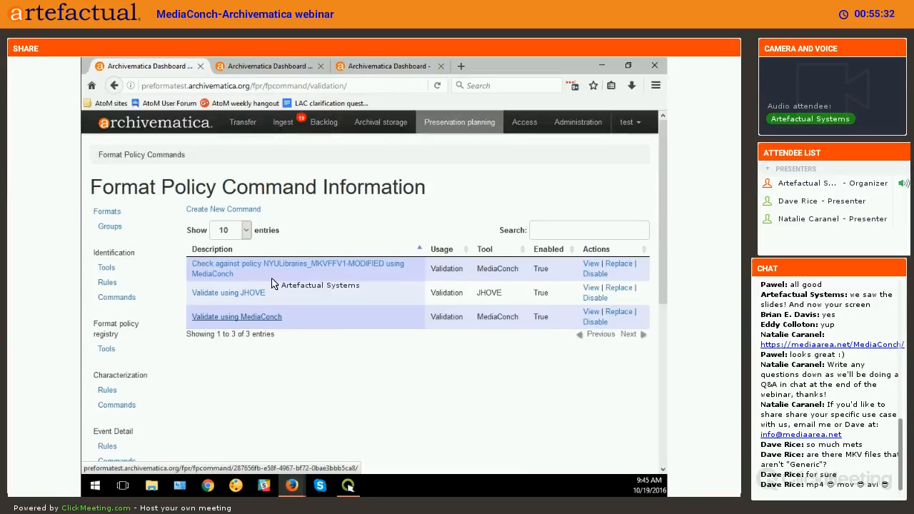
left_click(282, 122)
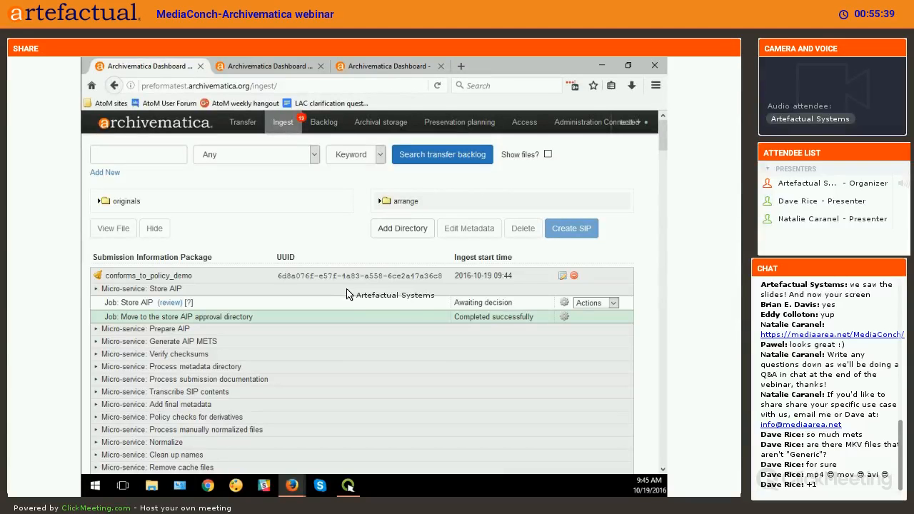
Step: Open 'Policy checks for derivatives' task output and read the passing MediaConch STDOUT
scroll("down", 3)
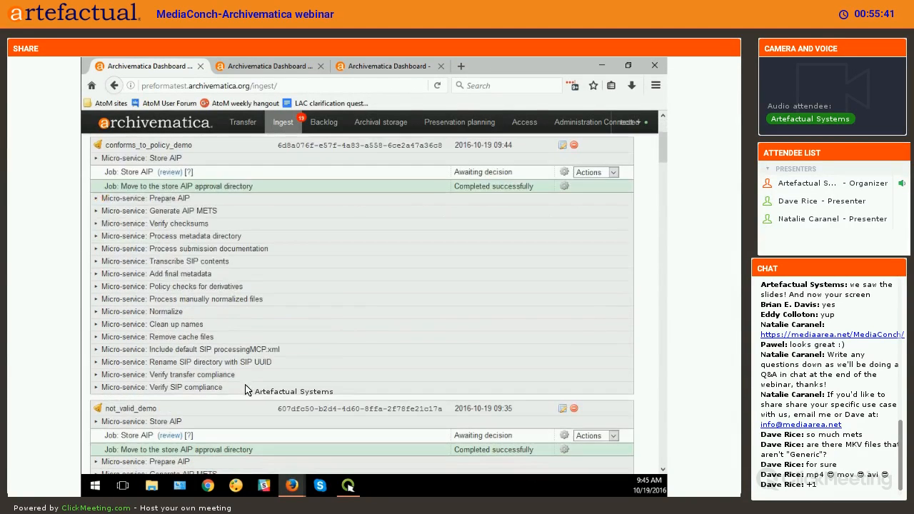
mouse_move(206, 316)
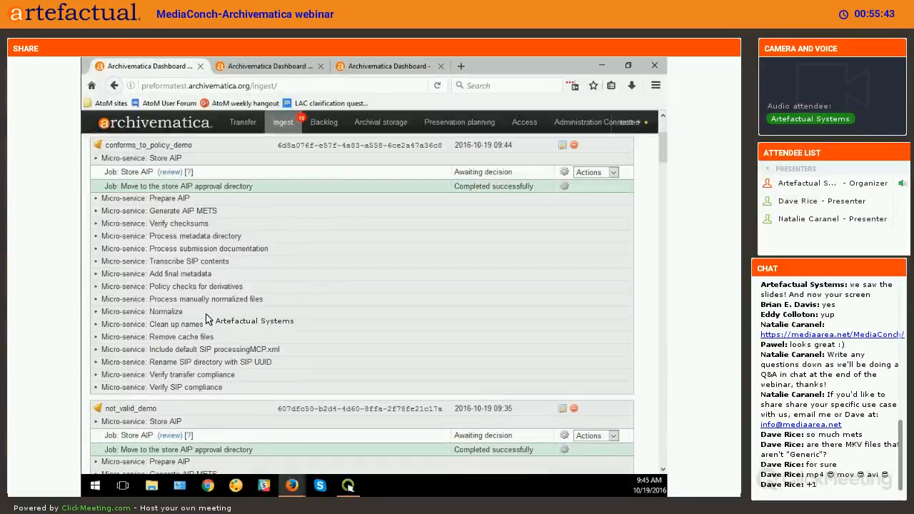
left_click(97, 311)
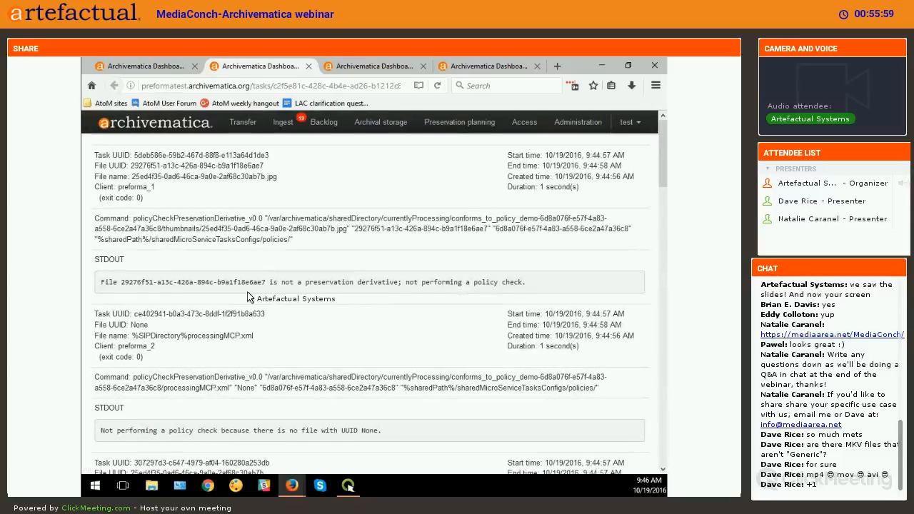
scroll("down", 3)
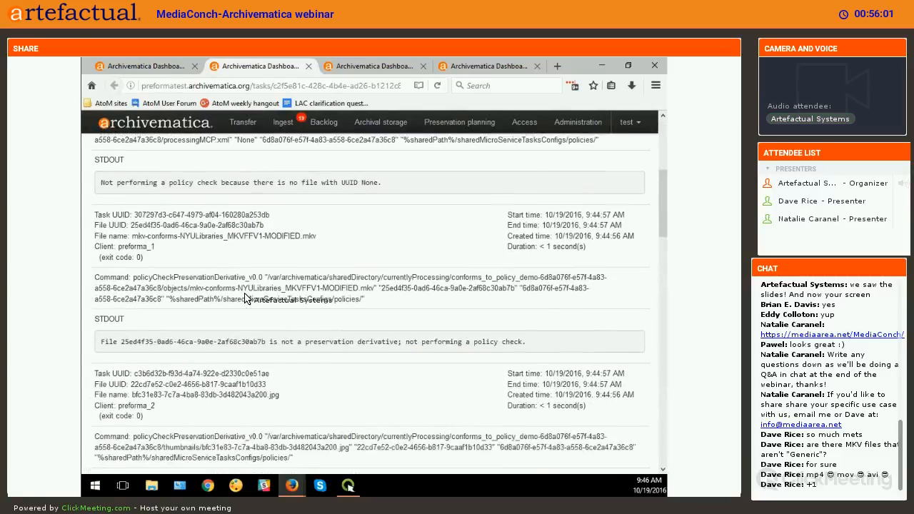
scroll("down", 3)
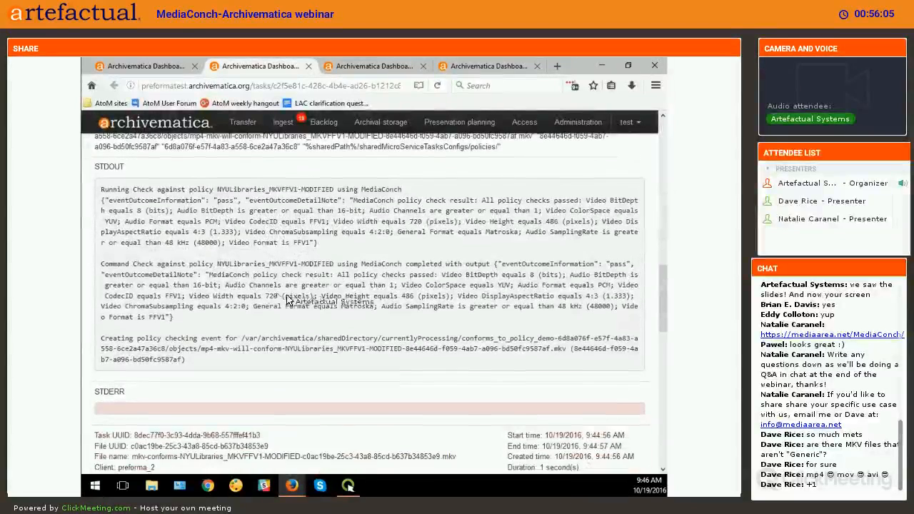
scroll("down", 3)
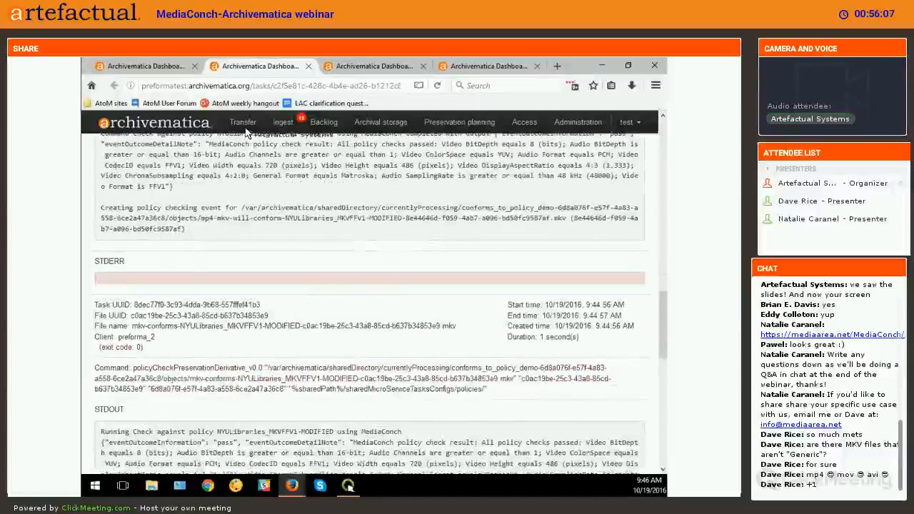
scroll("down", 3)
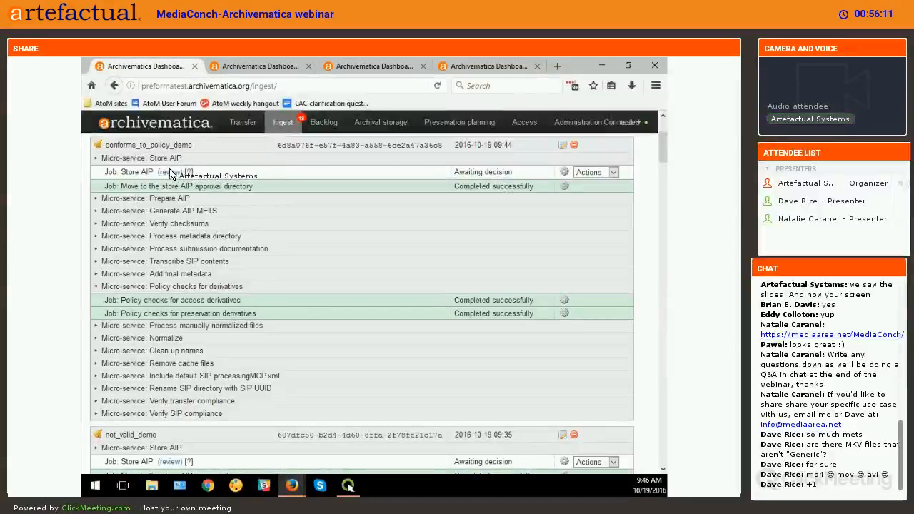
Step: Open the conforms_to_policy_demo AIP's METS file from the Store AIP review
left_click(169, 171)
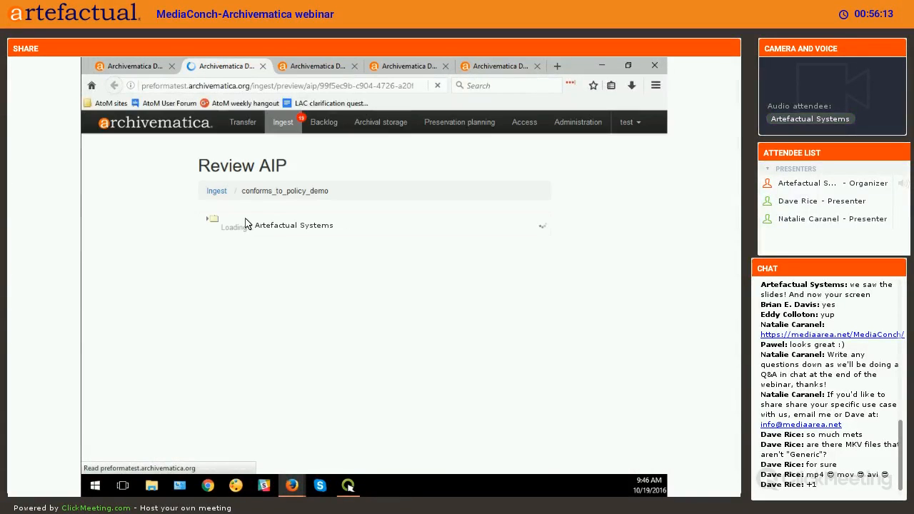
left_click(212, 218)
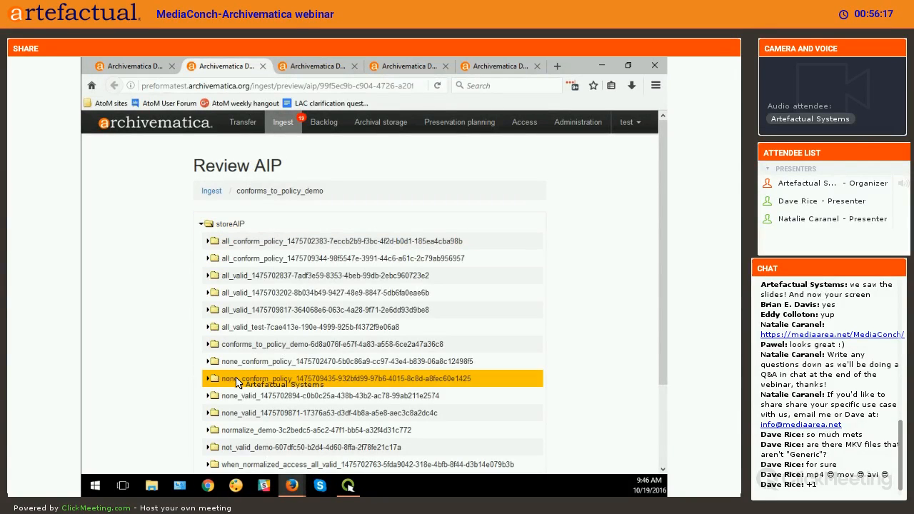
left_click(208, 344)
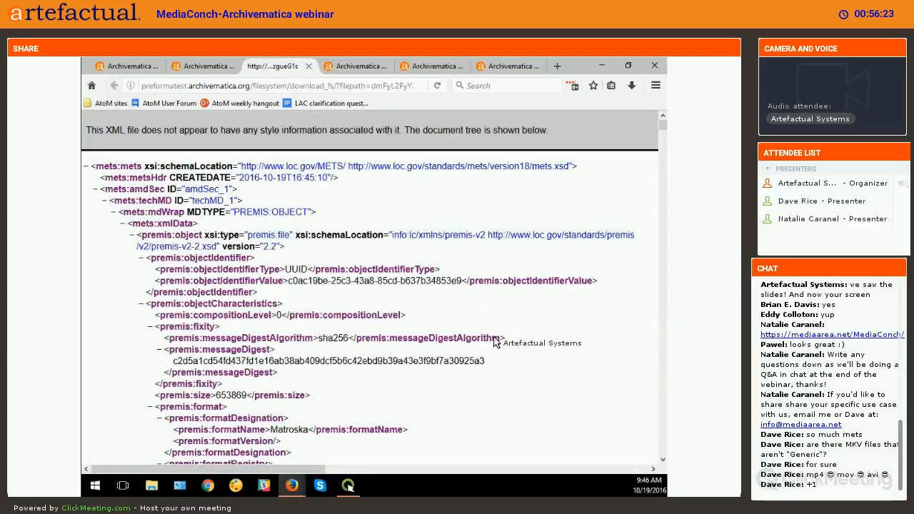
Step: Find the 'mediaconch' pass event in the METS, then go back to Ingest
key("ctrl+f")
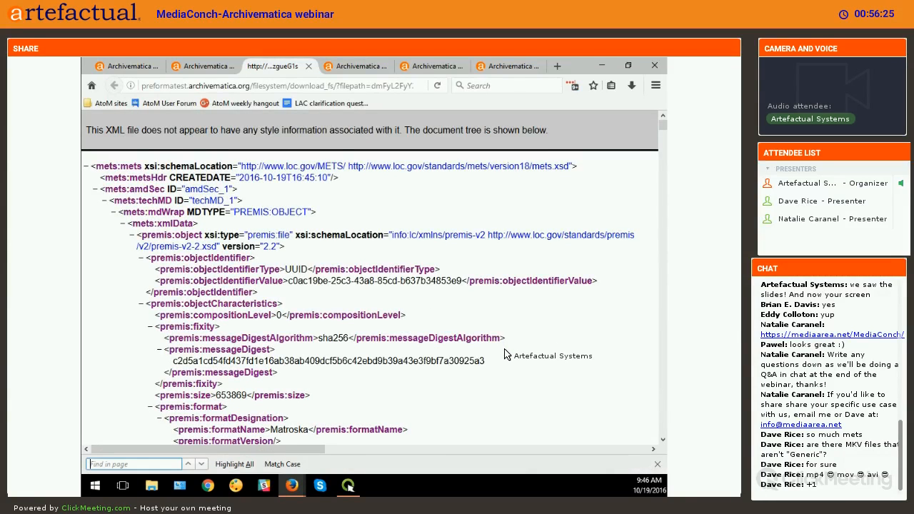
type("mediaconch")
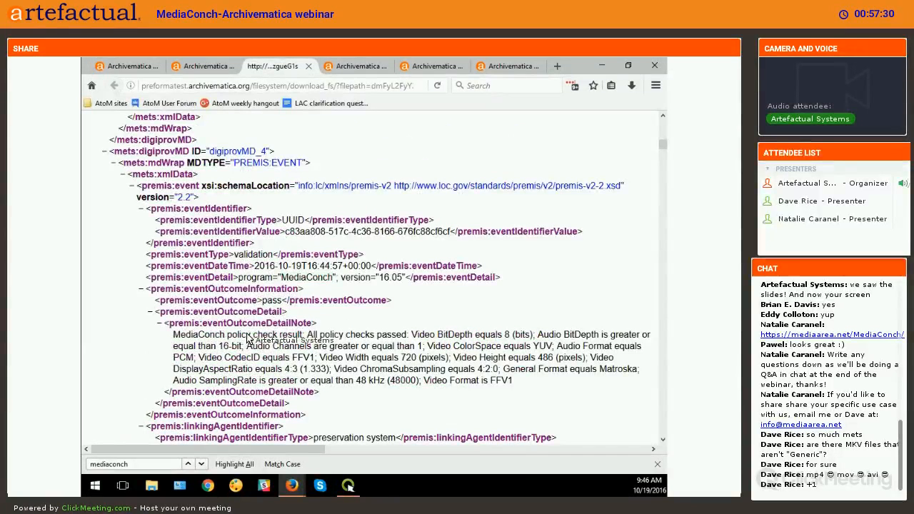
mouse_move(464, 378)
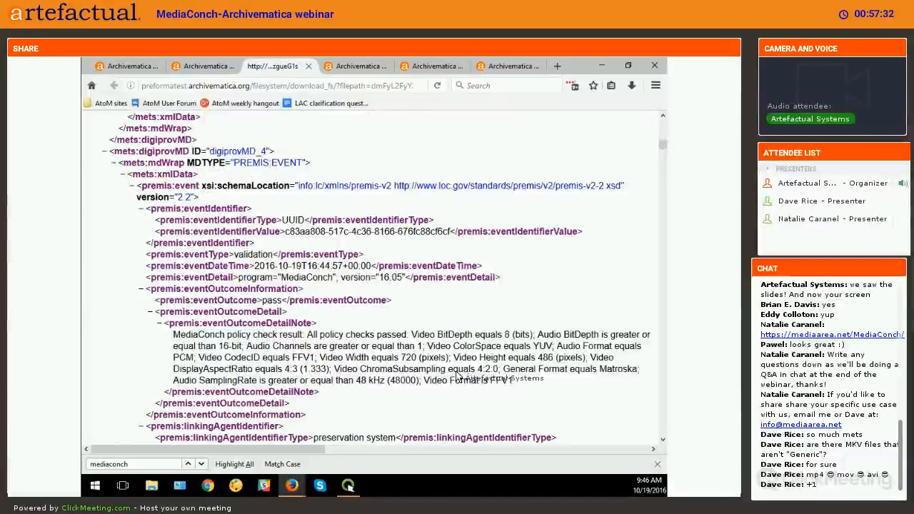
left_click_drag(422, 346, 511, 380)
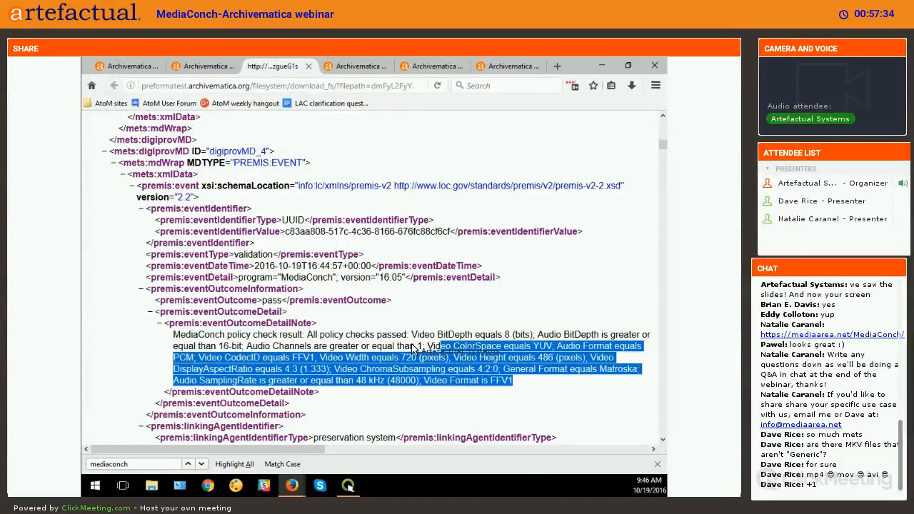
left_click(442, 357)
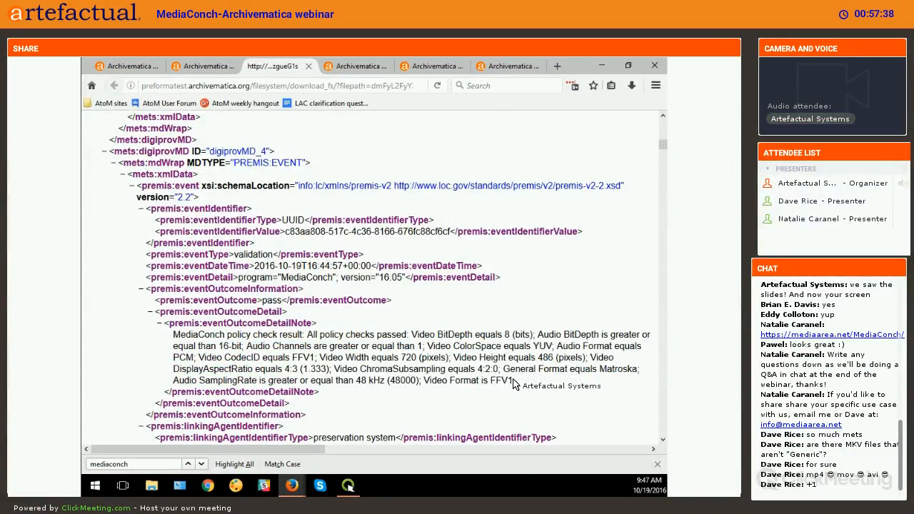
scroll("down", 3)
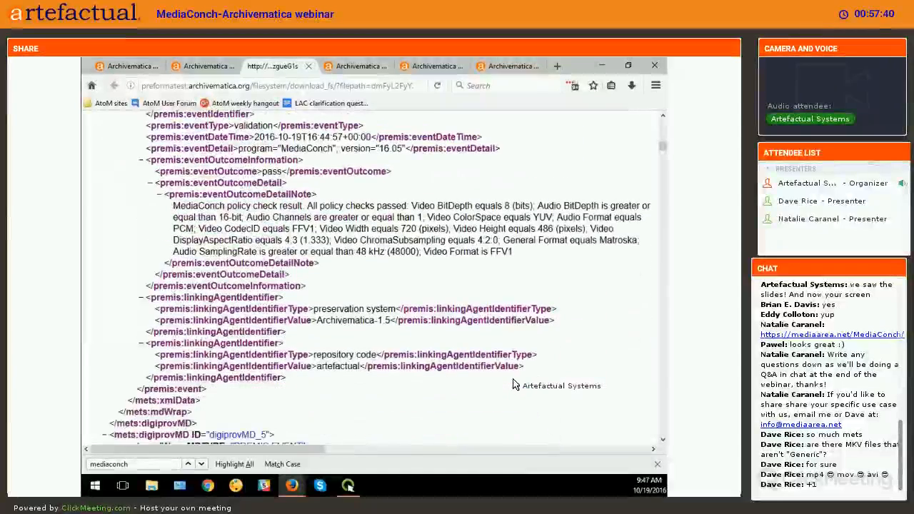
scroll("down", 3)
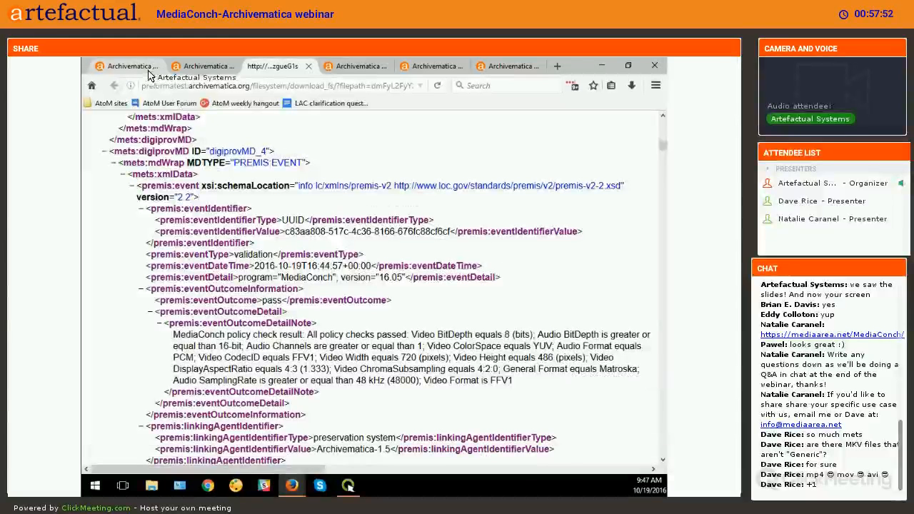
left_click(132, 66)
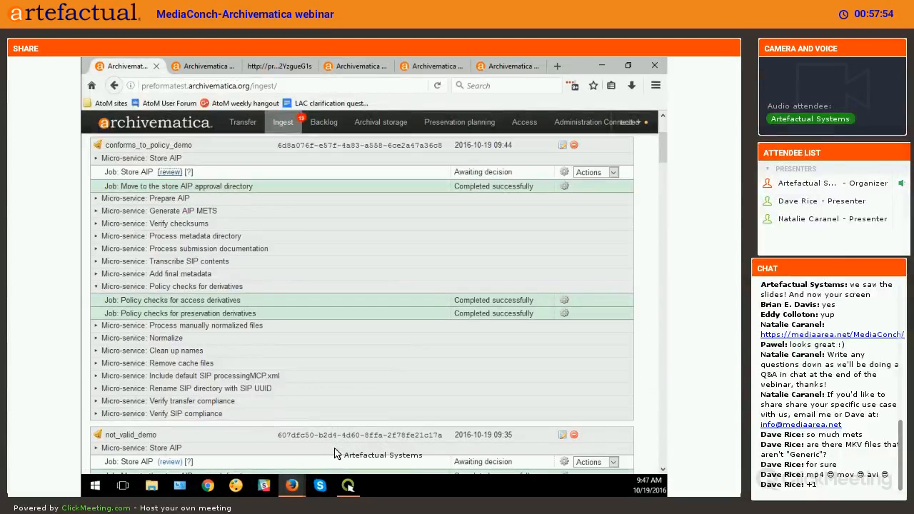